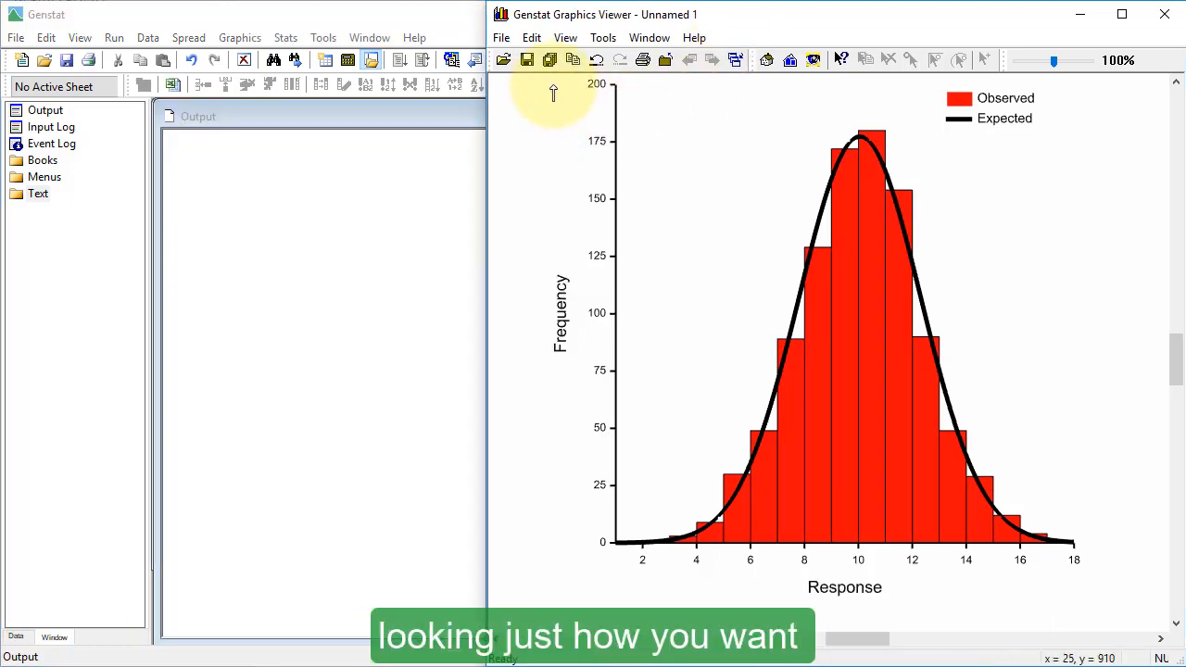
# Start saving the graph under a new name in Genstat meta file format.
pyautogui.click(500, 38)
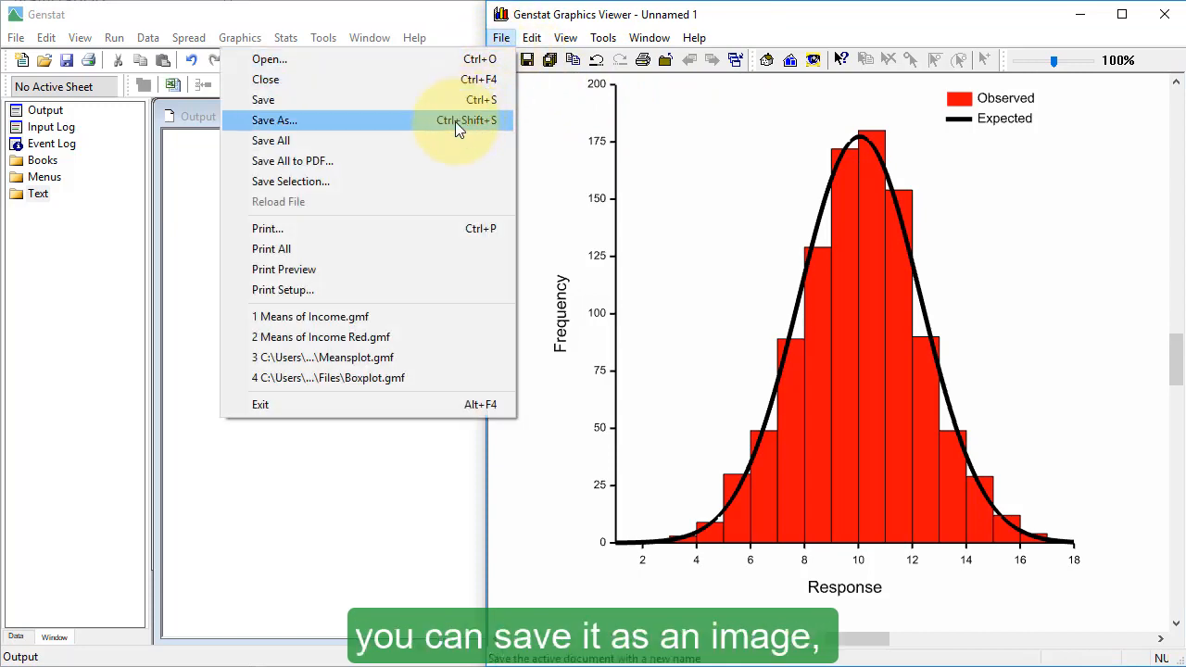
pyautogui.click(275, 120)
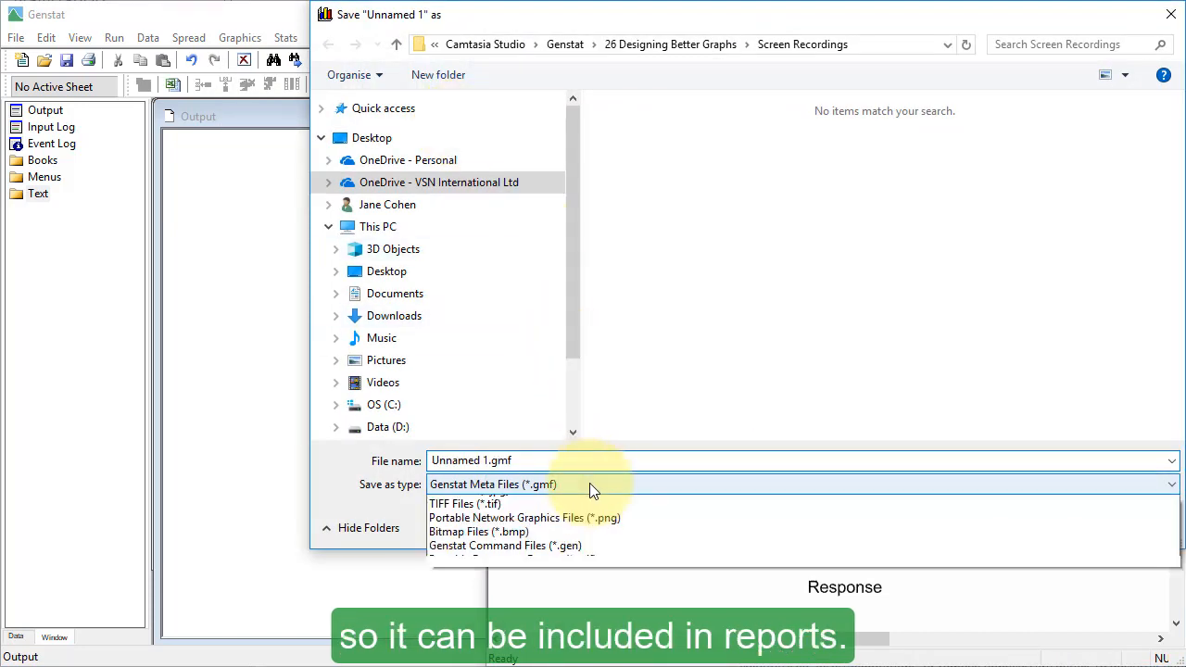
pyautogui.click(523, 517)
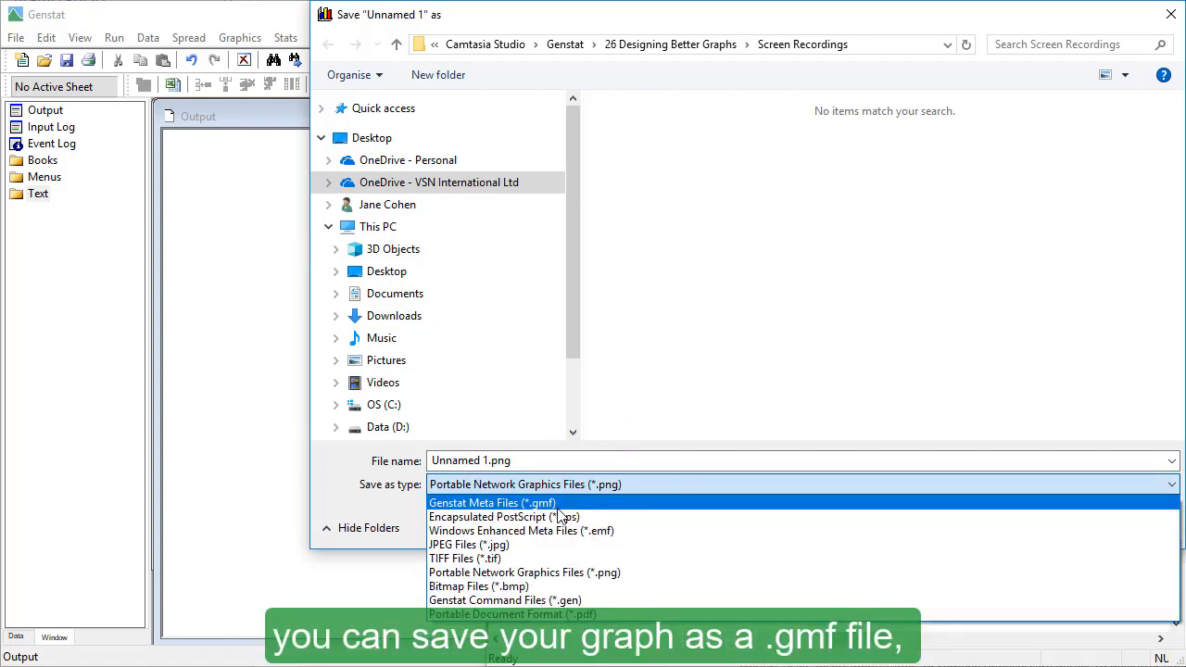
pyautogui.click(493, 502)
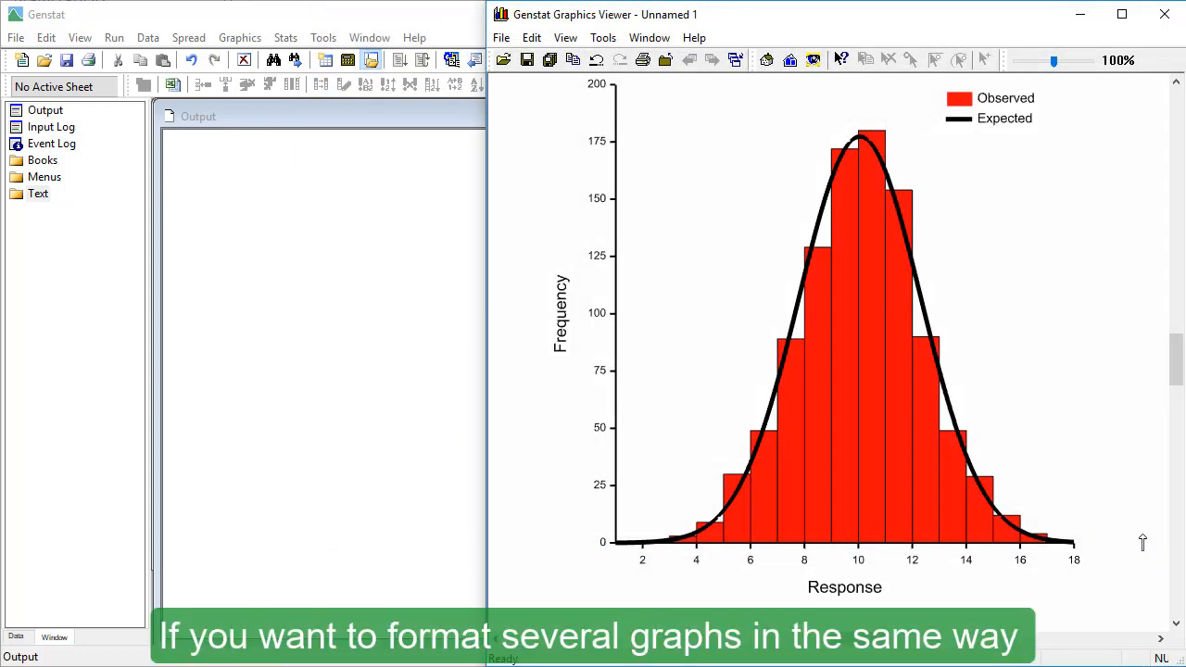
pyautogui.moveTo(666, 299)
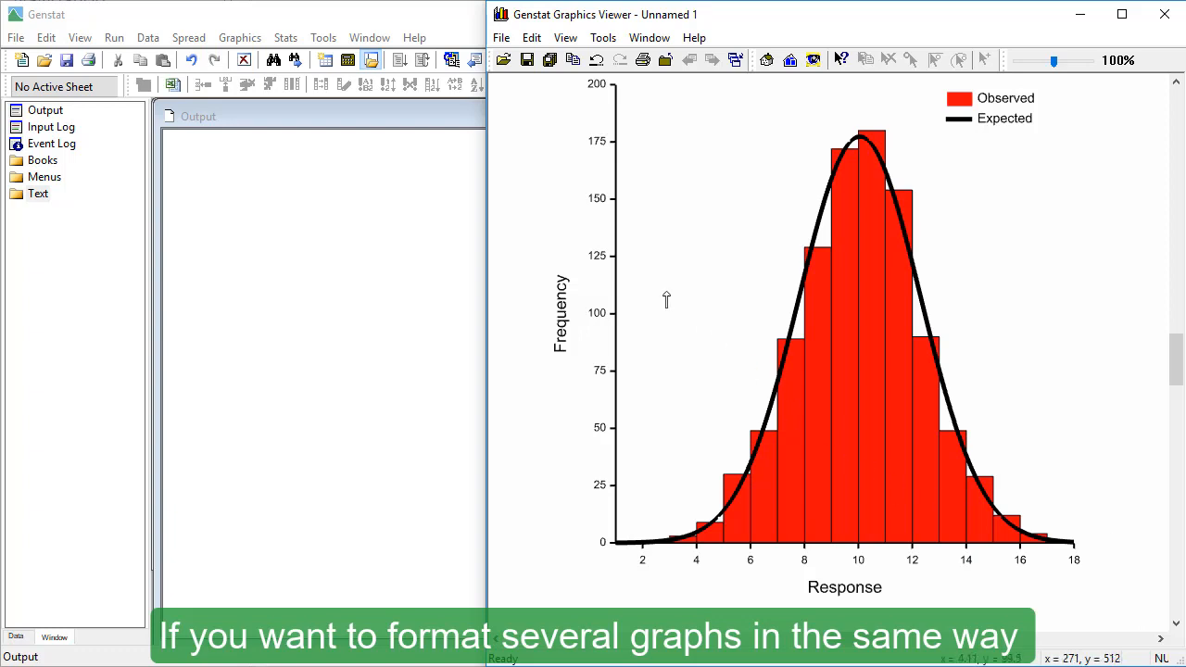
# View the Graphics environments list from Tools, then close it.
pyautogui.click(322, 37)
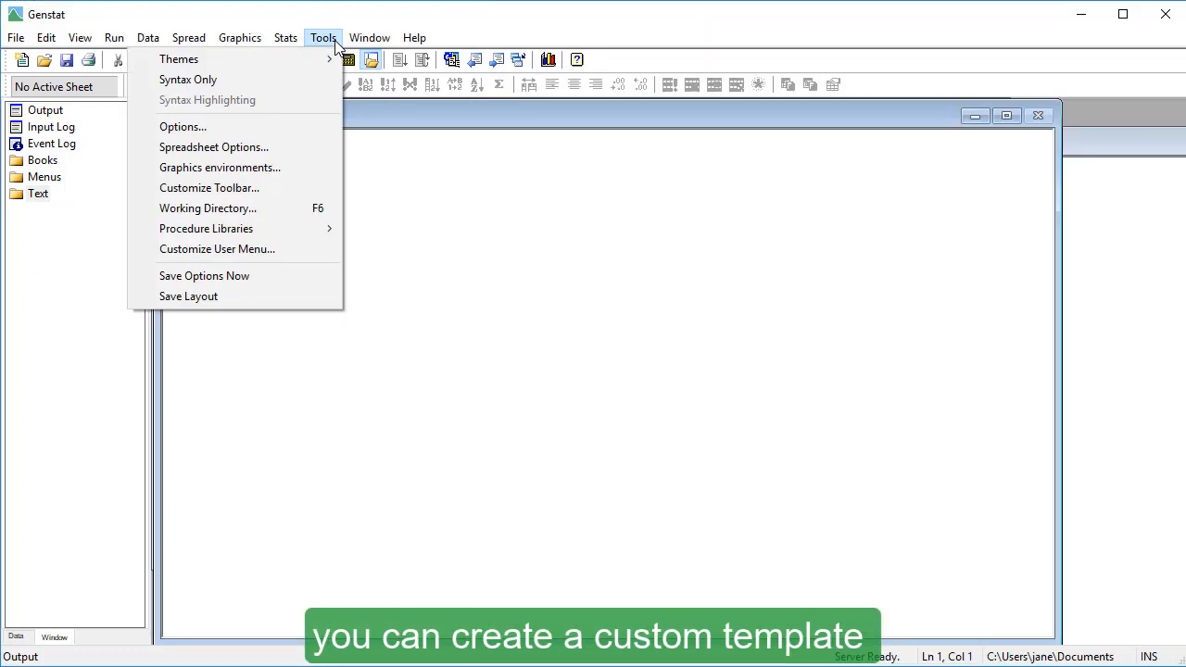
pyautogui.click(219, 167)
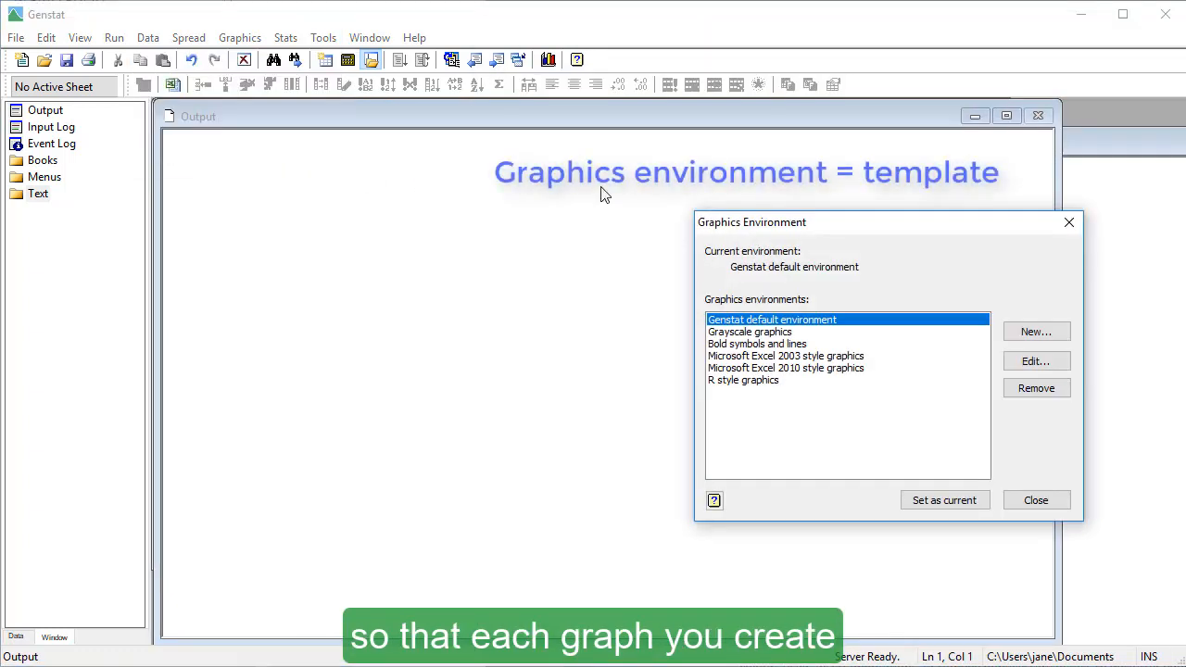
pyautogui.click(1036, 331)
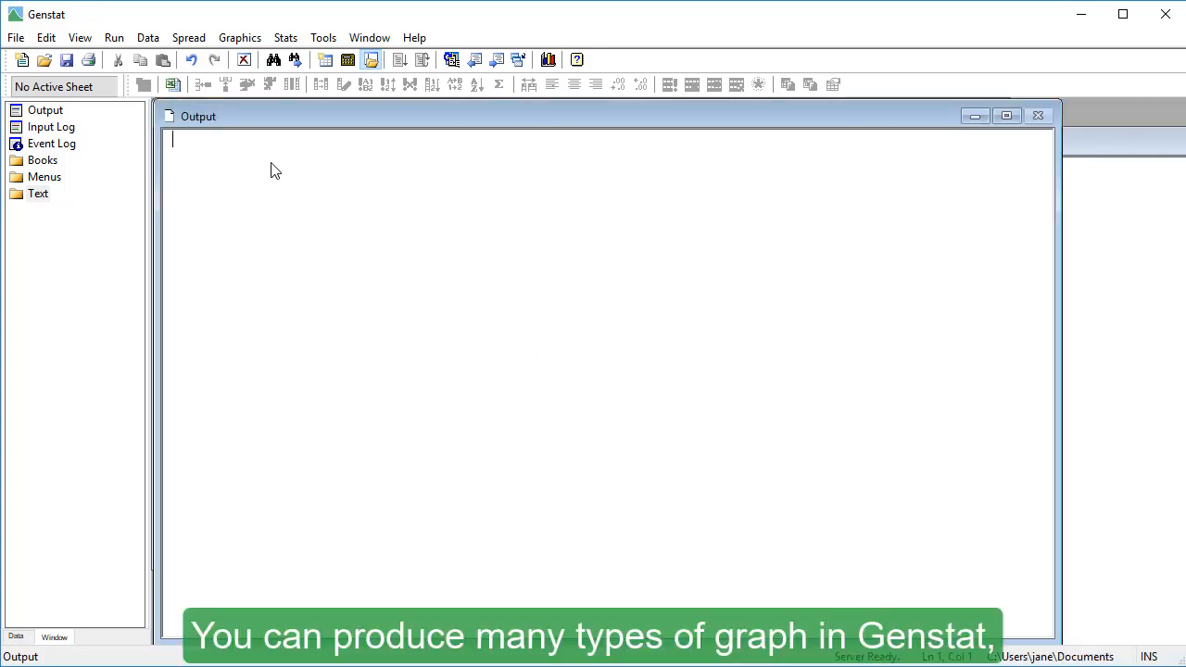
# Open the Choose Graph dialog and try a different form of data.
pyautogui.click(239, 37)
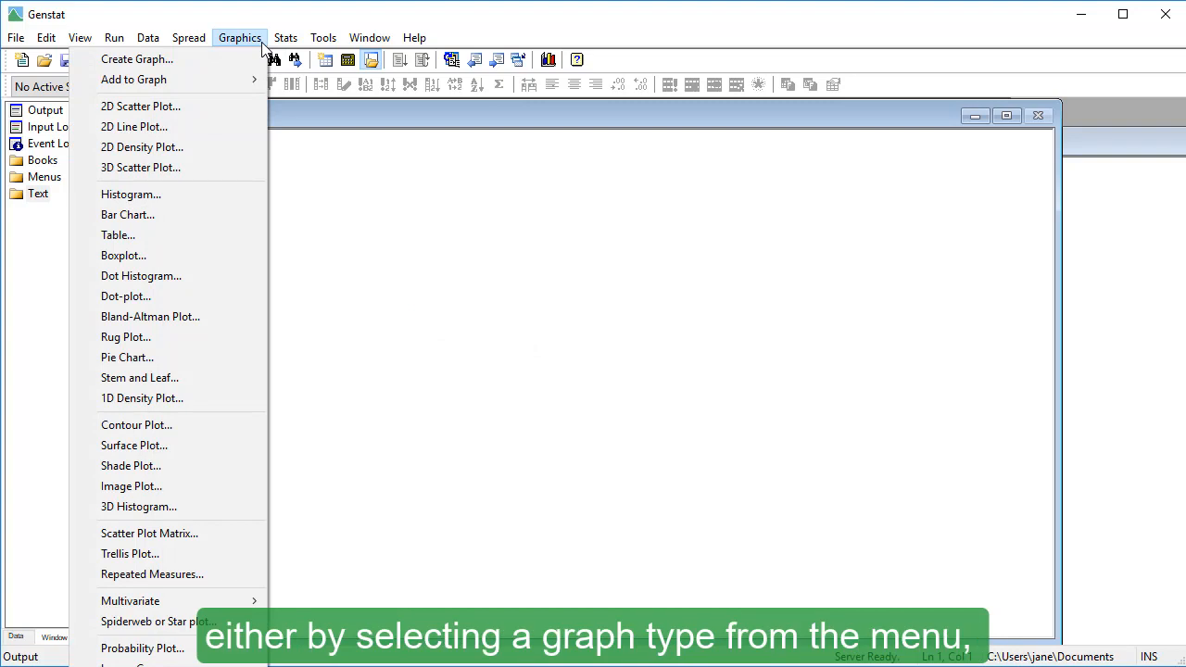
pyautogui.moveTo(136, 59)
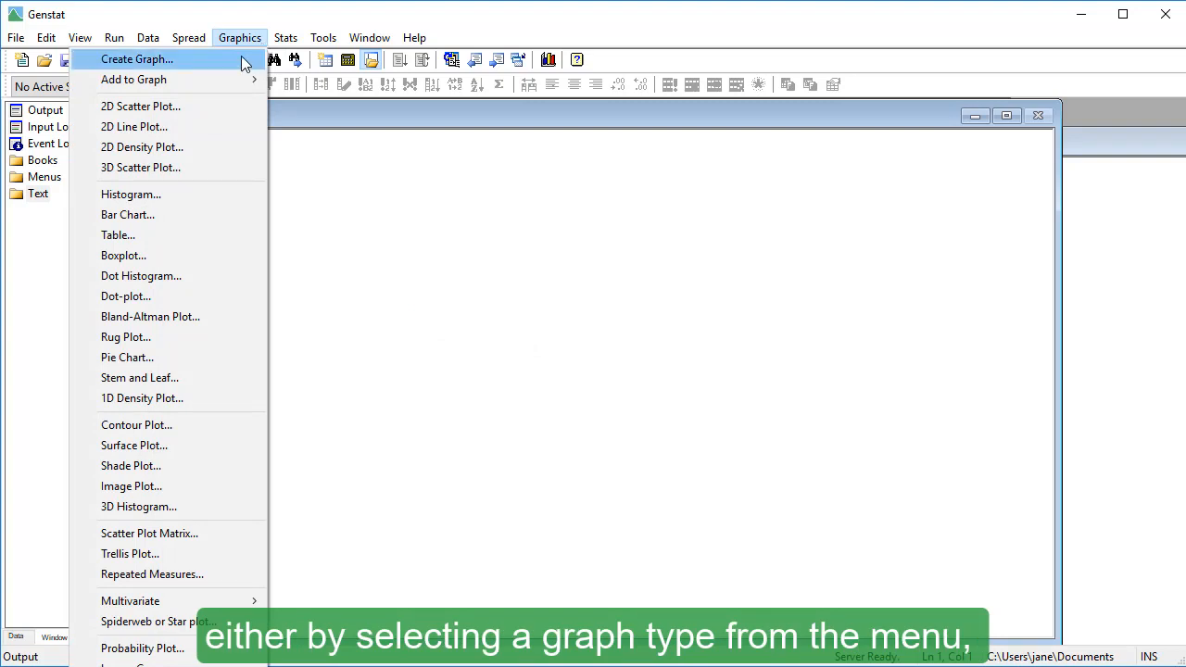
pyautogui.click(136, 59)
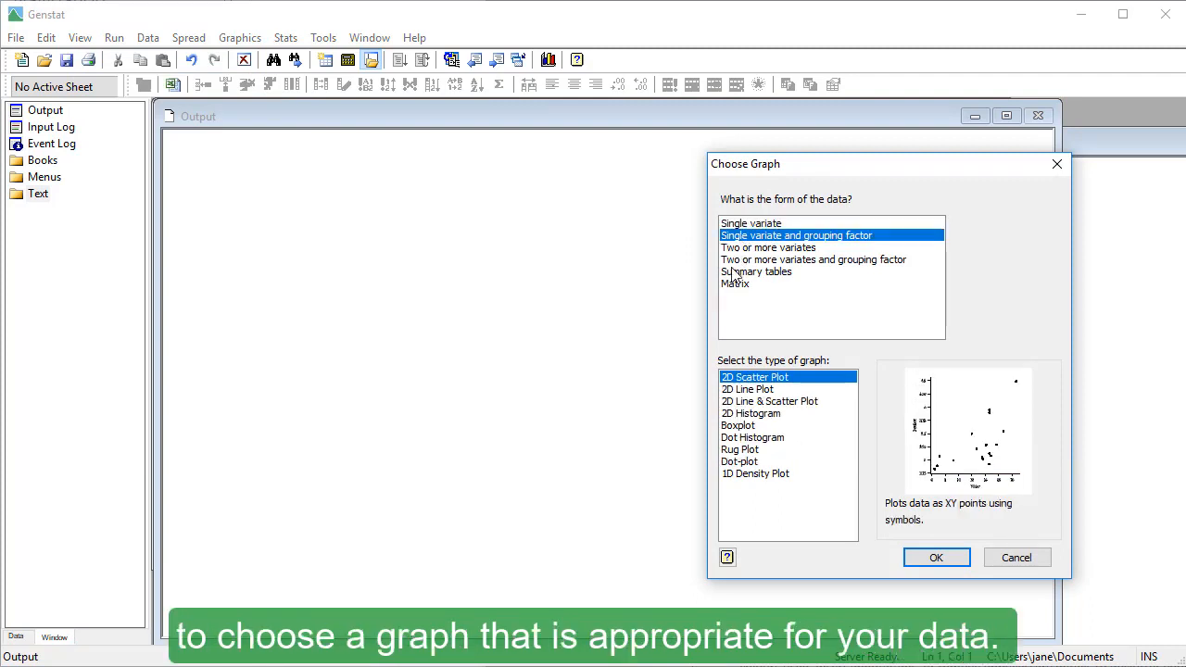
pyautogui.click(735, 284)
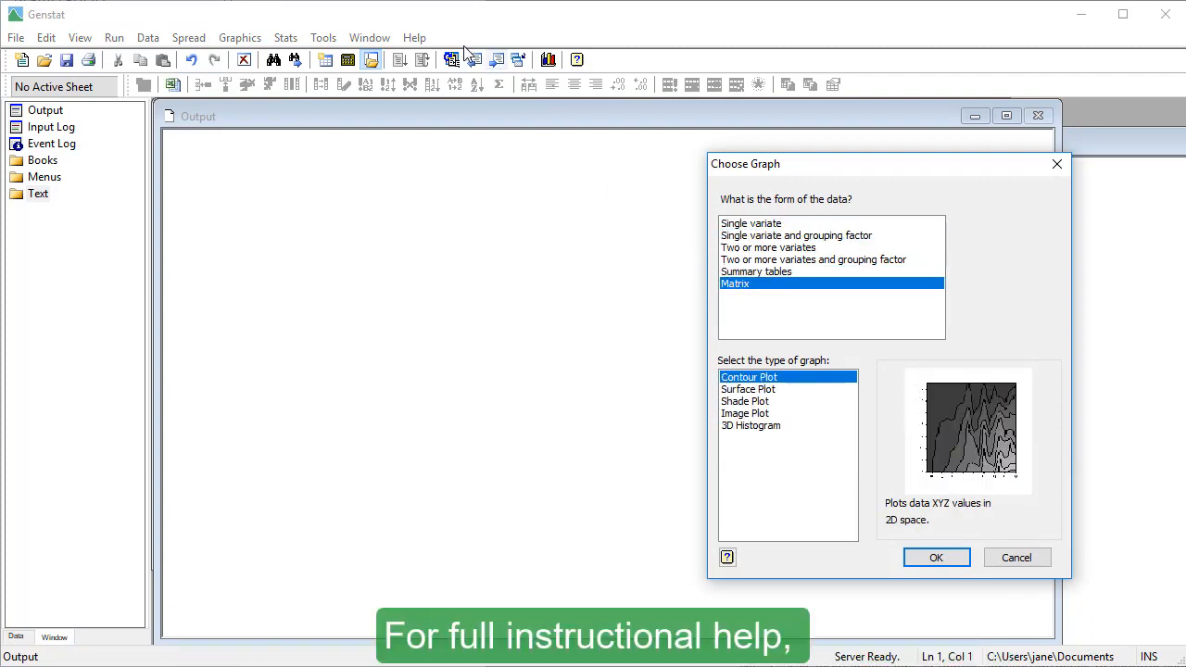
pyautogui.click(415, 37)
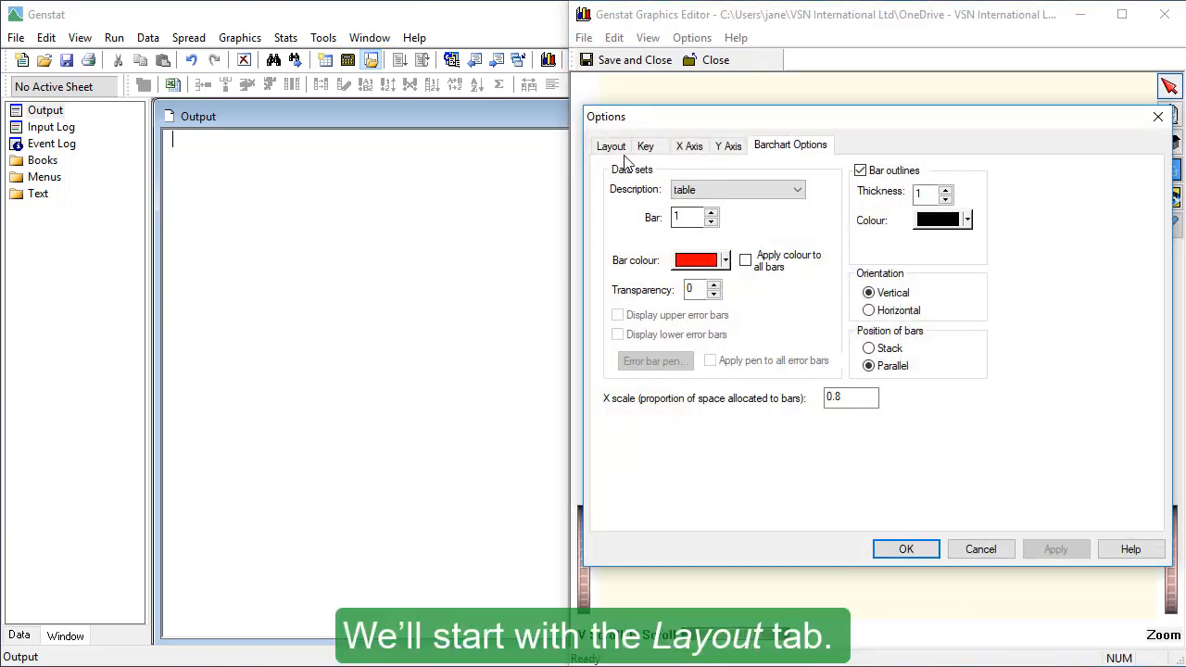
# Add 'Qualification' to the title and untick Enclose graph in box.
pyautogui.click(610, 146)
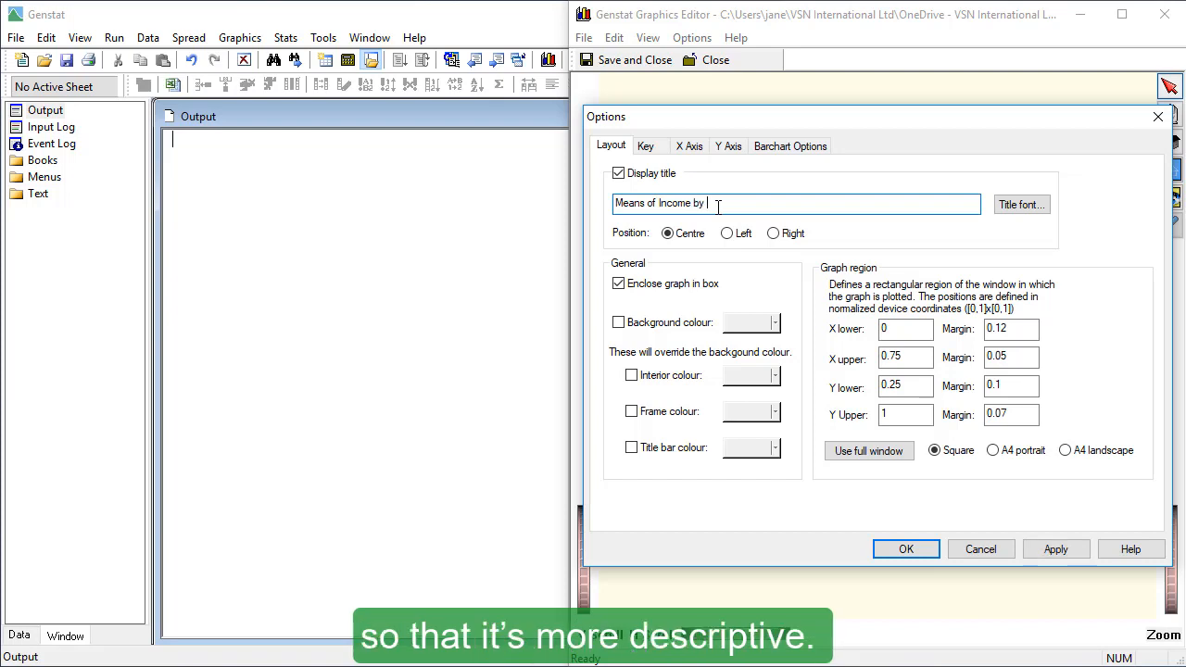
pyautogui.write('Qualification')
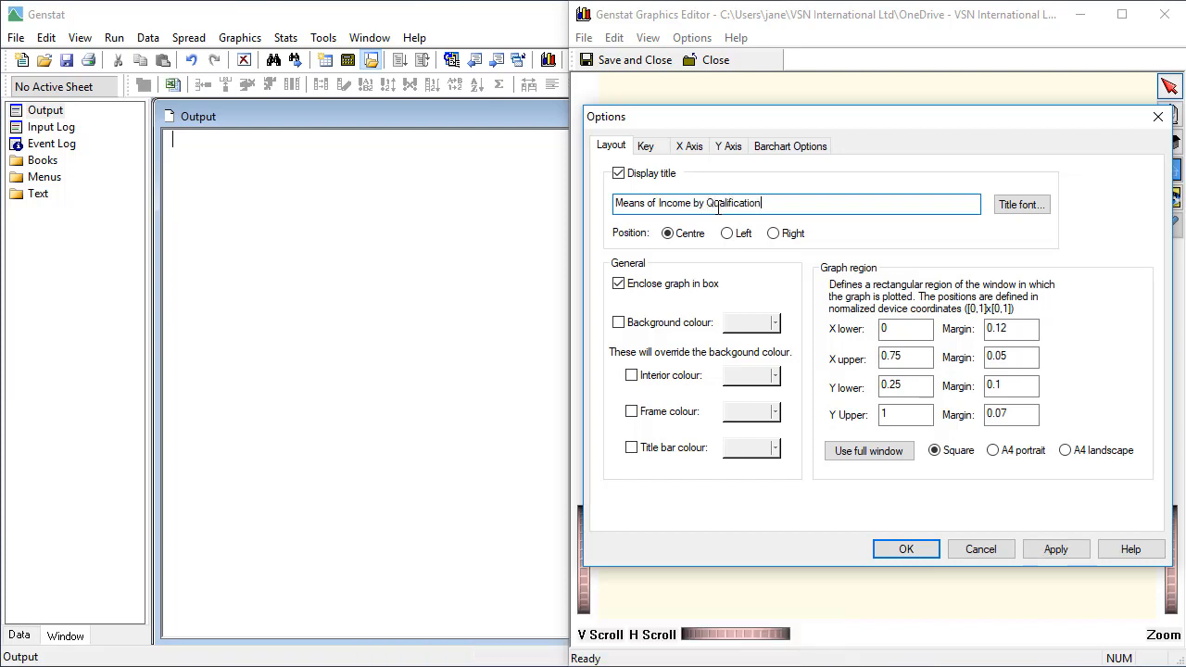
pyautogui.click(1021, 204)
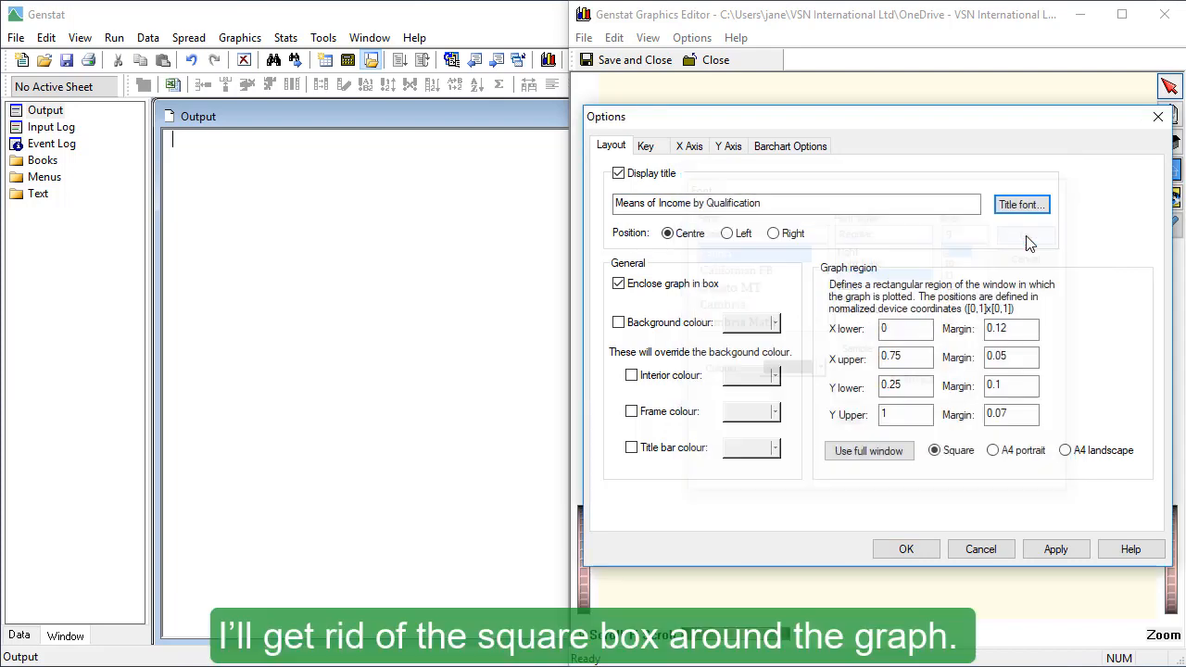
pyautogui.click(619, 284)
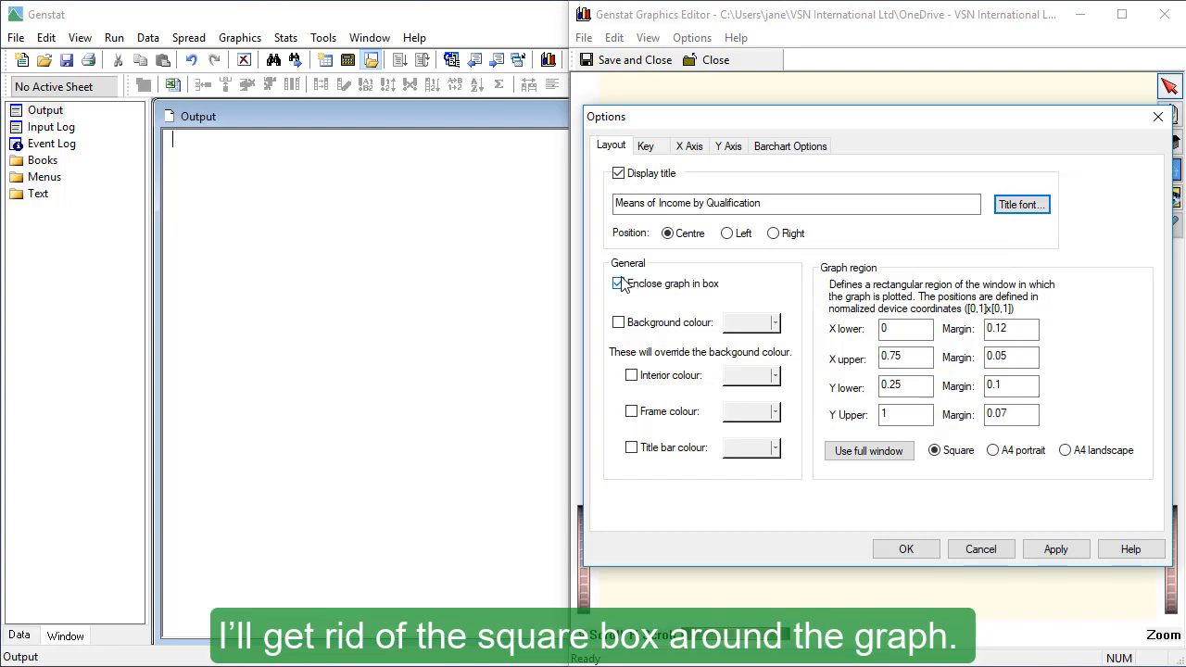
pyautogui.click(618, 284)
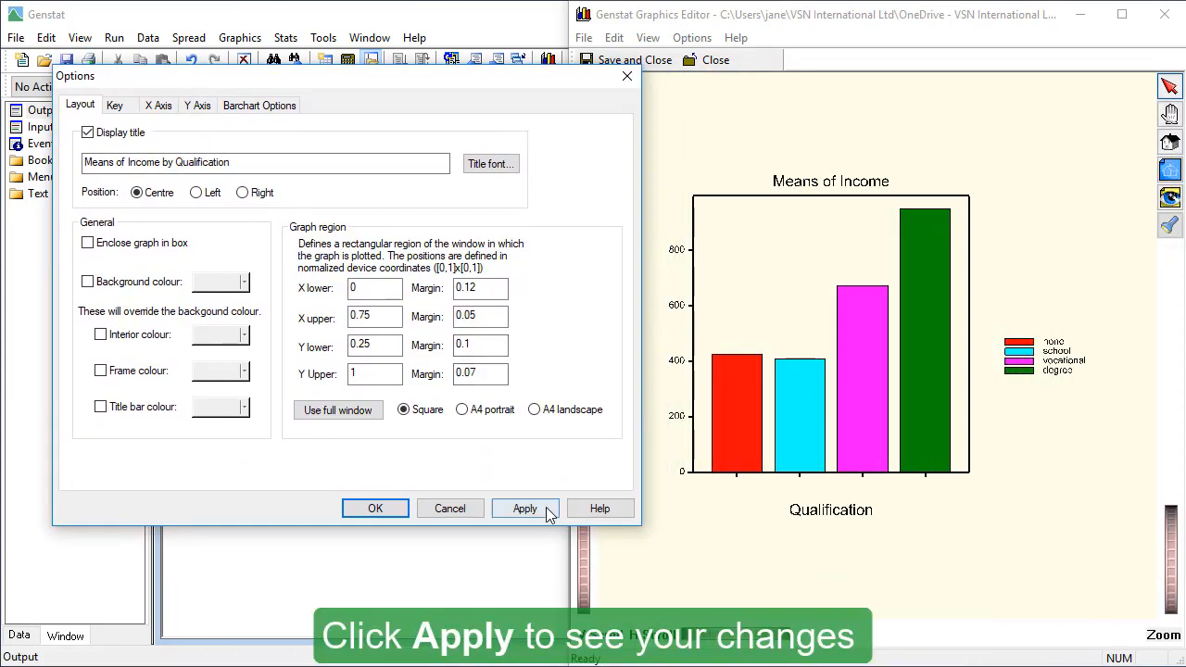
# Apply the new title, then untick Display key on the Key tab and apply.
pyautogui.click(524, 509)
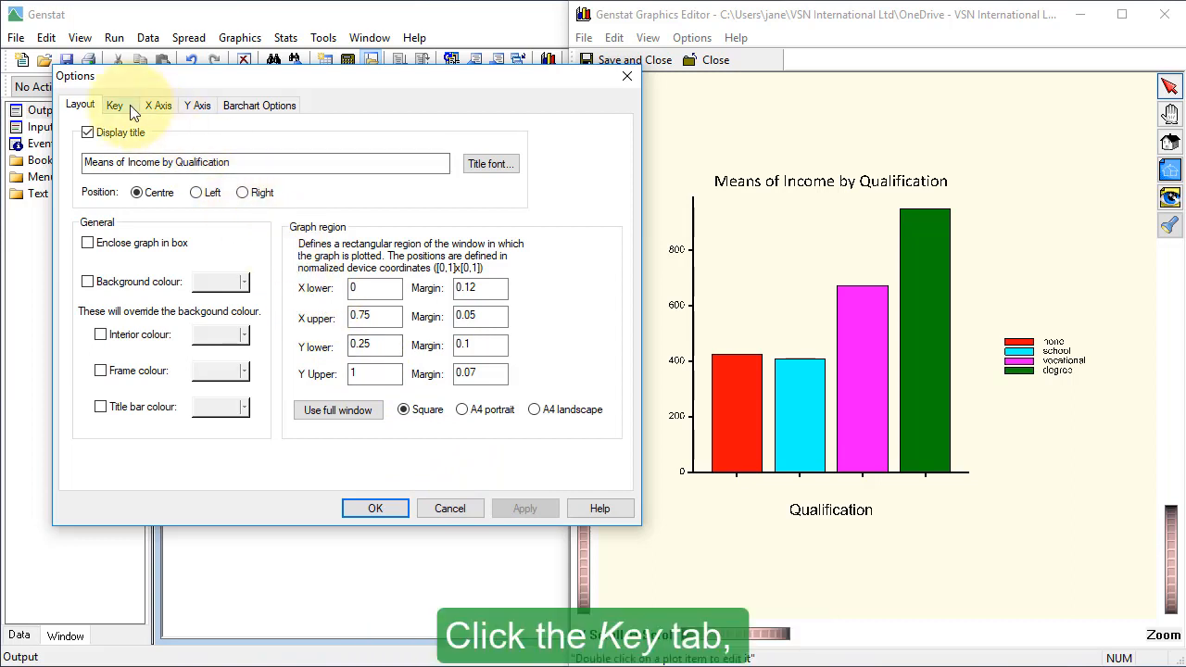
pyautogui.click(114, 105)
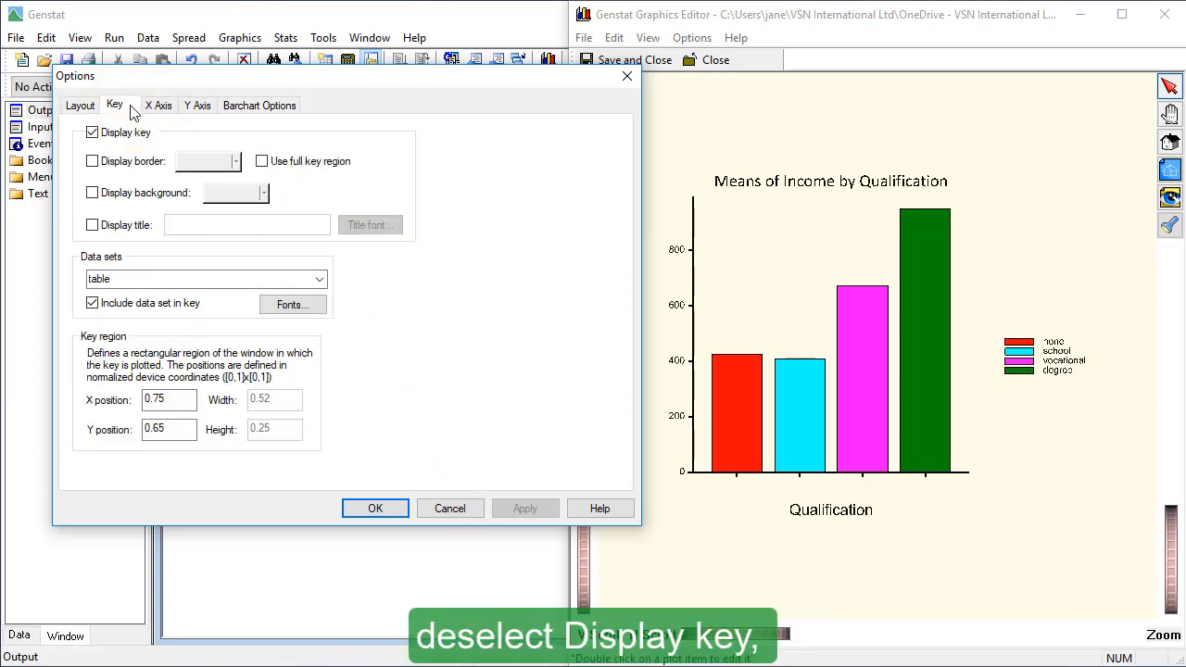
pyautogui.click(92, 131)
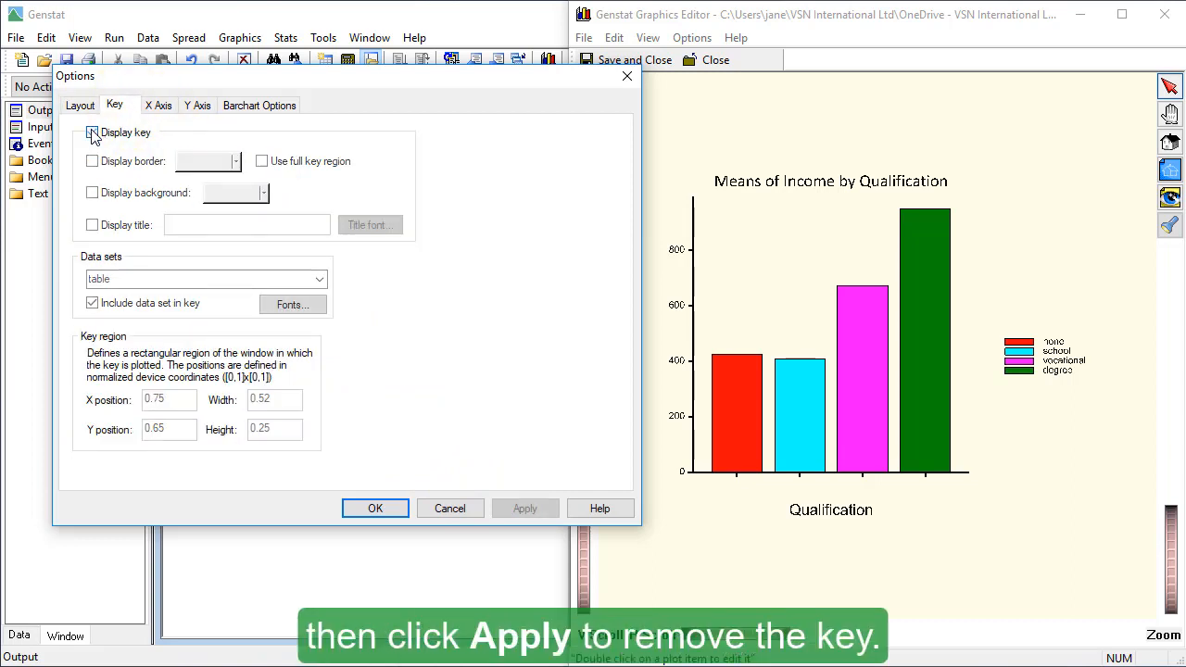
pyautogui.click(91, 132)
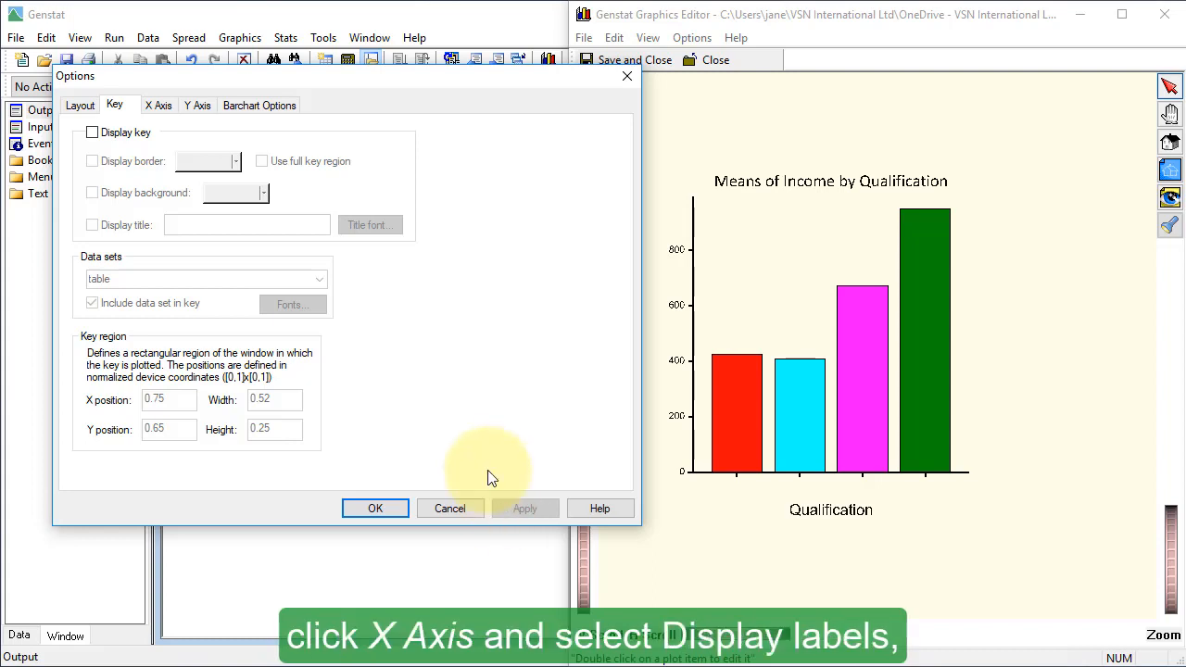
pyautogui.click(159, 105)
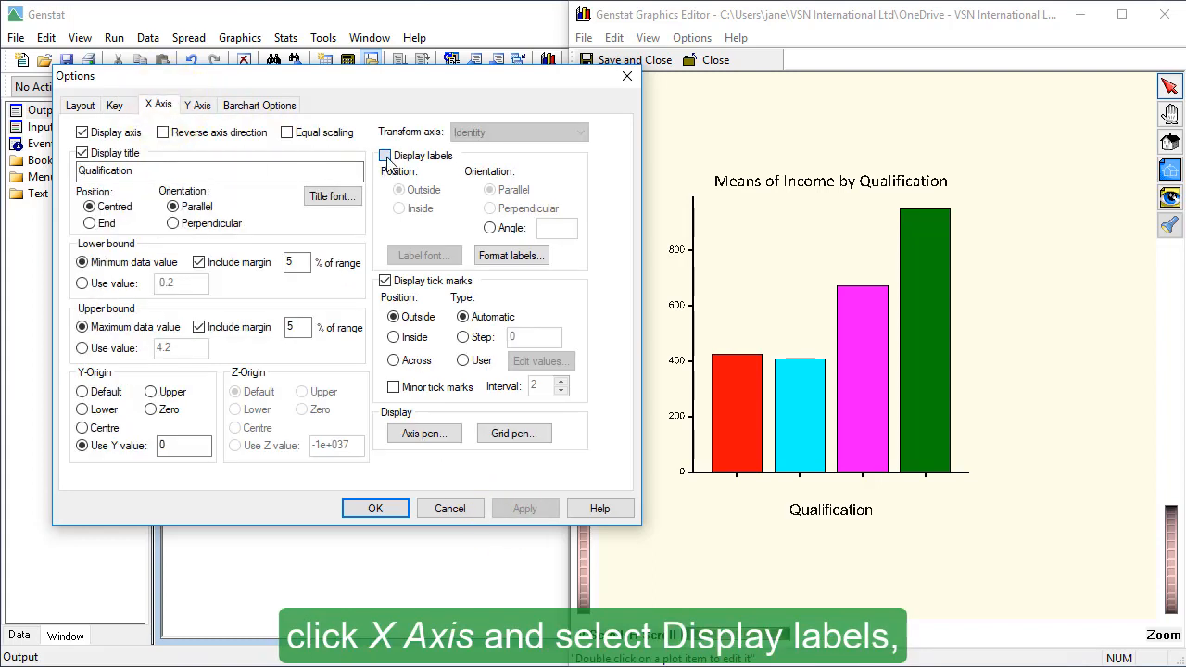
# Change the X axis label settings and apply them to the chart.
pyautogui.click(386, 155)
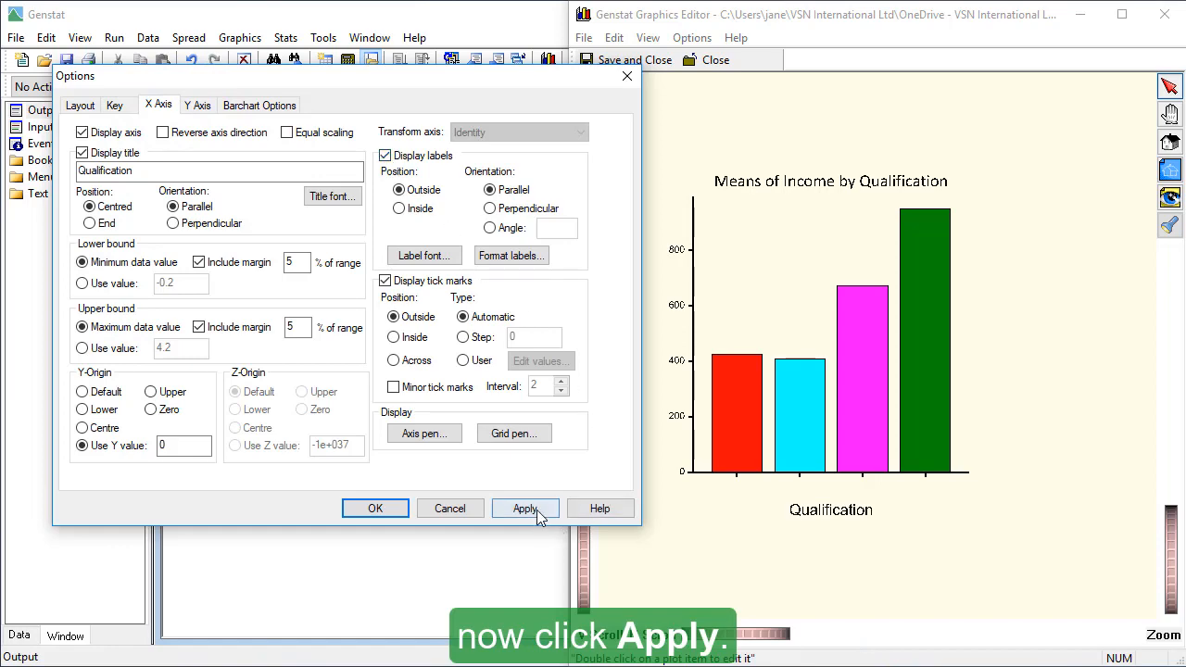
pyautogui.click(525, 508)
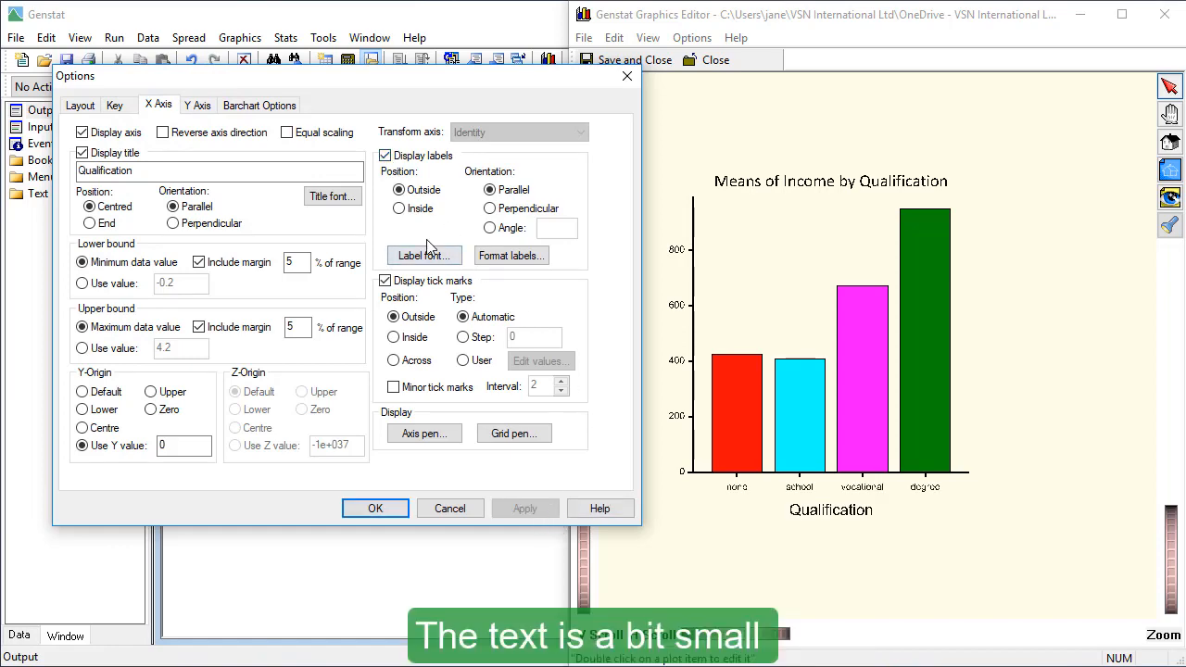
pyautogui.click(423, 256)
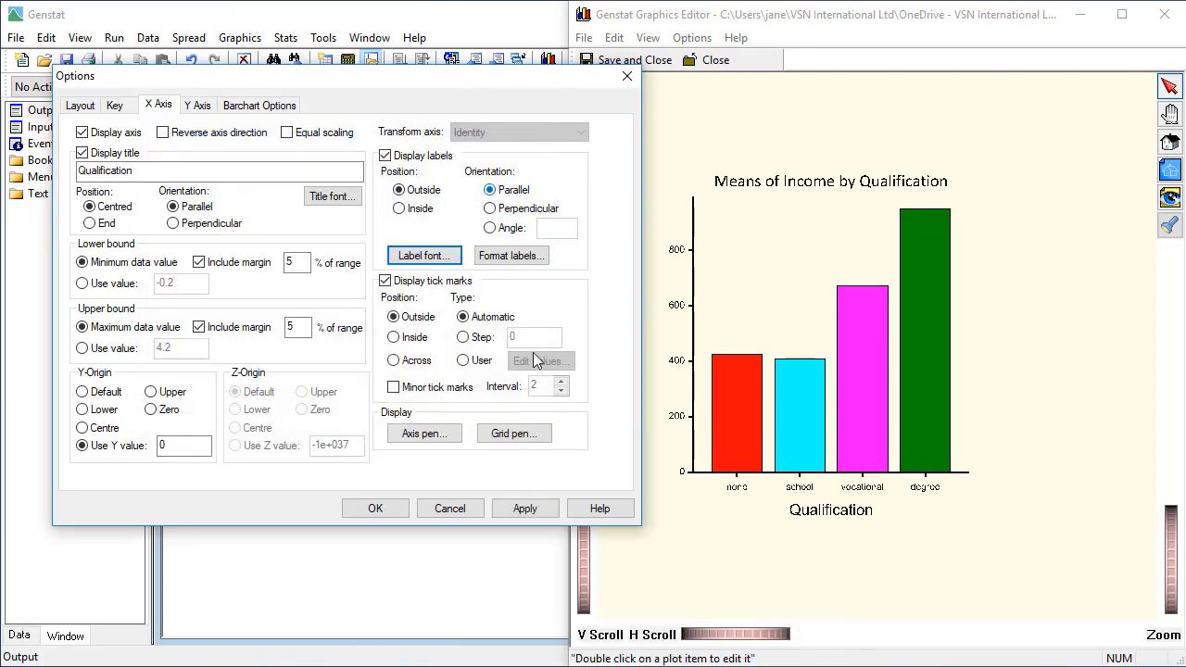
pyautogui.click(524, 508)
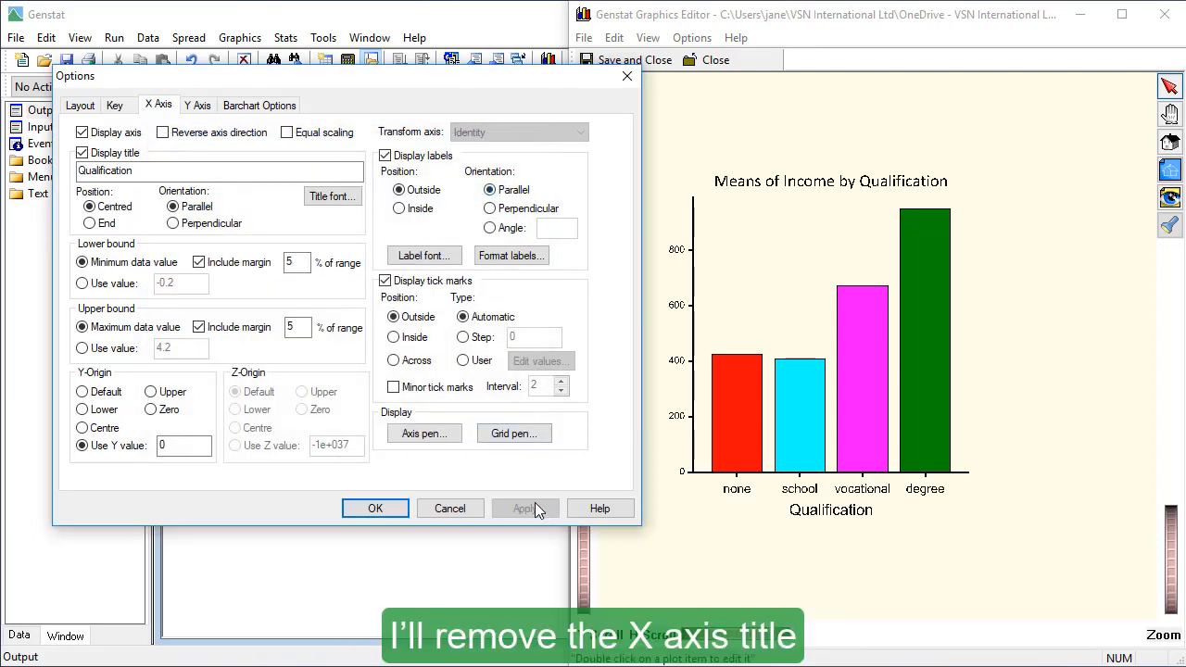
# Untick Display title, then try perpendicular labels before returning to parallel.
pyautogui.click(83, 153)
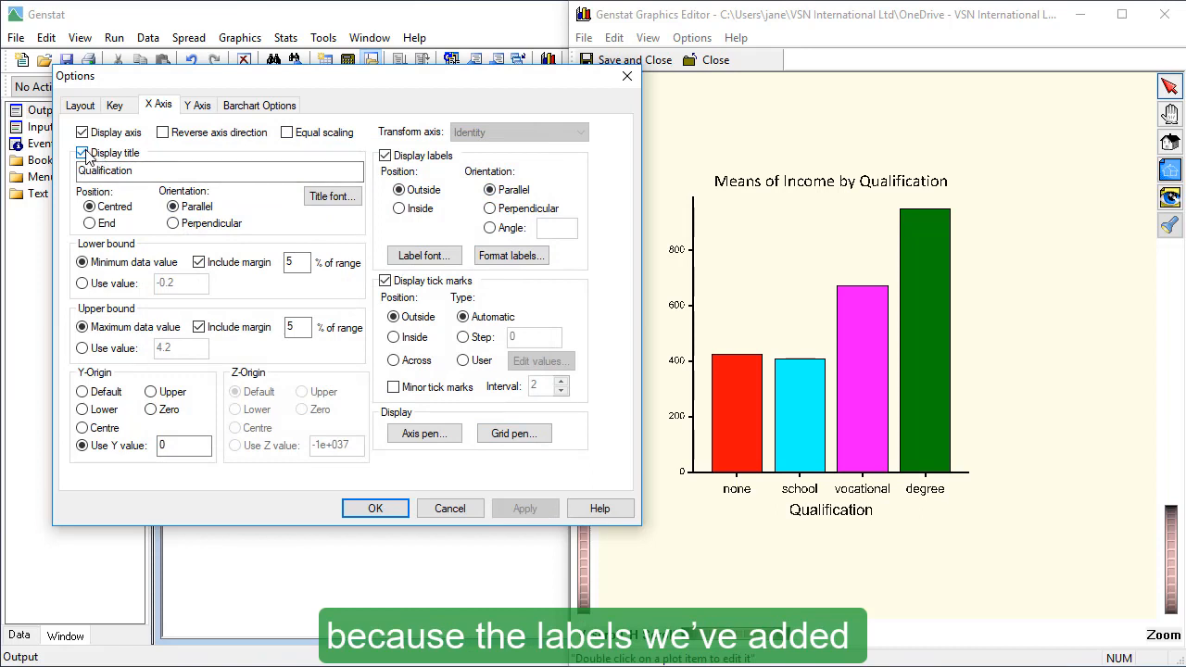
pyautogui.click(82, 152)
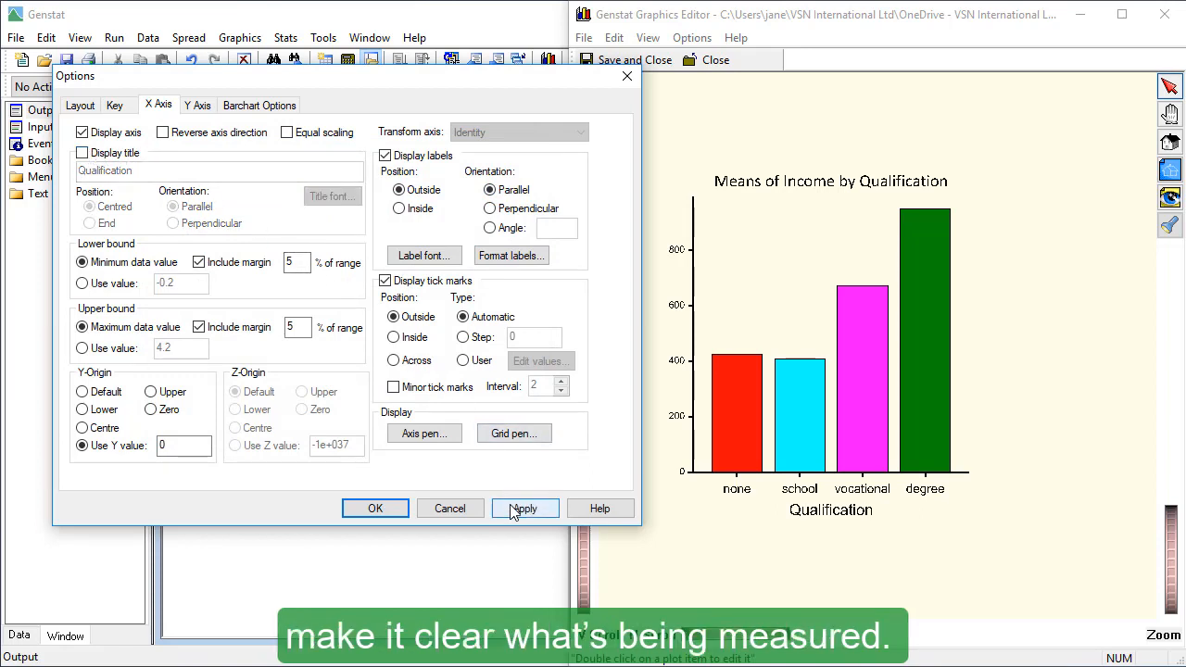
pyautogui.click(525, 508)
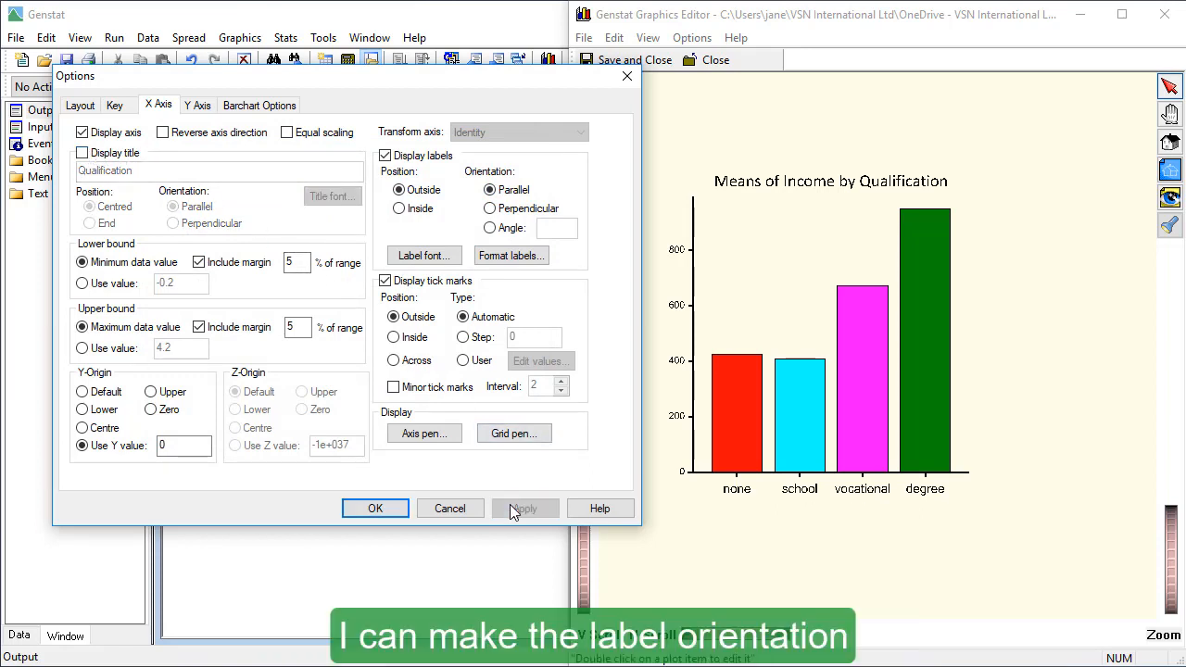
pyautogui.click(488, 208)
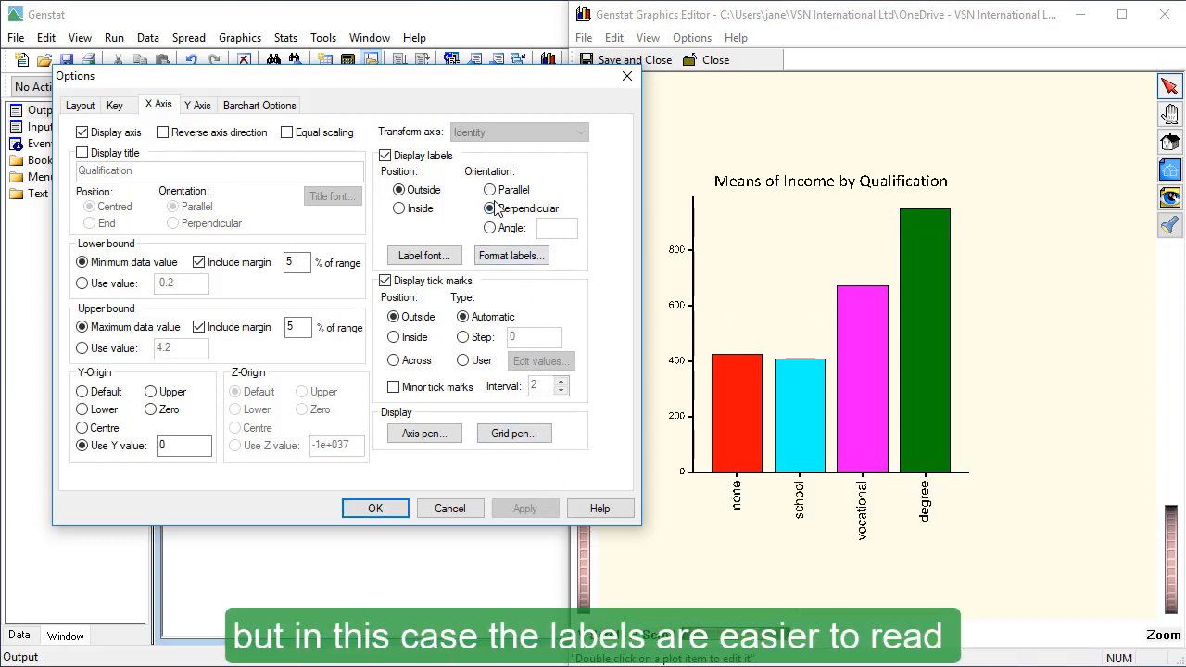
pyautogui.click(490, 190)
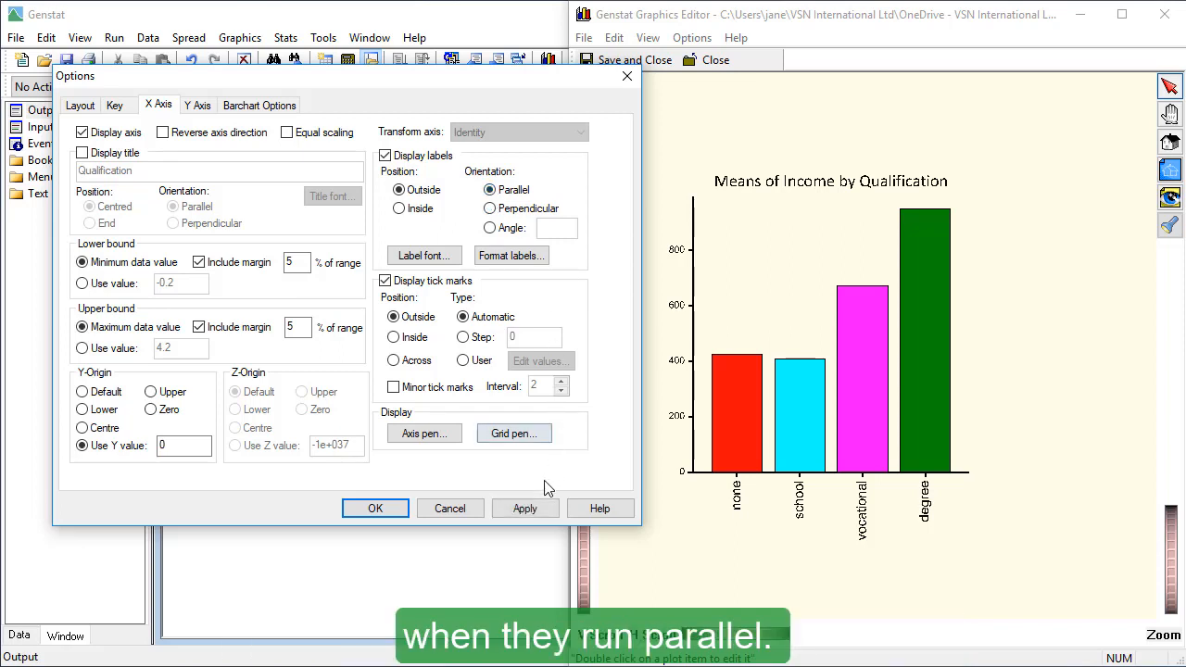
pyautogui.click(525, 508)
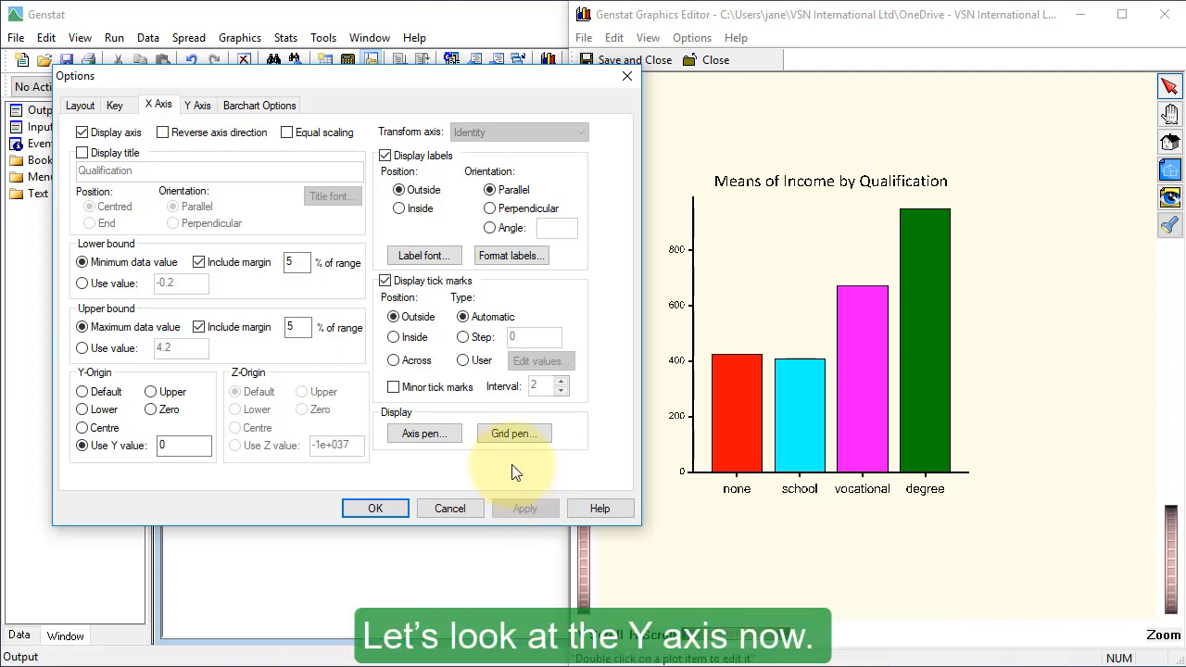
# Title the Y axis '$ per week', set its upper bound to 1000, and apply.
pyautogui.click(197, 105)
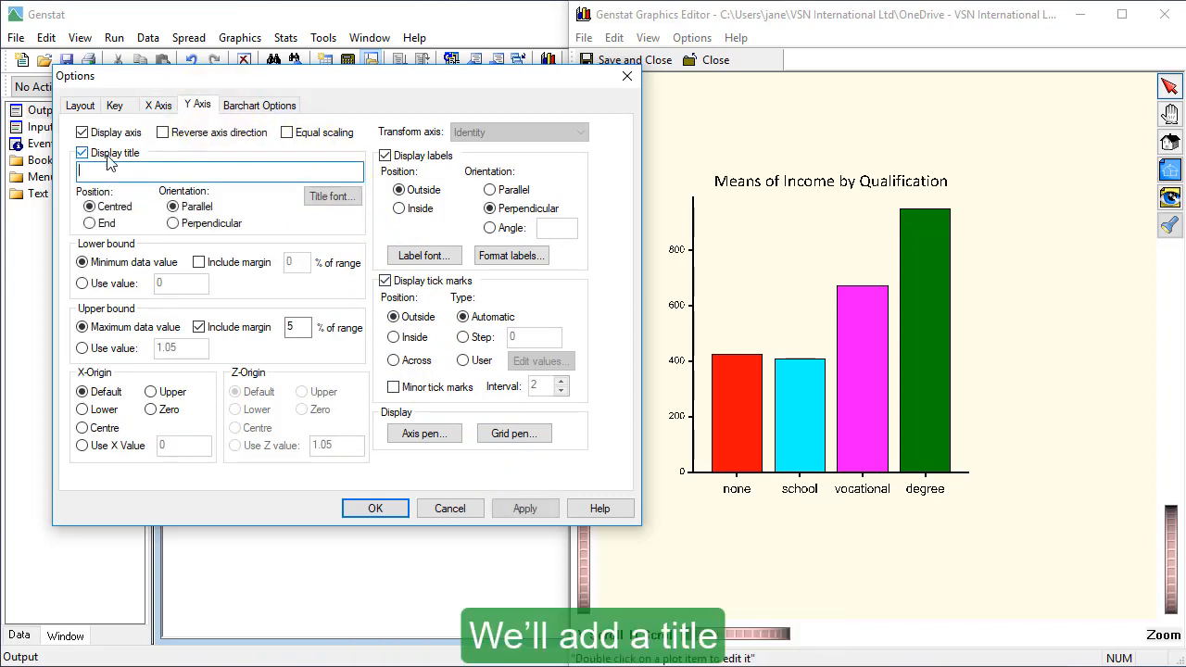
pyautogui.write('$ per week')
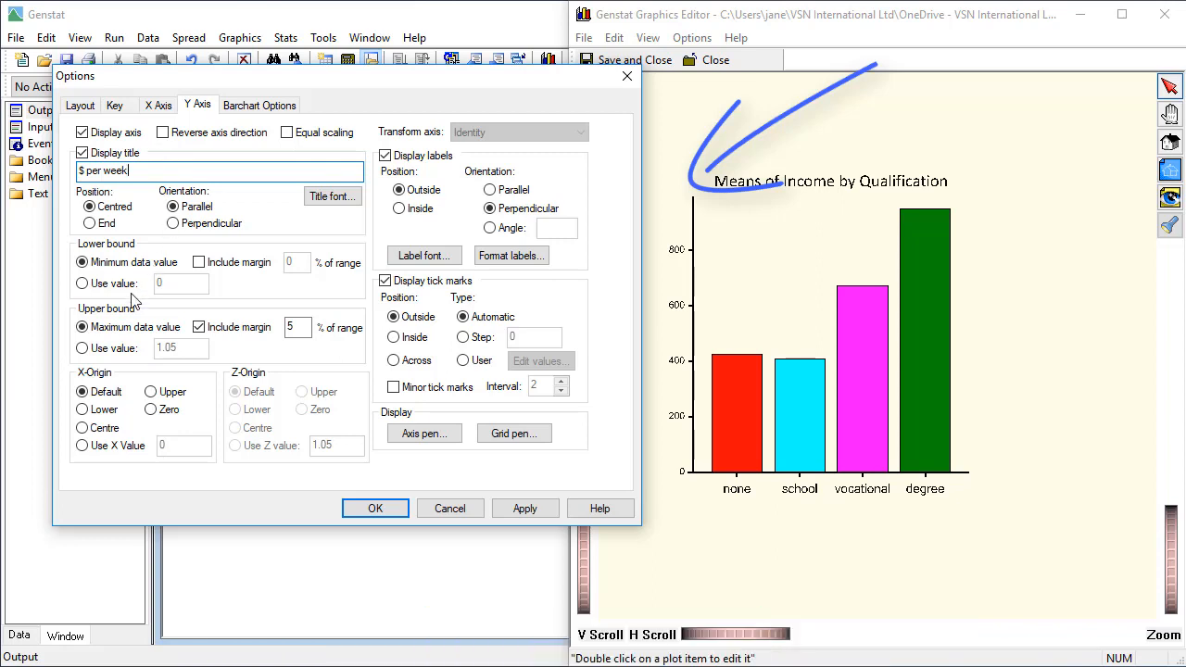
pyautogui.click(82, 347)
pyautogui.write('1')
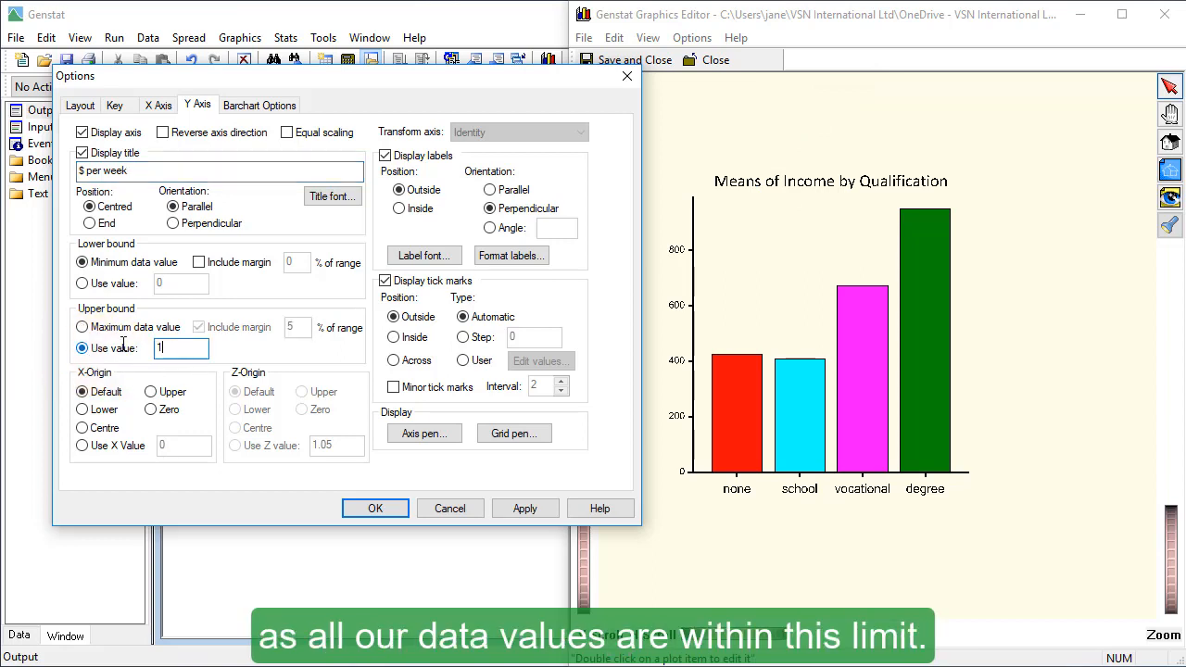
pyautogui.write('000')
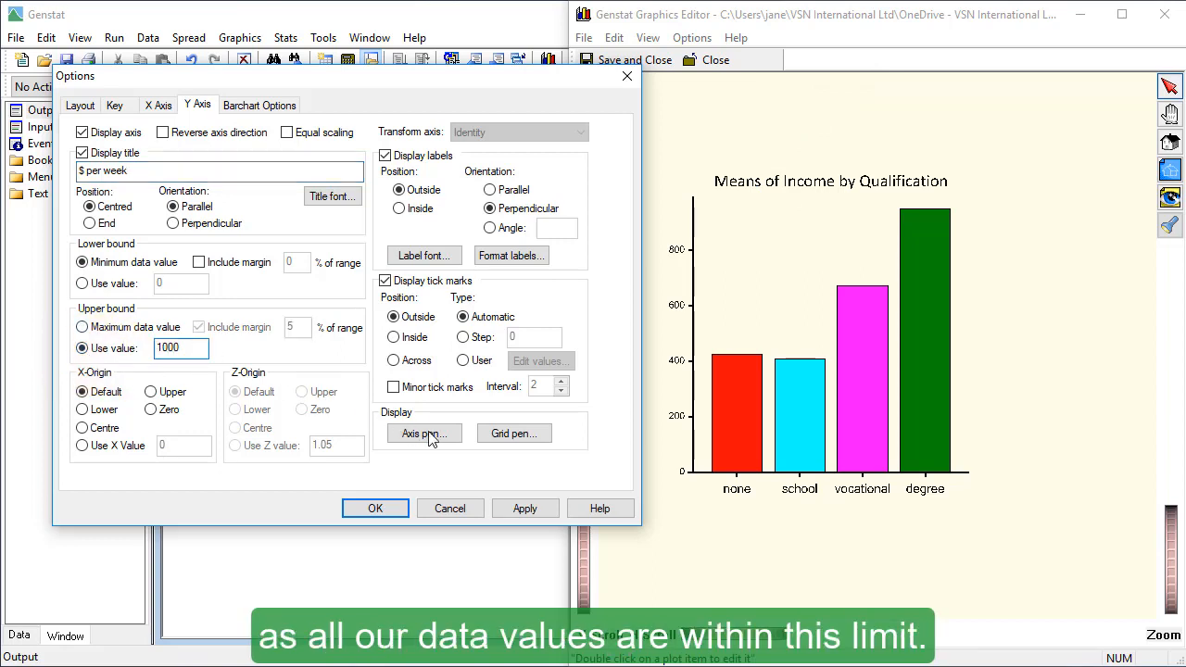
pyautogui.click(525, 508)
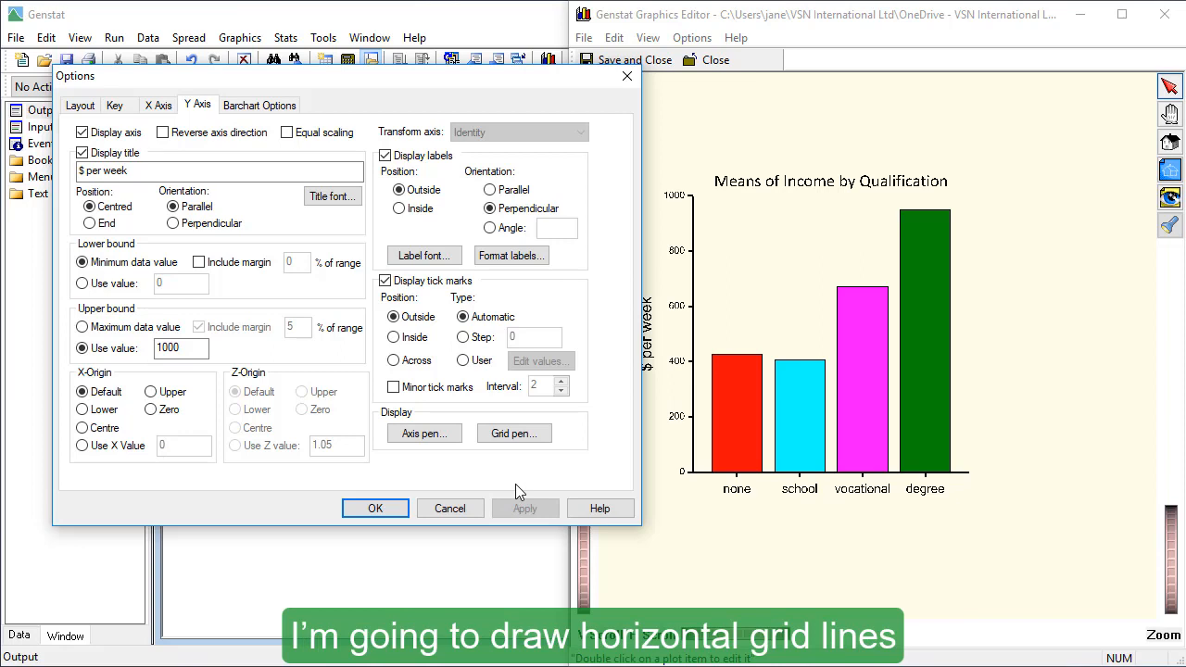
pyautogui.moveTo(541, 453)
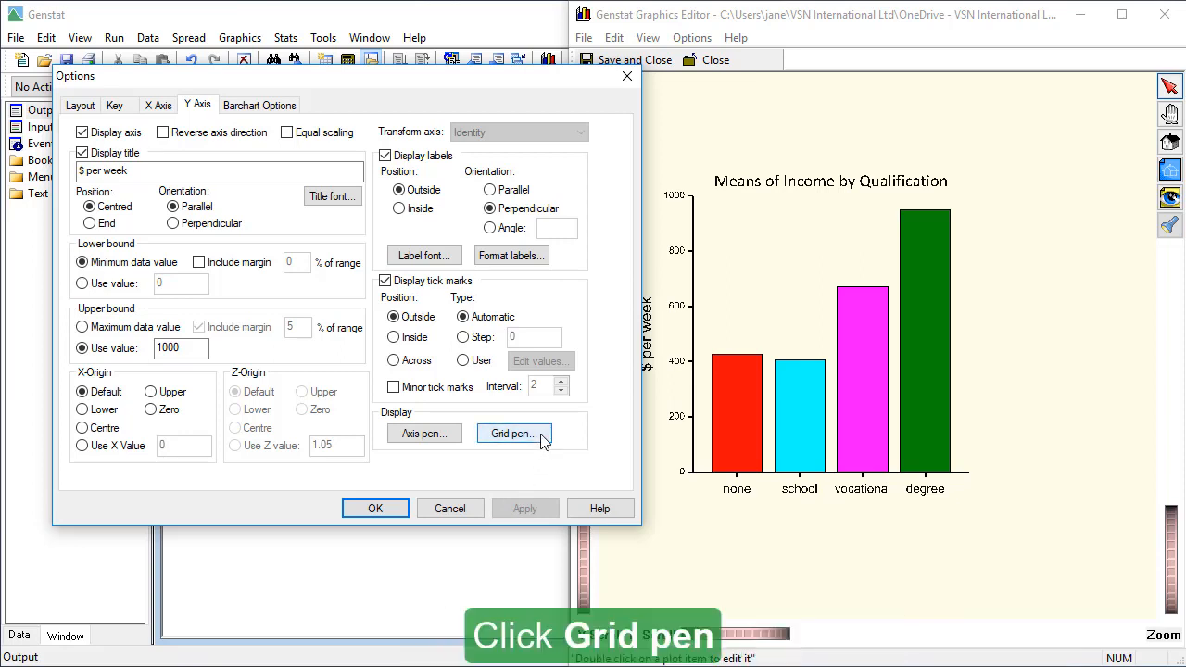
# Turn on Display Grid with dotted grey Grid pen lines and confirm.
pyautogui.click(513, 433)
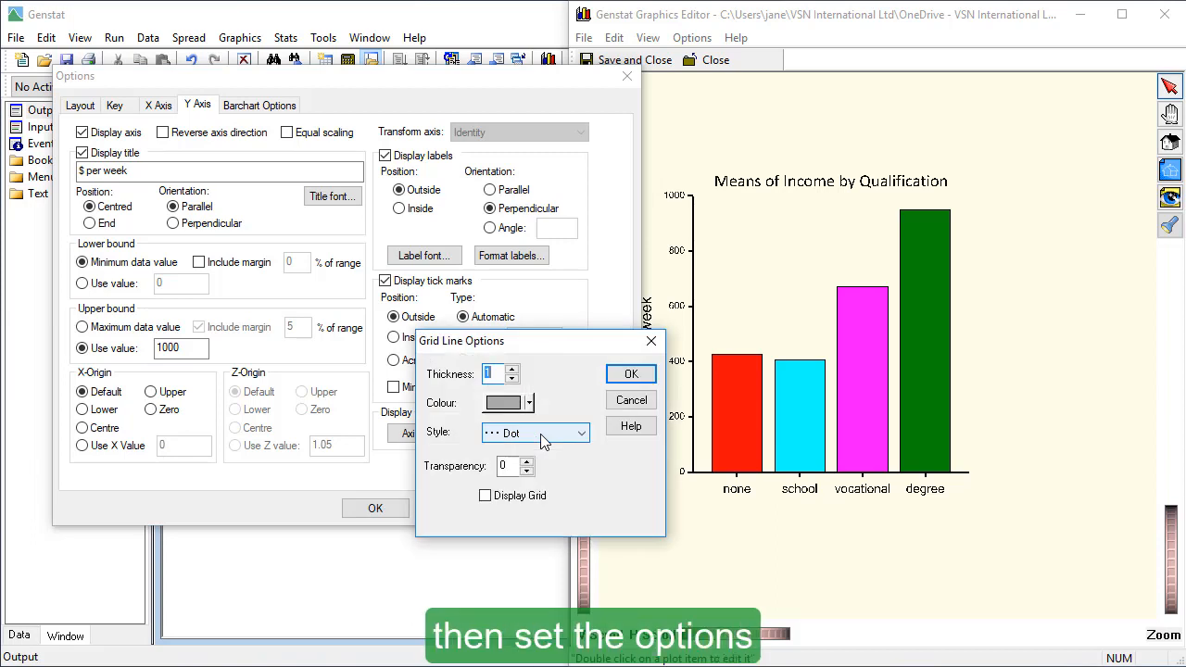
pyautogui.click(485, 495)
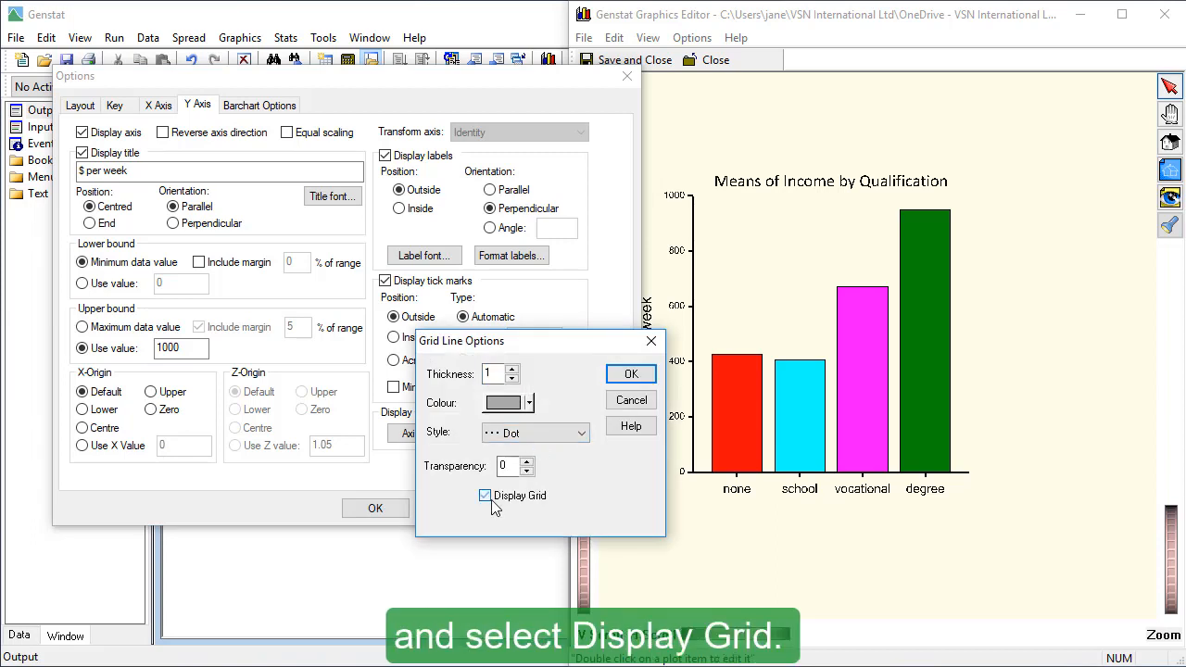
pyautogui.click(485, 495)
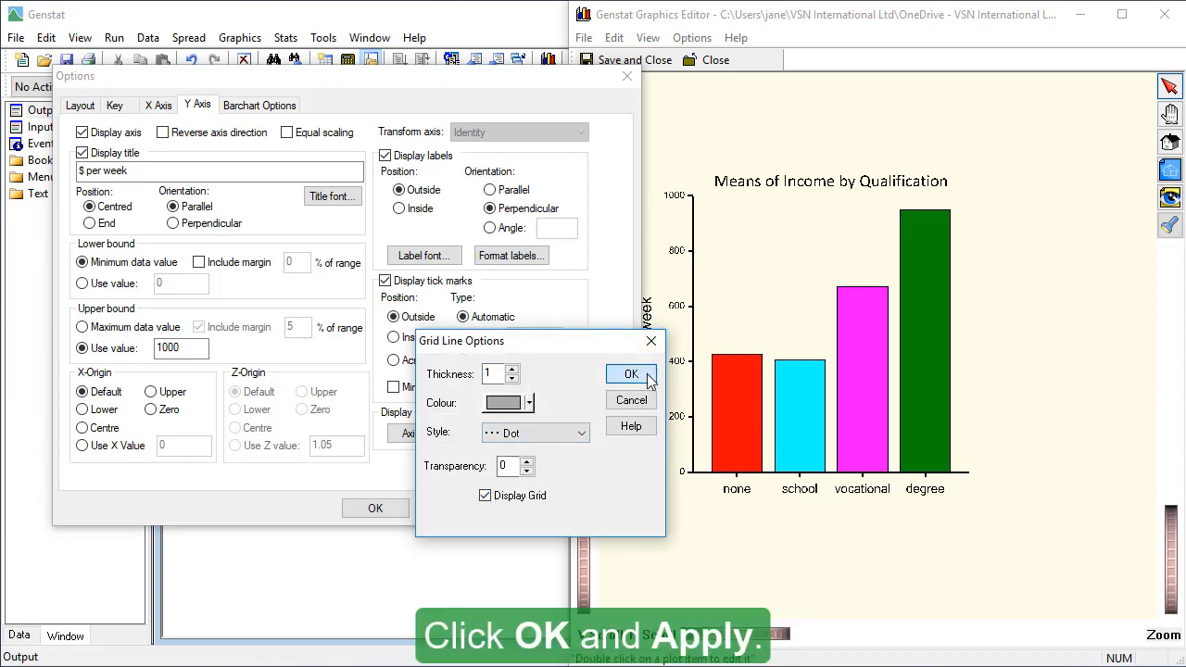
pyautogui.click(630, 375)
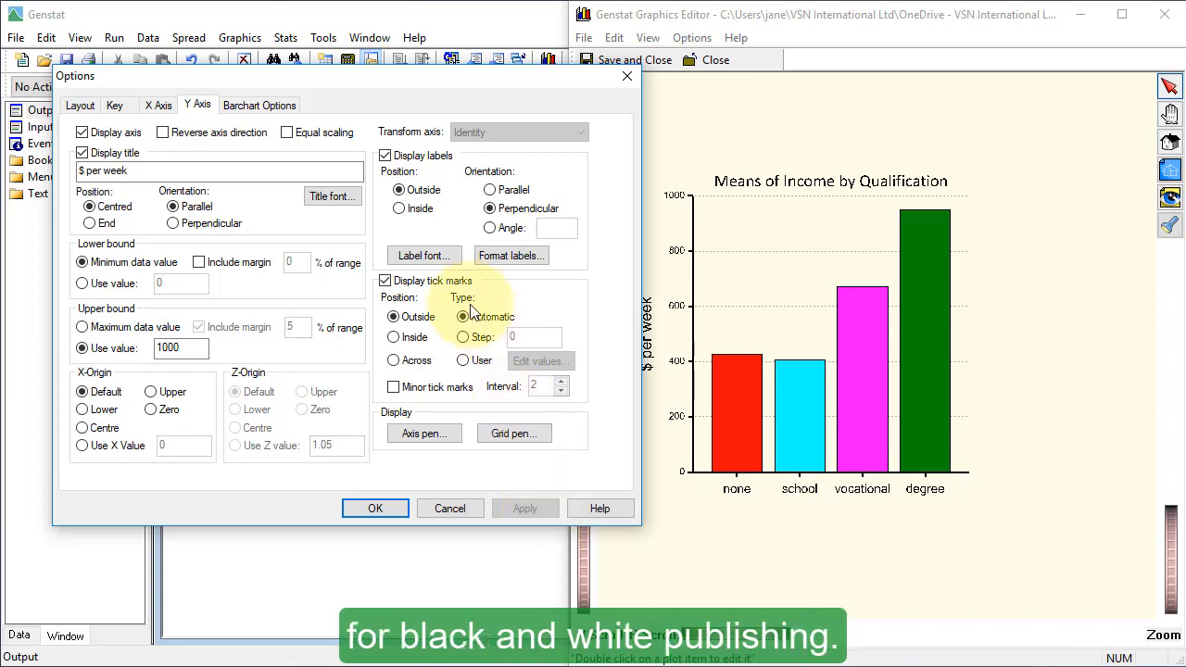
pyautogui.click(260, 104)
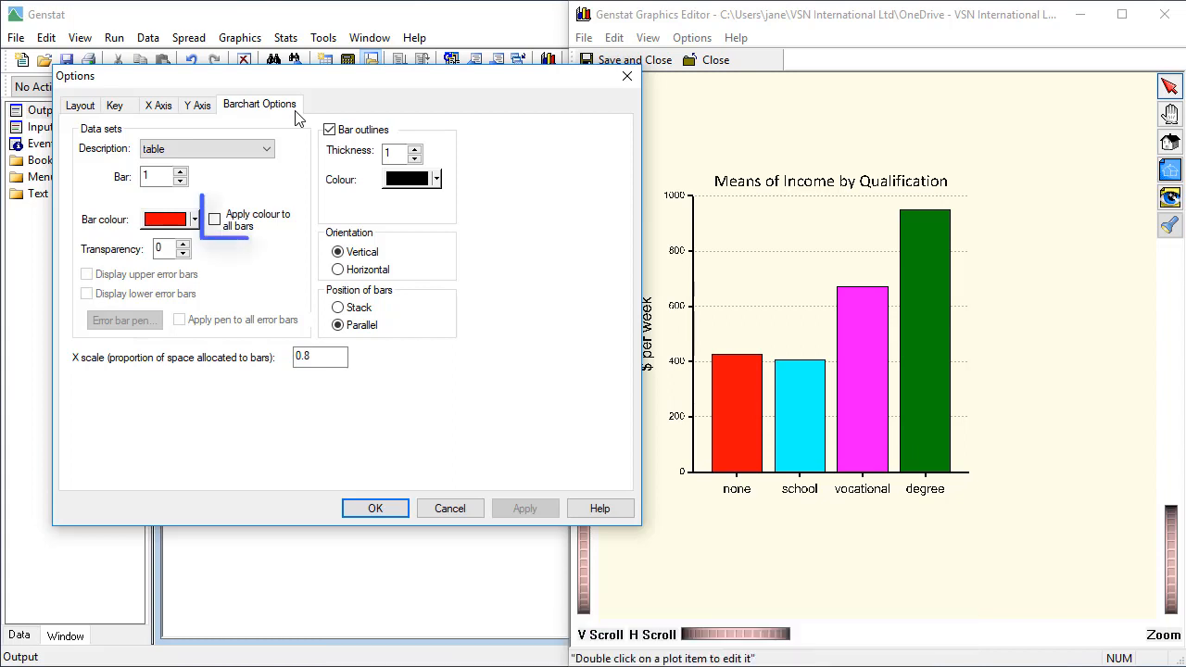
# Give the bars grey shades and apply, keeping Vertical after trying Horizontal.
pyautogui.click(215, 219)
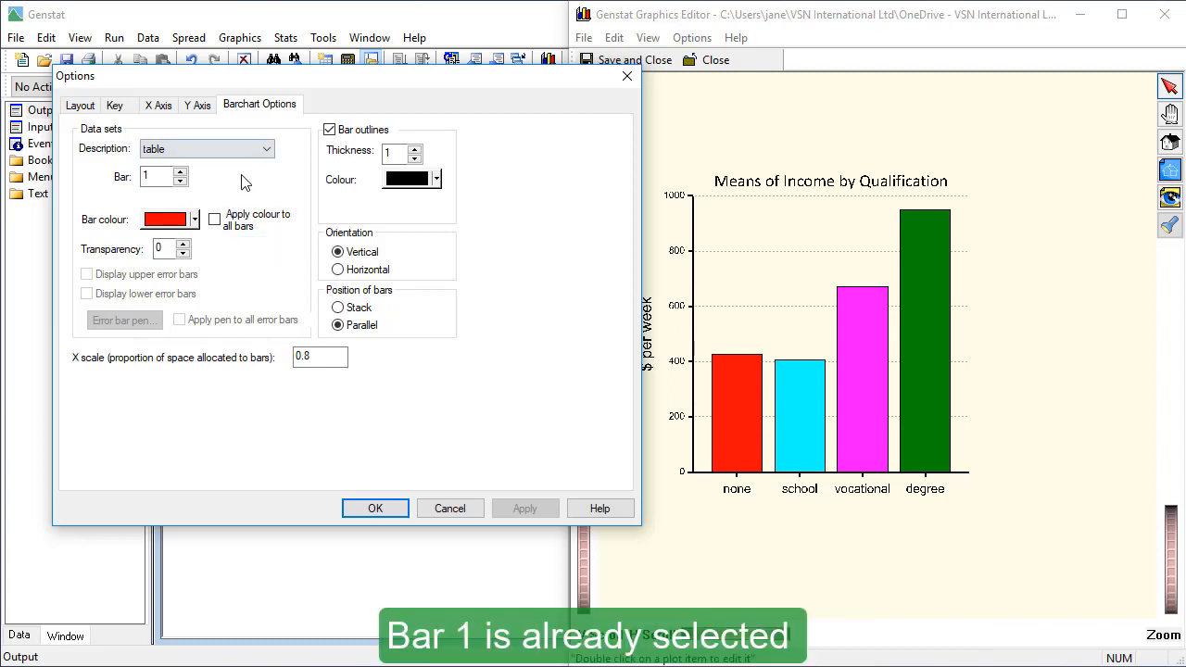
pyautogui.click(194, 220)
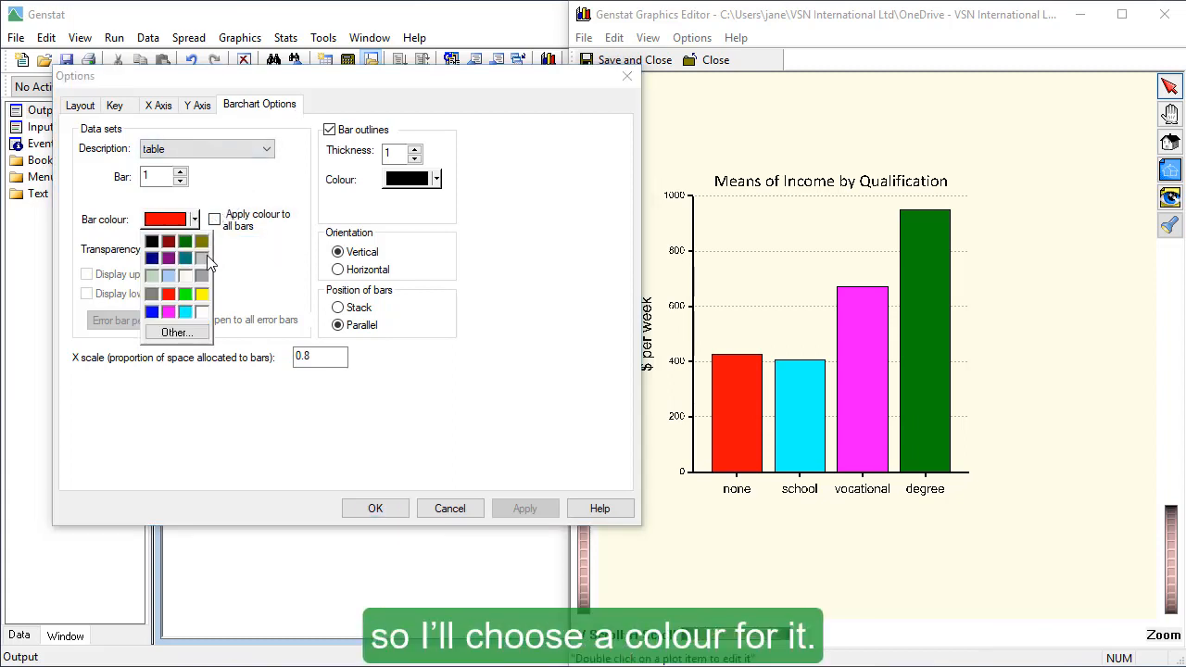
pyautogui.click(168, 241)
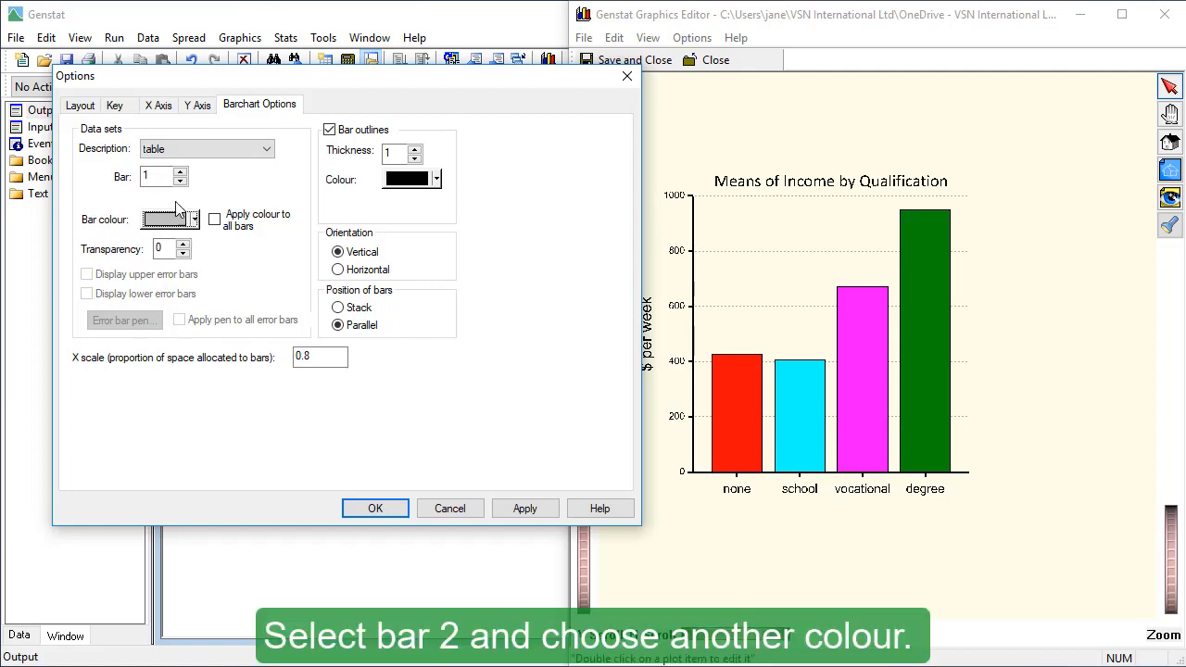
pyautogui.click(193, 220)
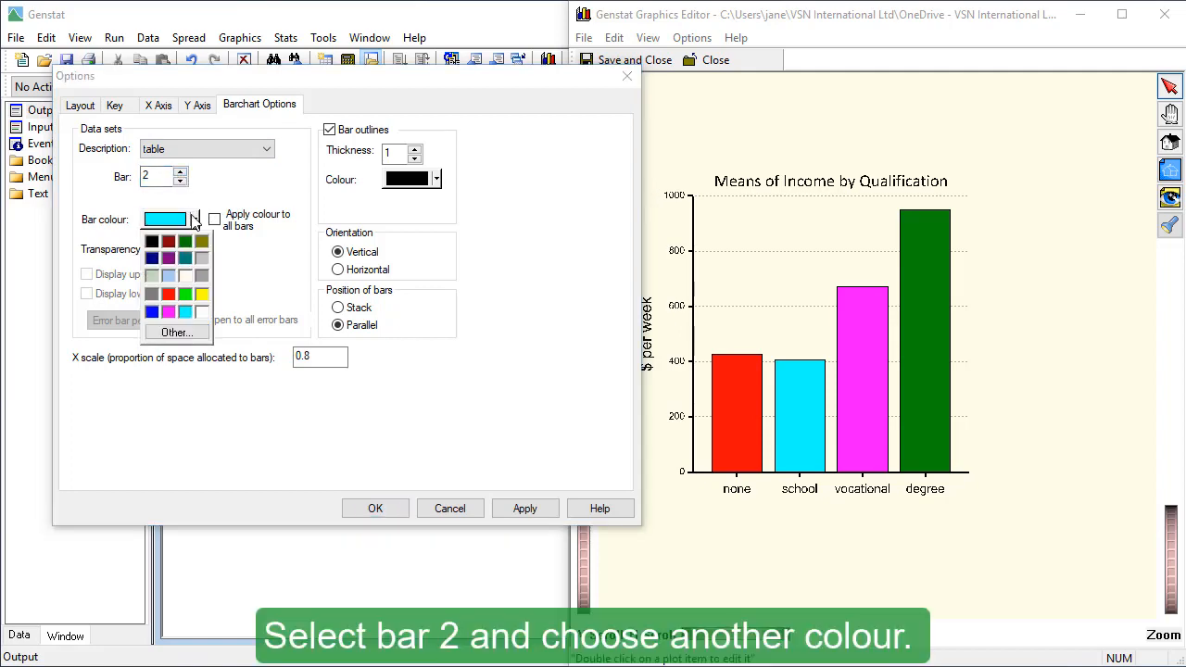
pyautogui.click(176, 331)
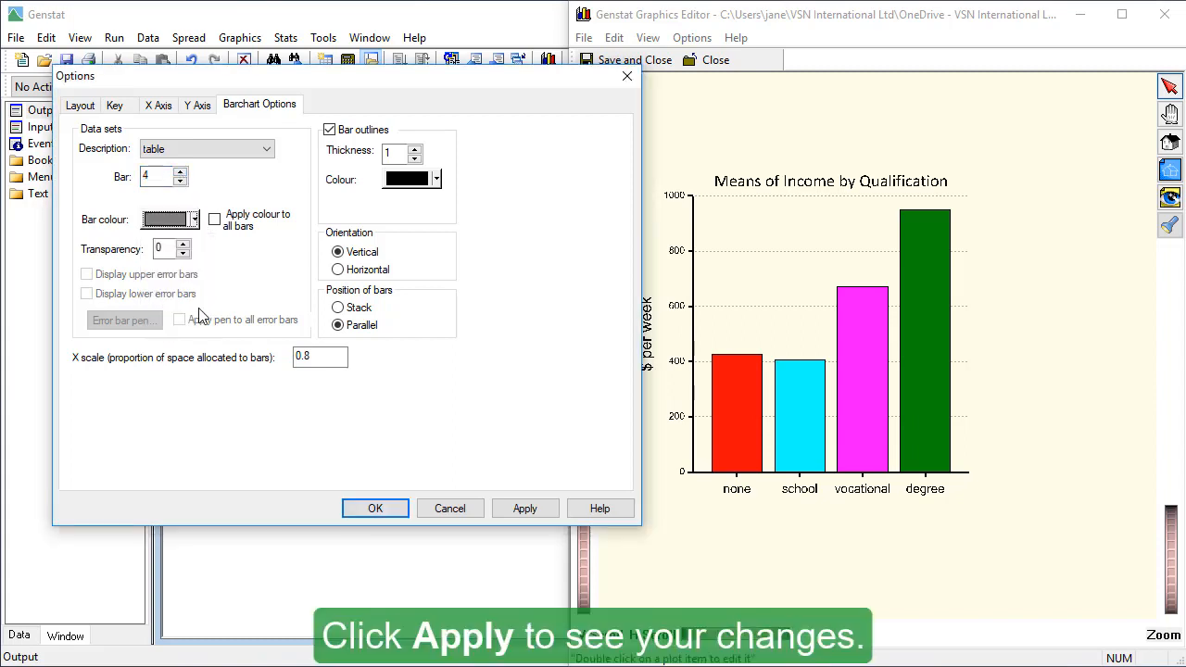
pyautogui.click(524, 508)
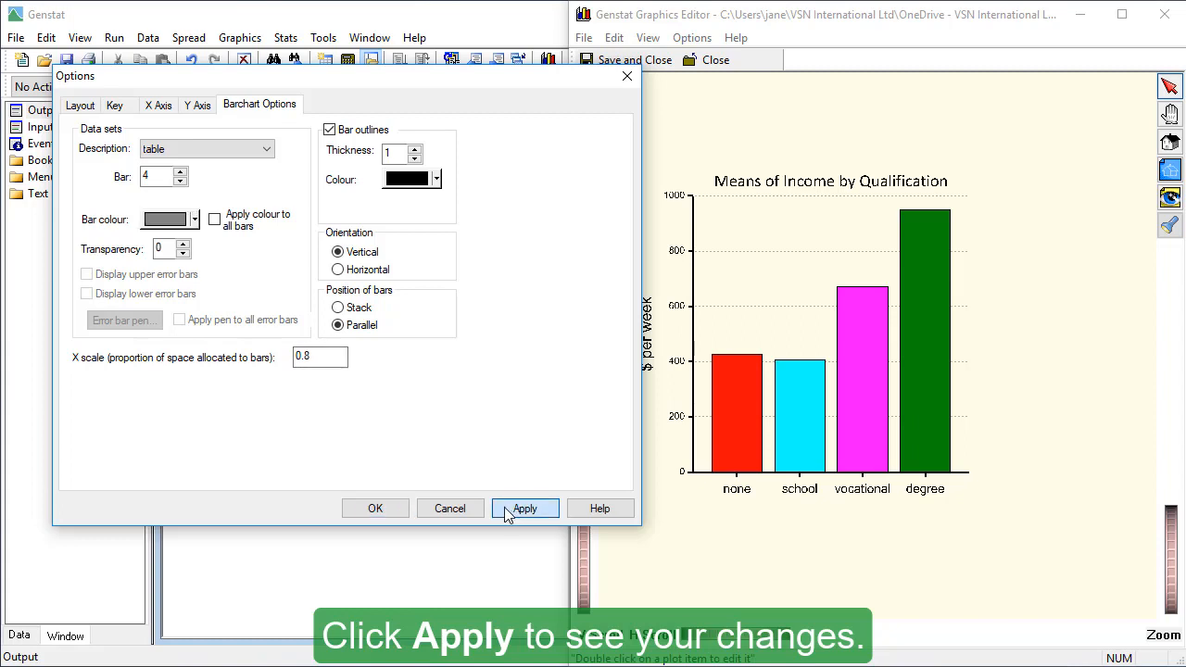
pyautogui.click(524, 508)
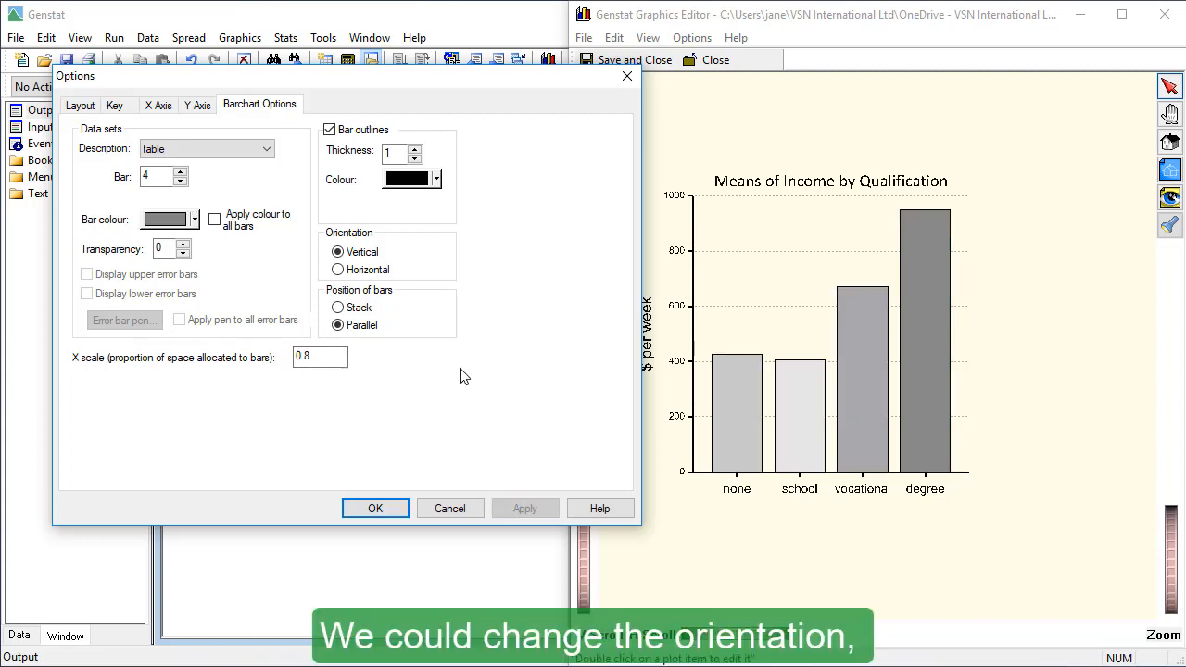
pyautogui.click(337, 269)
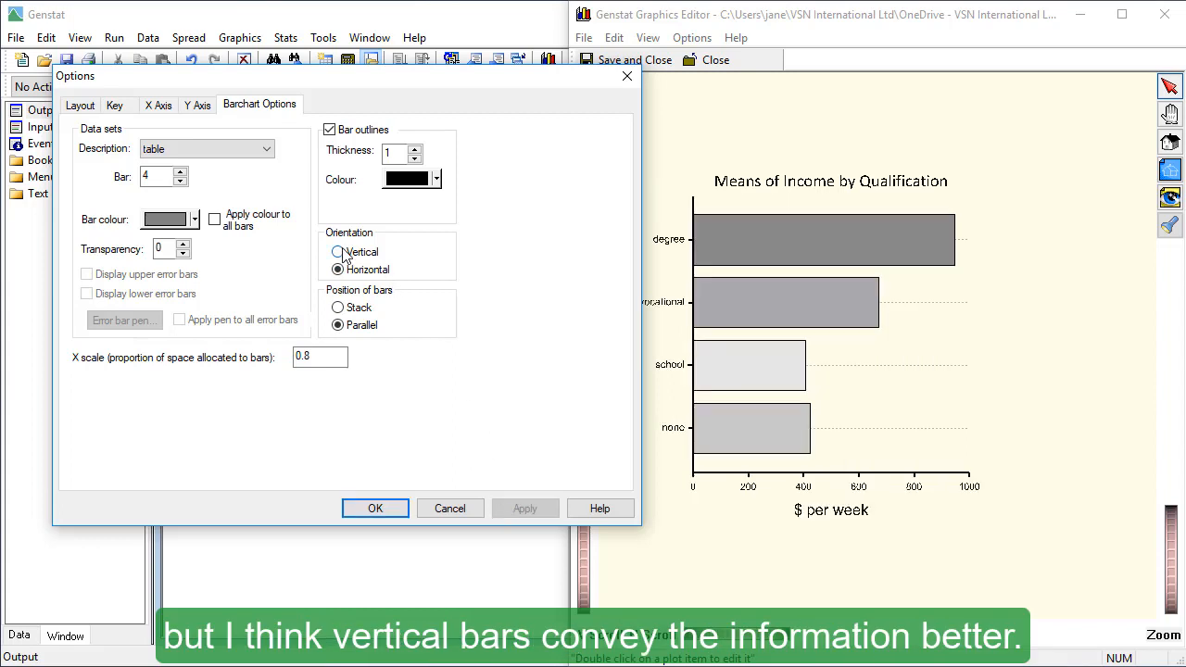
pyautogui.click(337, 252)
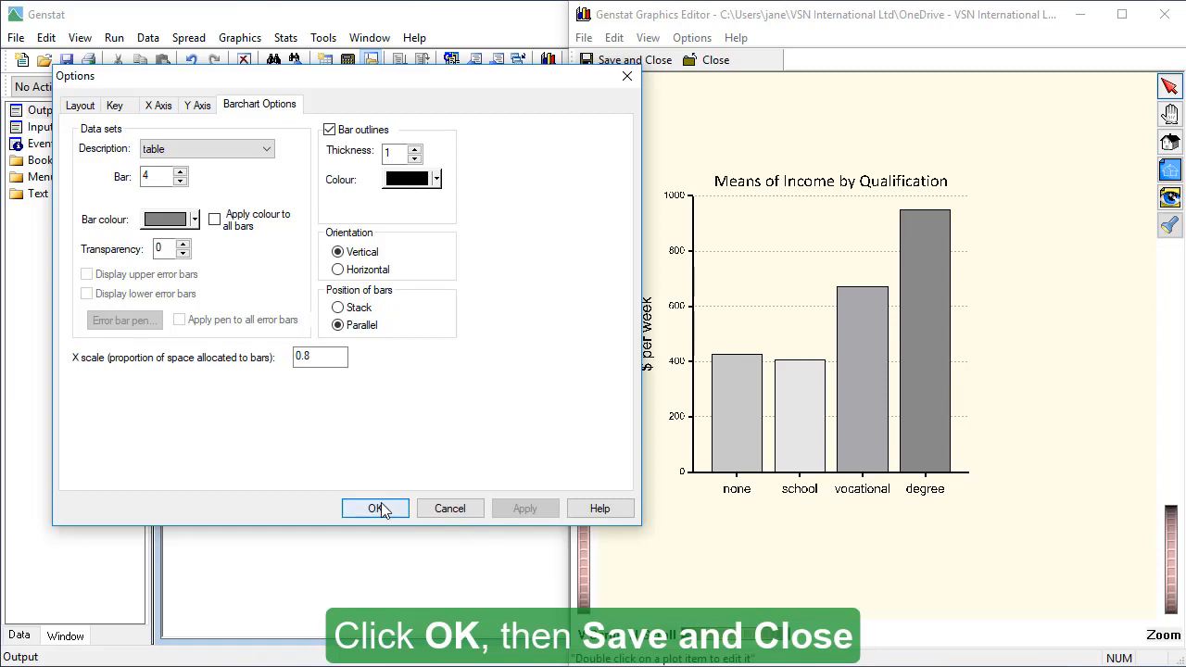
# Save the edits and close the Graphics Editor.
pyautogui.click(375, 508)
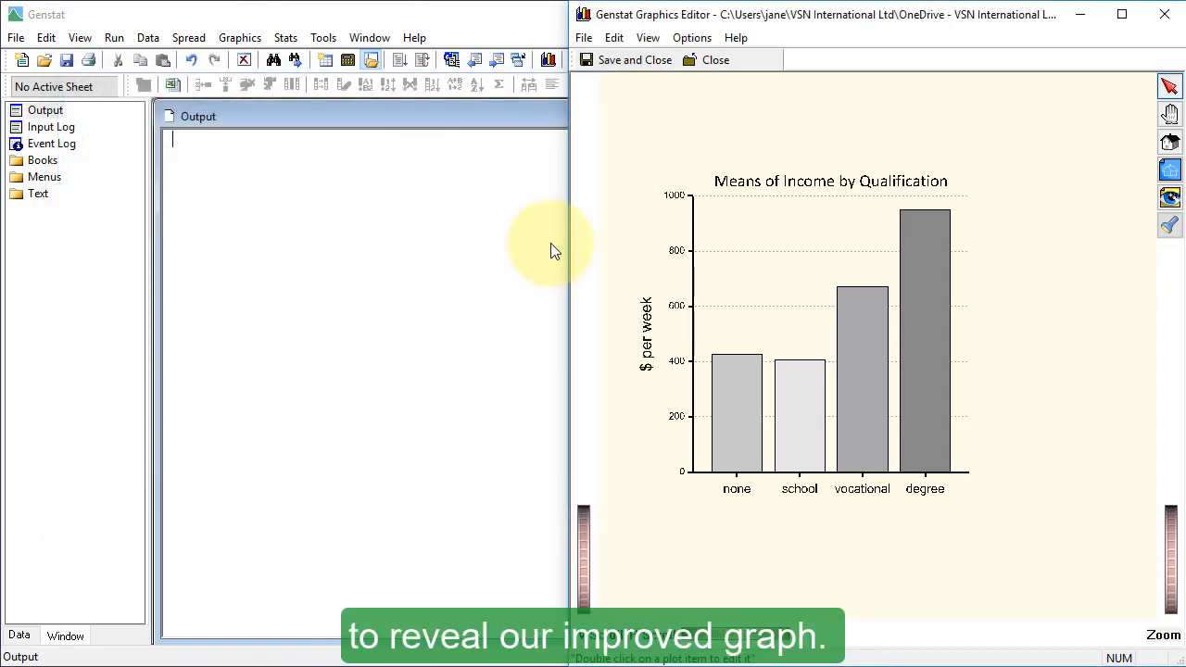
pyautogui.click(626, 59)
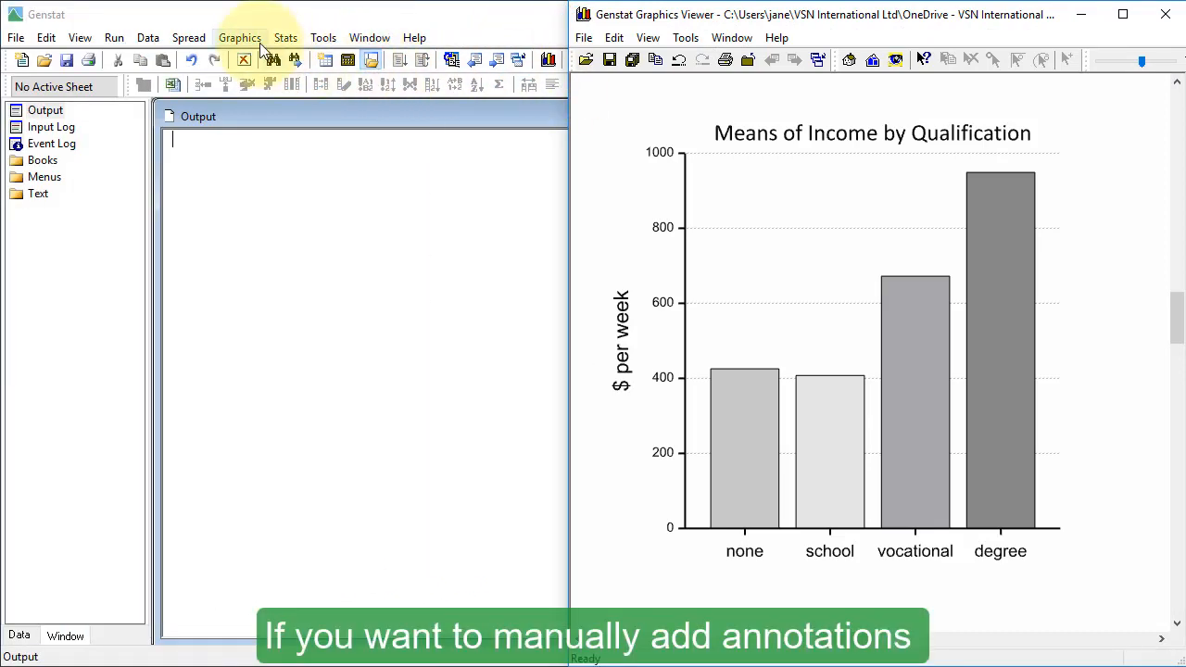
# Add text 'n=200' at Y .85, X .25 with size 1.5.
pyautogui.click(239, 37)
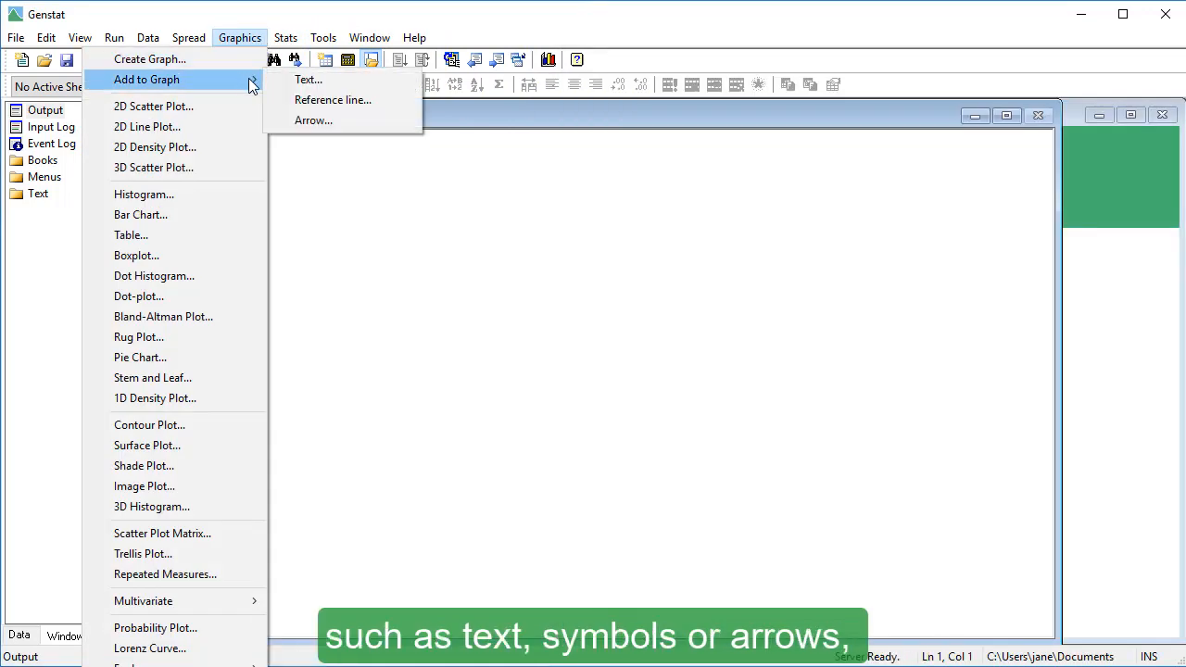
pyautogui.click(309, 79)
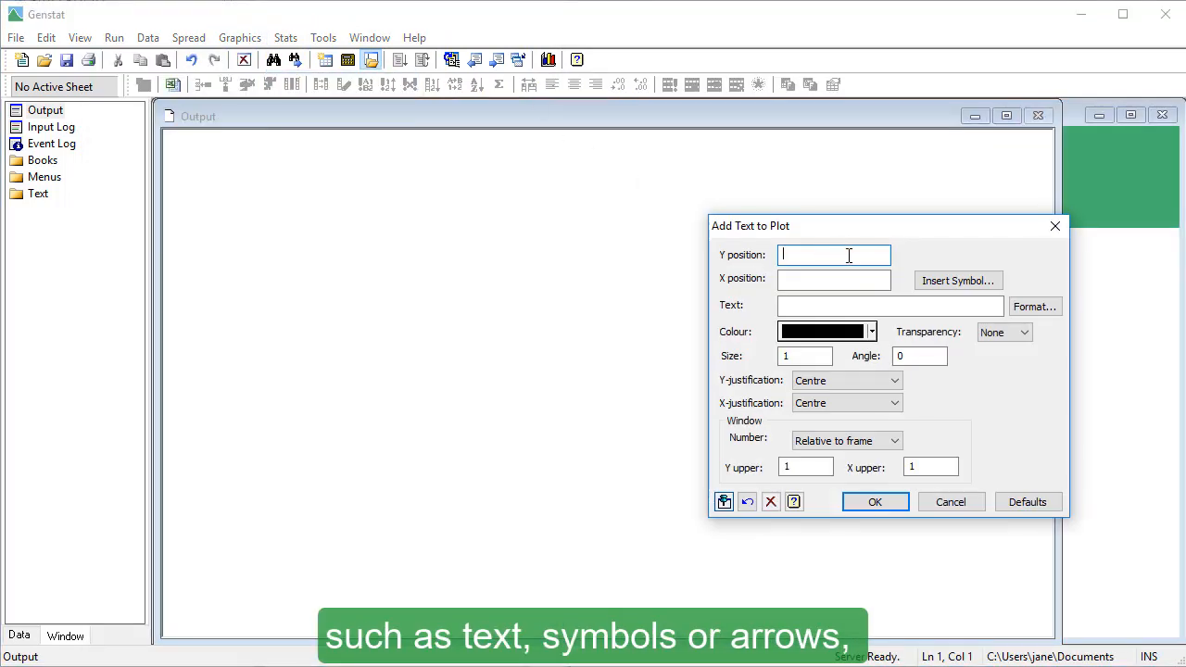
pyautogui.write('.25')
pyautogui.click(804, 356)
pyautogui.write('.5')
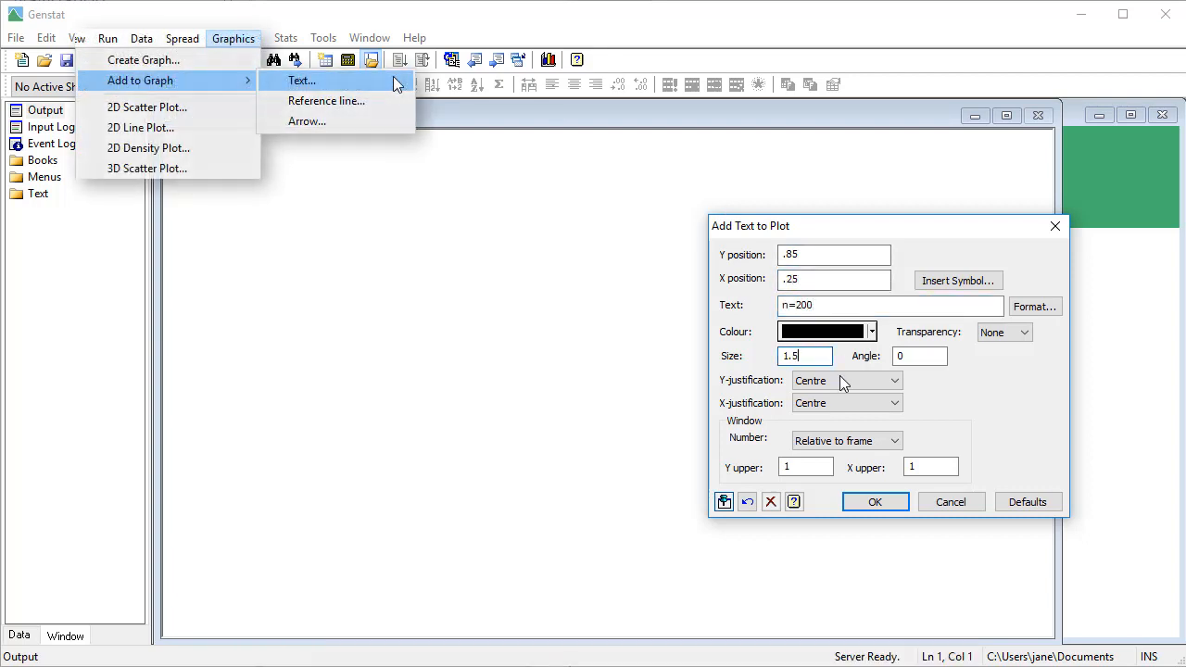
pyautogui.click(875, 501)
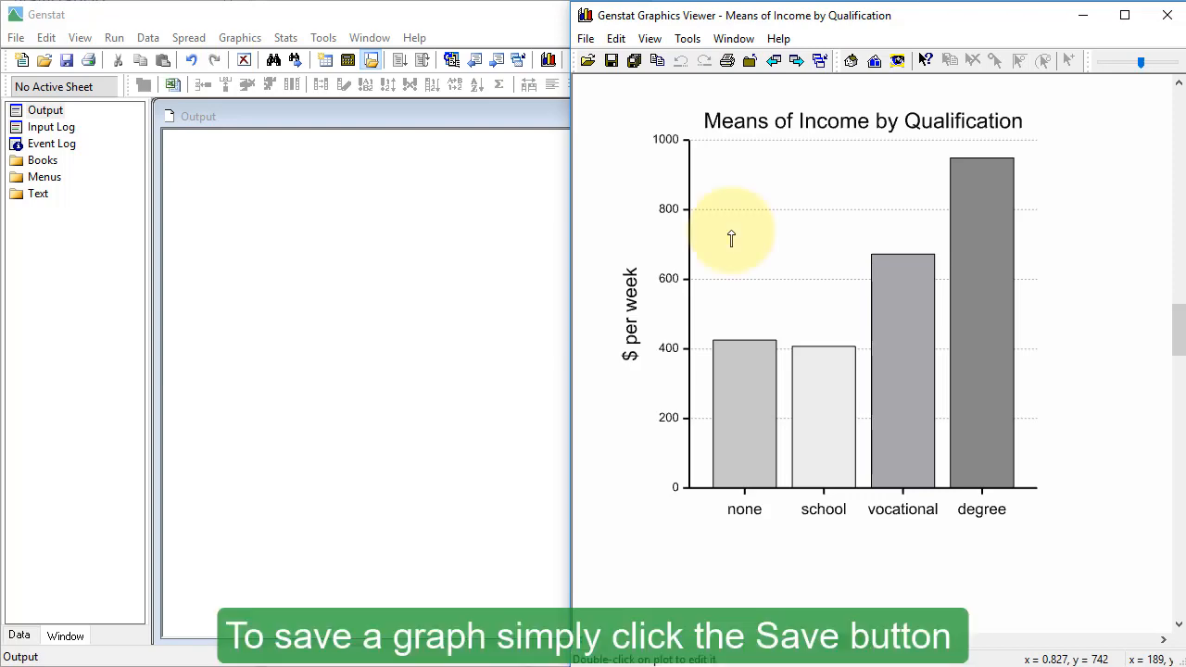
pyautogui.moveTo(611, 60)
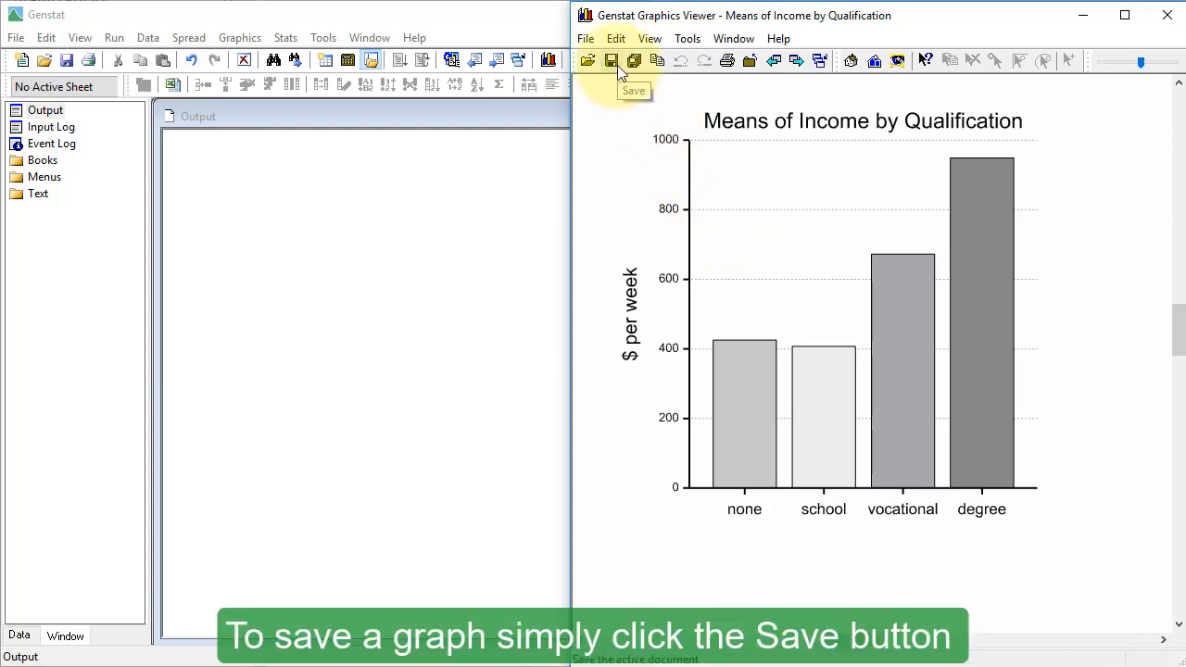
# Save the graph from the viewer toolbar, choosing a type under Save as type.
pyautogui.click(611, 60)
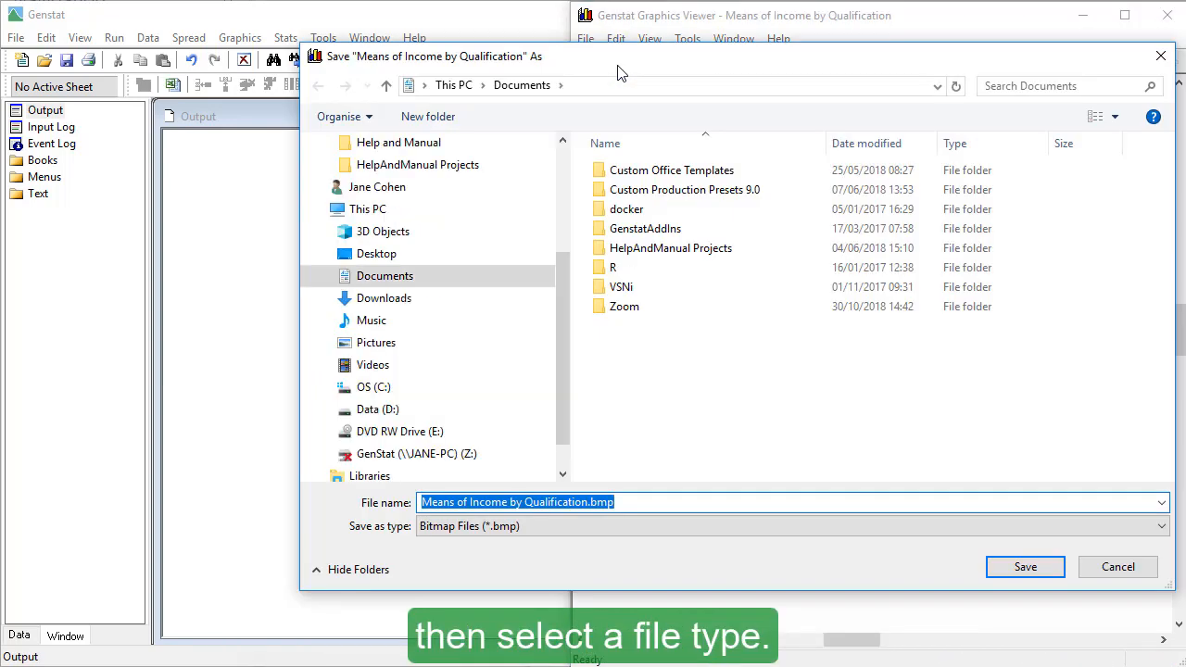
pyautogui.click(788, 526)
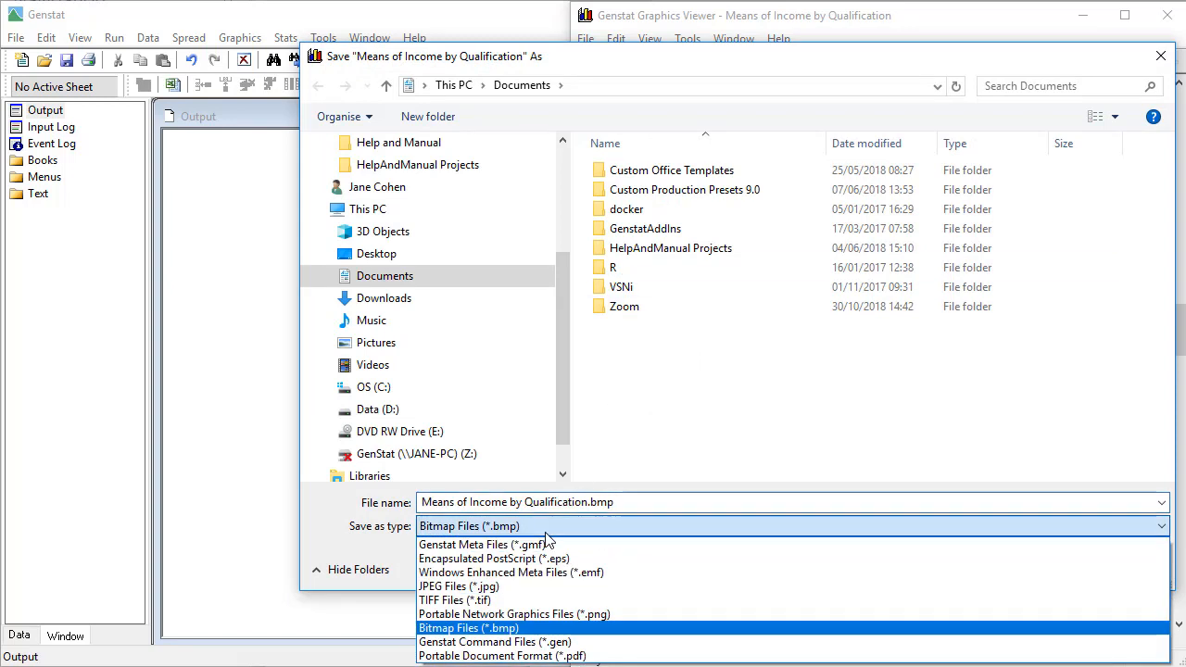
pyautogui.click(514, 613)
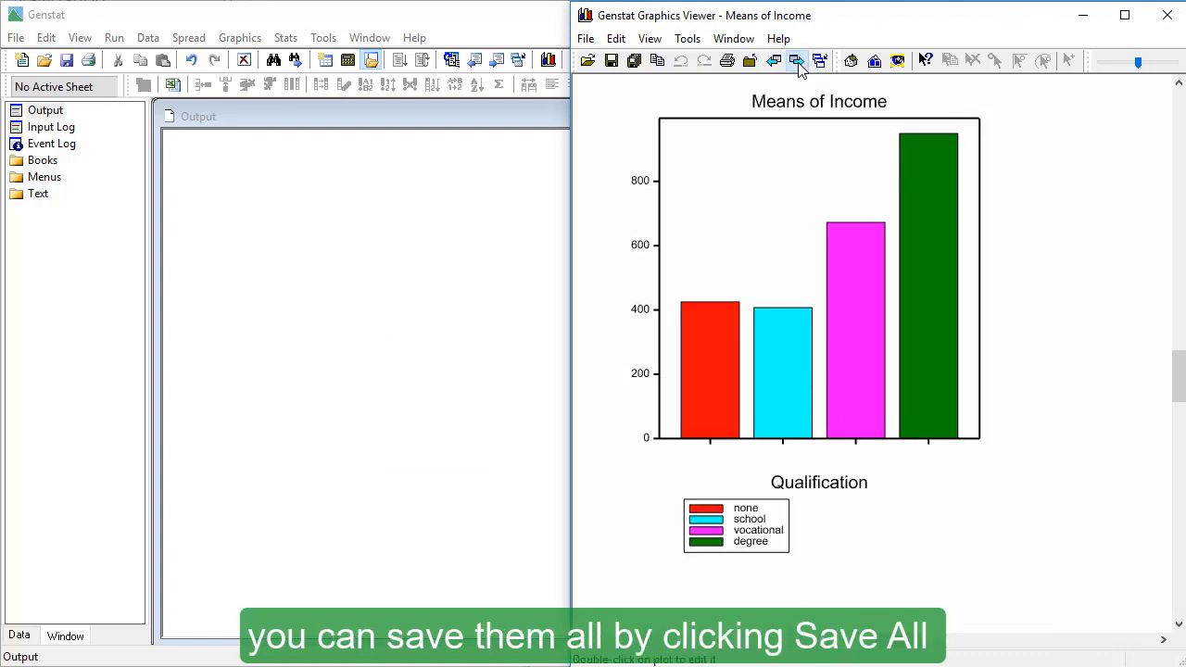
pyautogui.moveTo(635, 60)
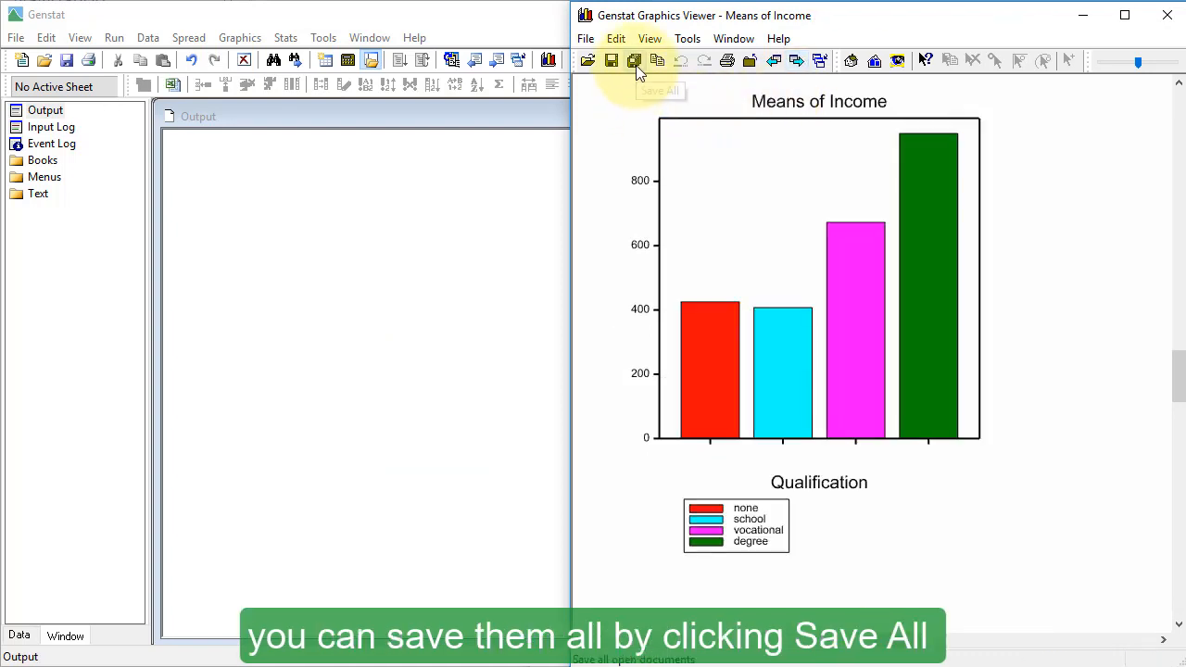
# Save all open graphs, including Means of Income, each under its own name.
pyautogui.click(635, 60)
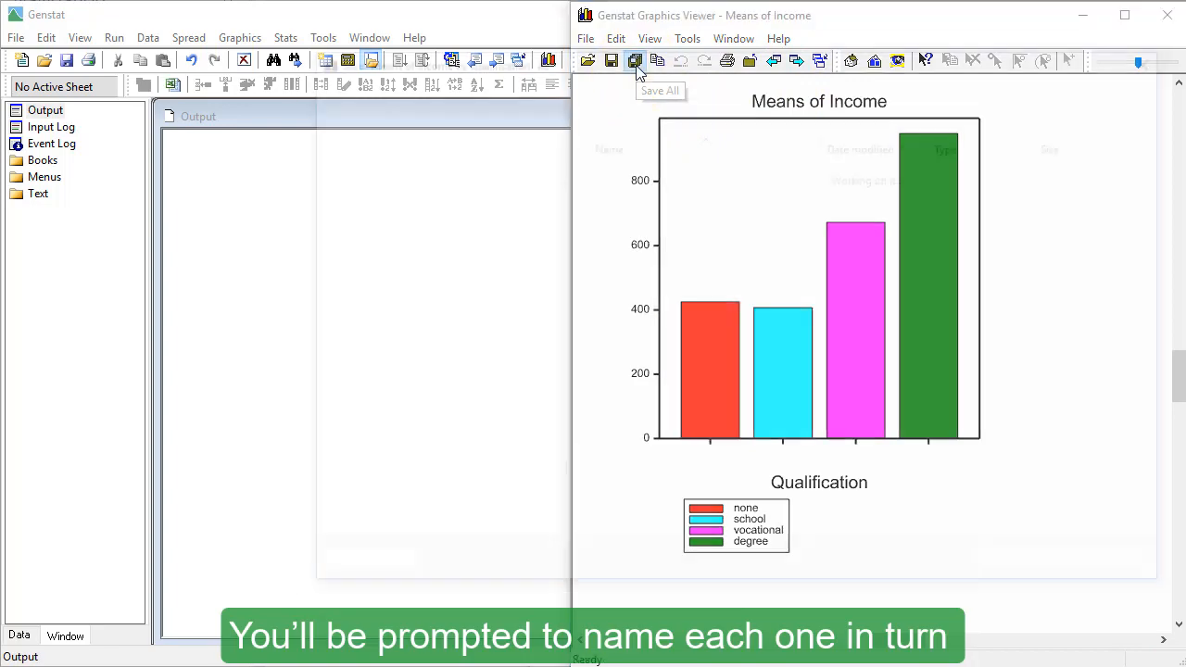
pyautogui.click(636, 60)
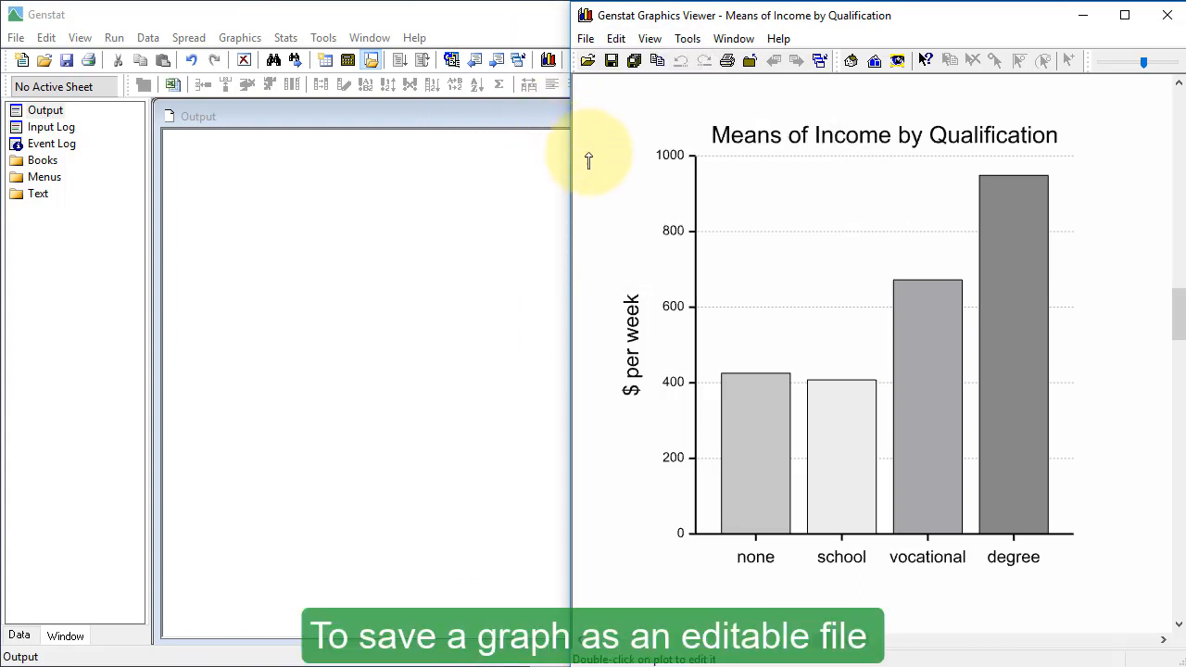
# Save the bar chart as 'Means of Income by Qualification.gmf' in Genstat Meta File format.
pyautogui.click(585, 38)
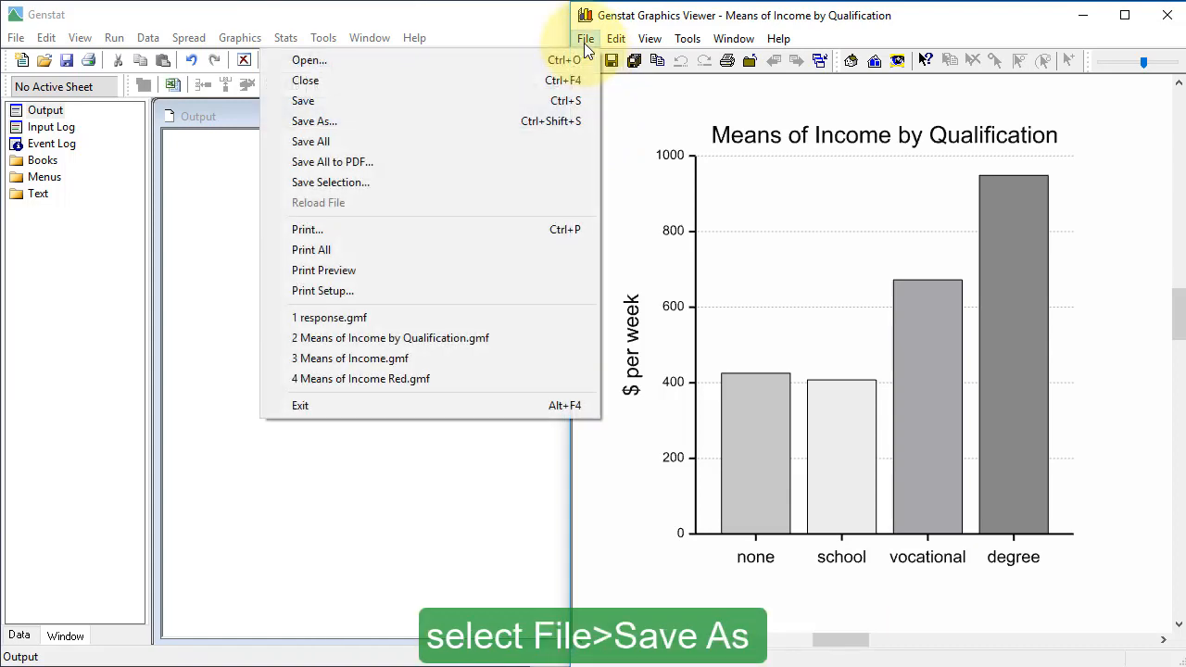
pyautogui.moveTo(314, 120)
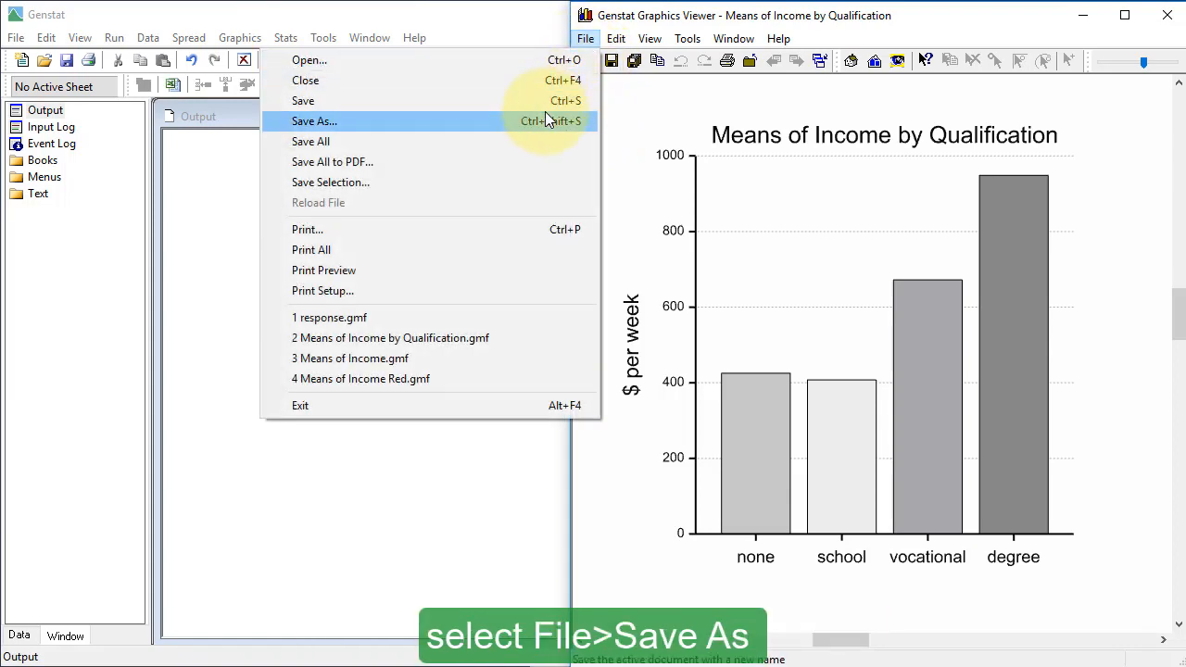
pyautogui.click(314, 121)
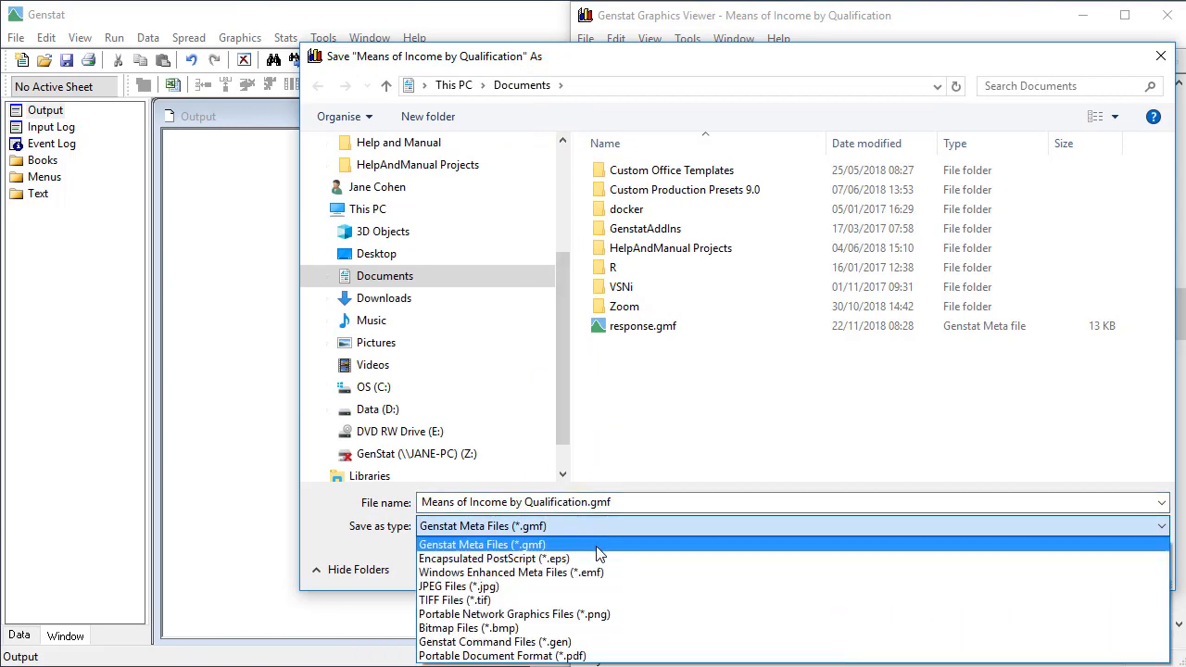
pyautogui.click(482, 544)
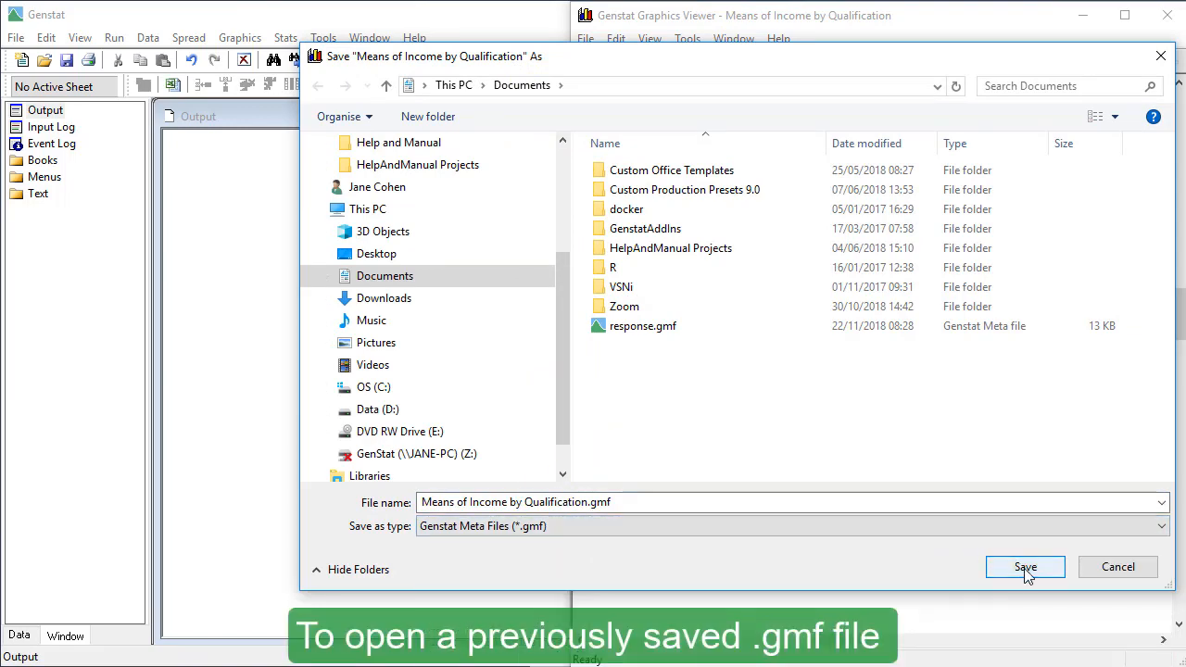
pyautogui.click(1025, 567)
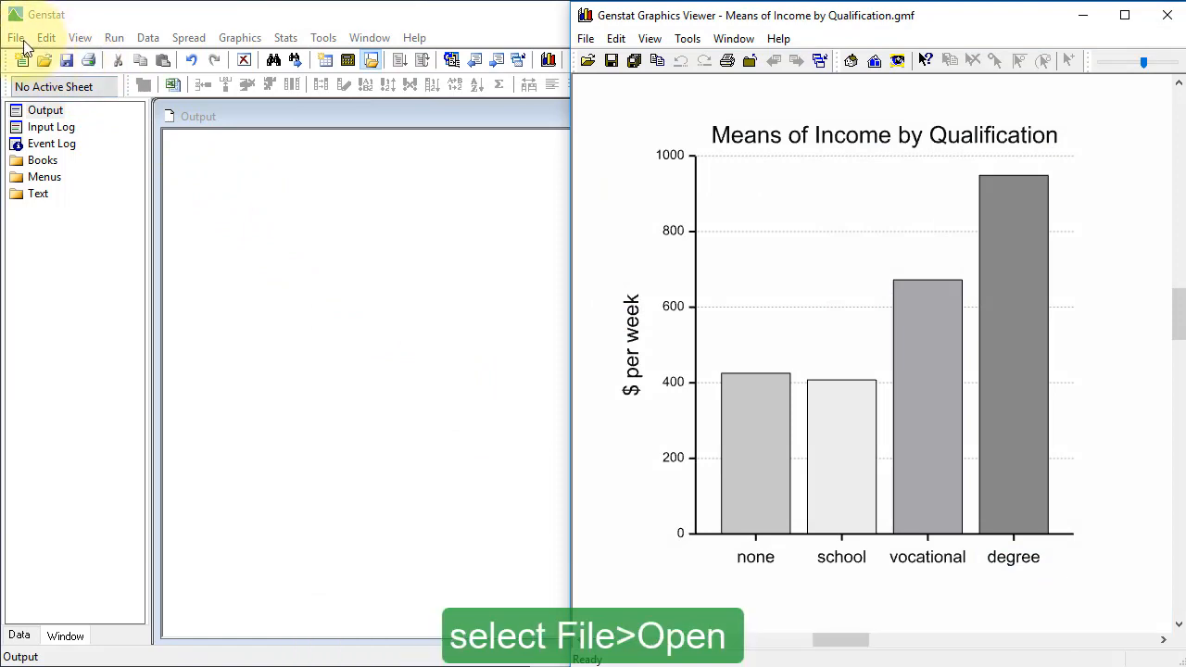
# Choose the saved response.gmf file in the Open File dialog.
pyautogui.click(15, 37)
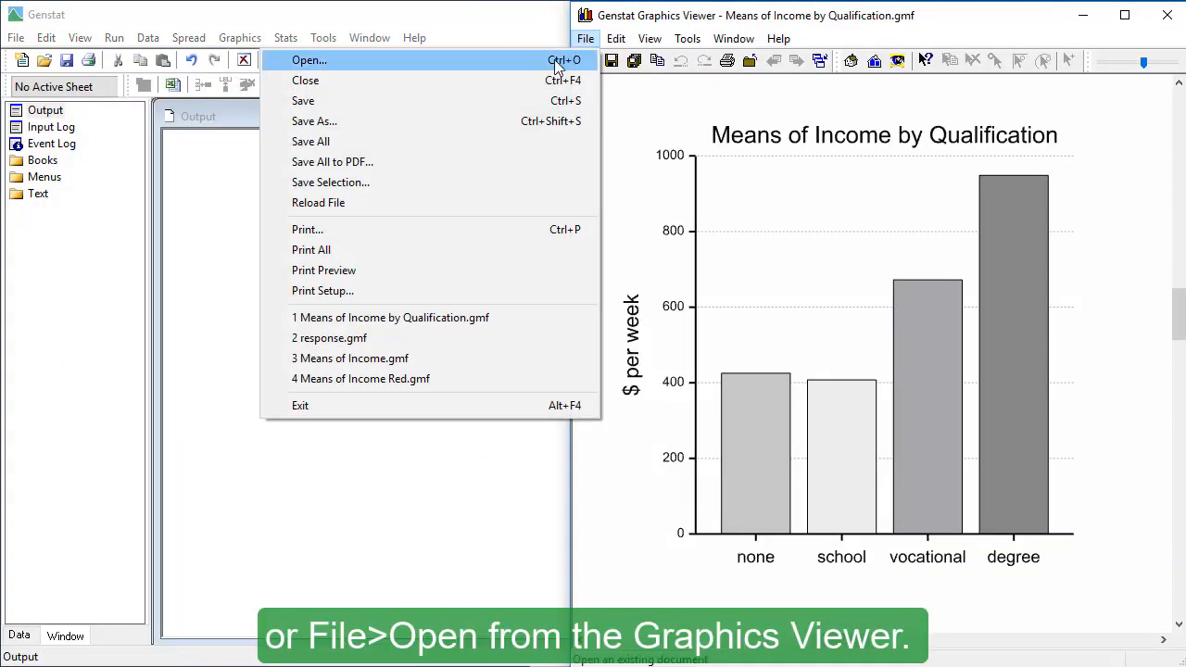
pyautogui.click(309, 60)
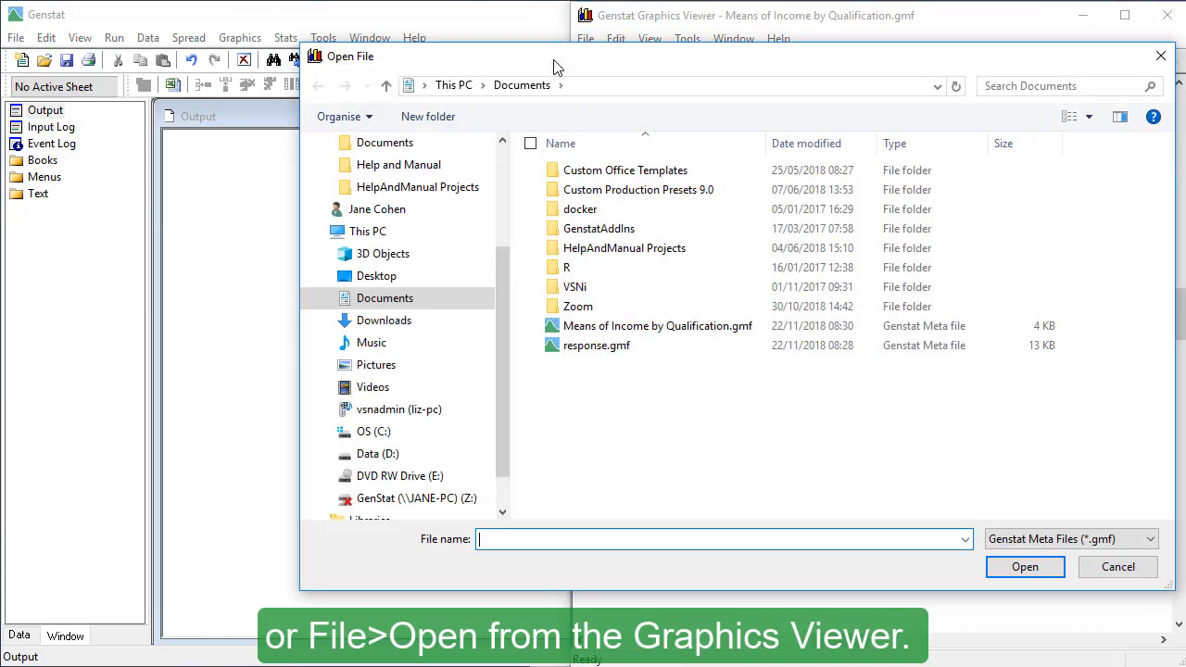
pyautogui.click(597, 345)
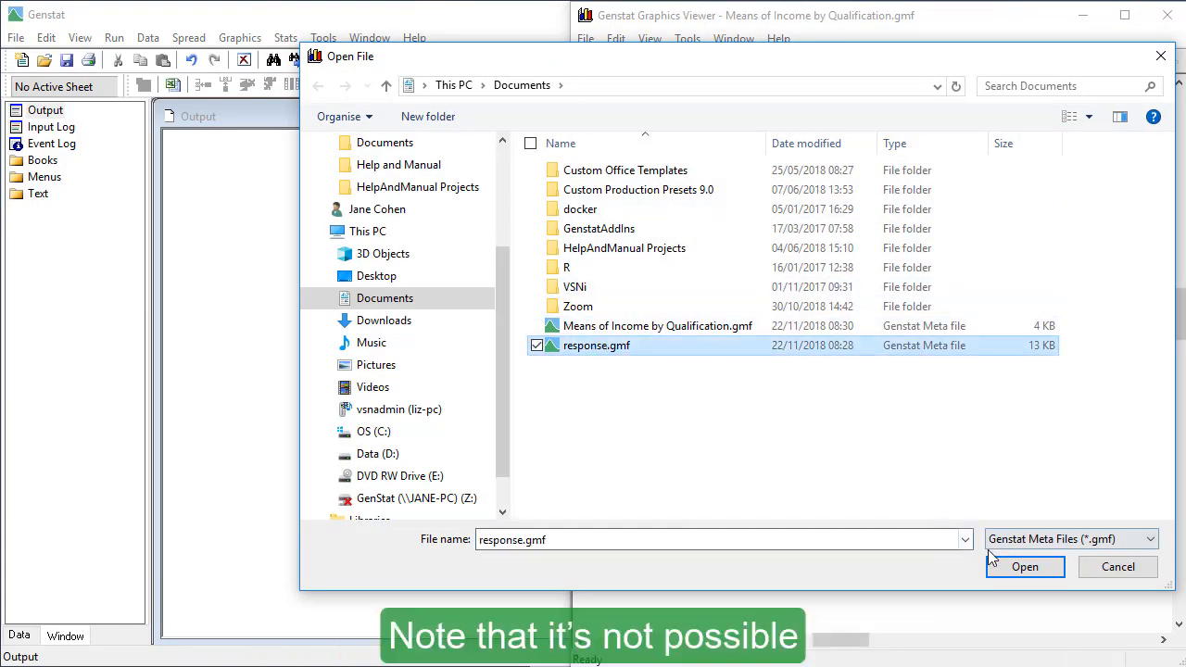
# Open the selected response.gmf graph.
pyautogui.click(1025, 566)
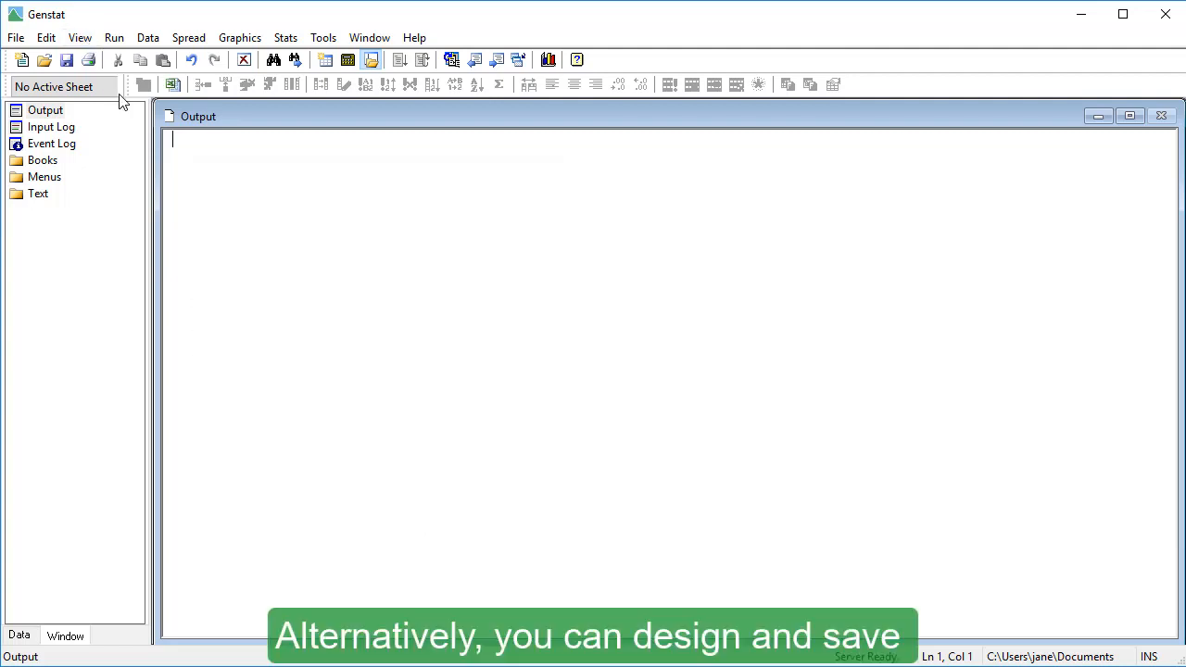
pyautogui.click(322, 37)
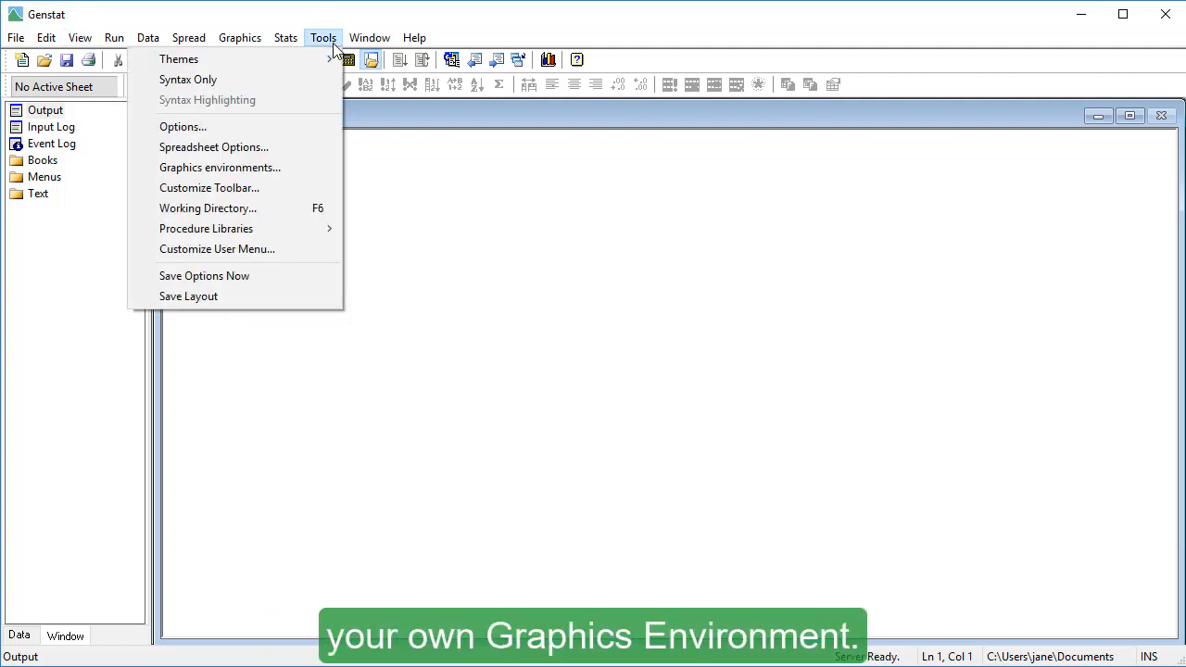
pyautogui.click(220, 167)
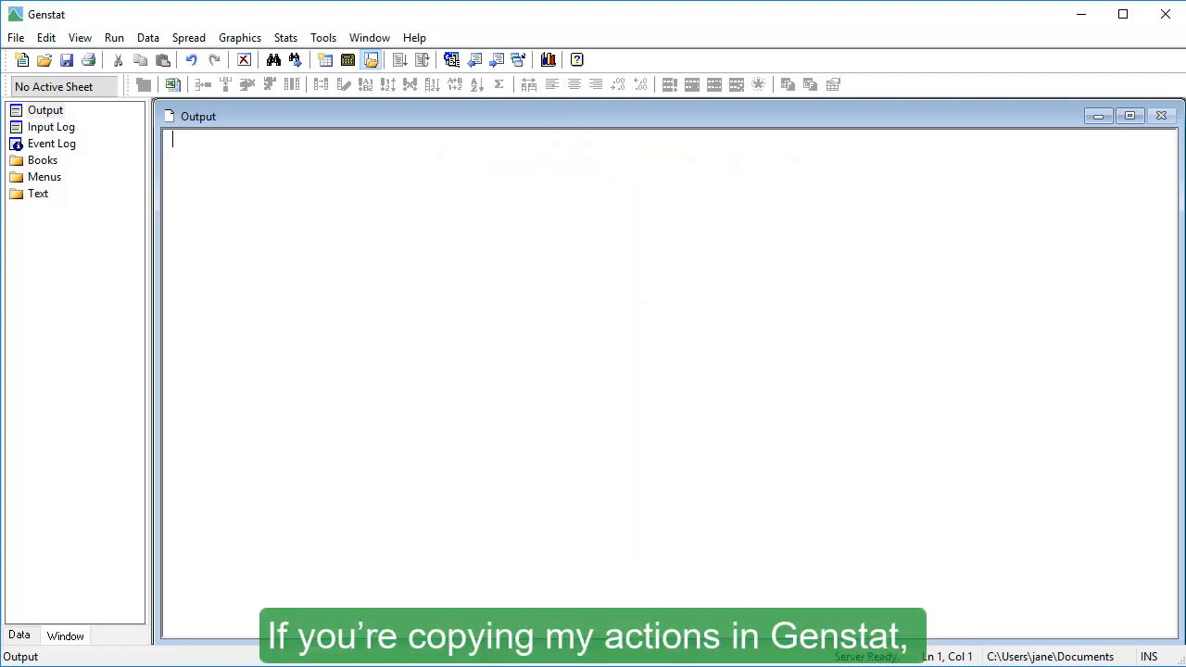
# Load the Sulphur example data set.
pyautogui.click(15, 37)
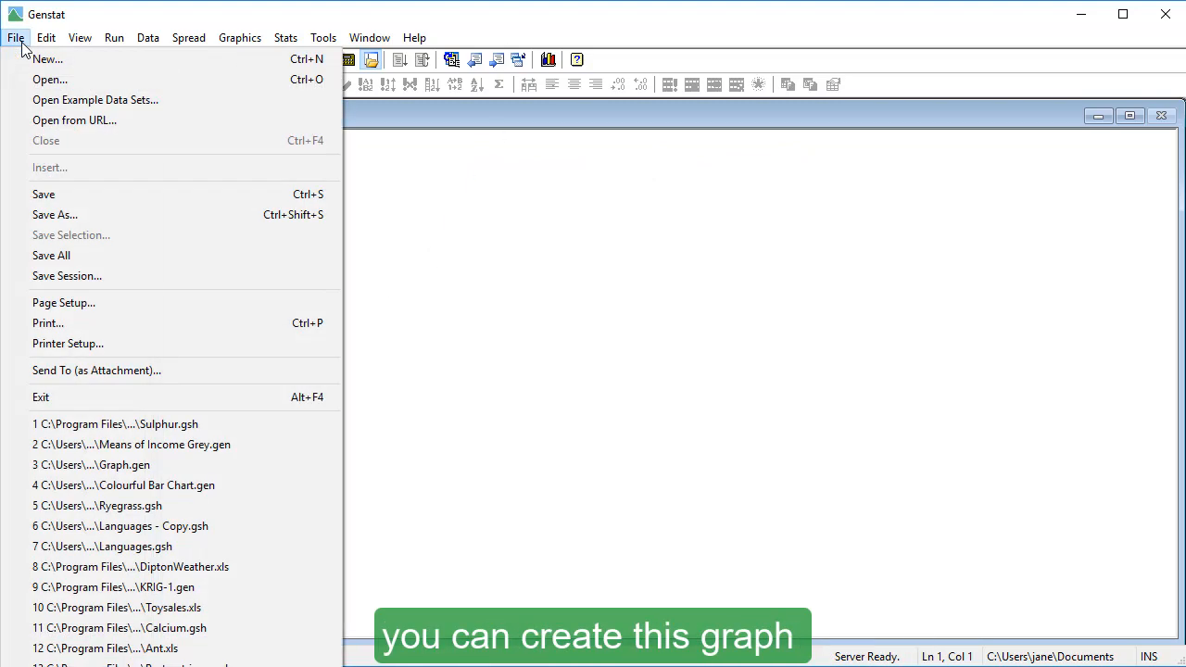
pyautogui.click(94, 99)
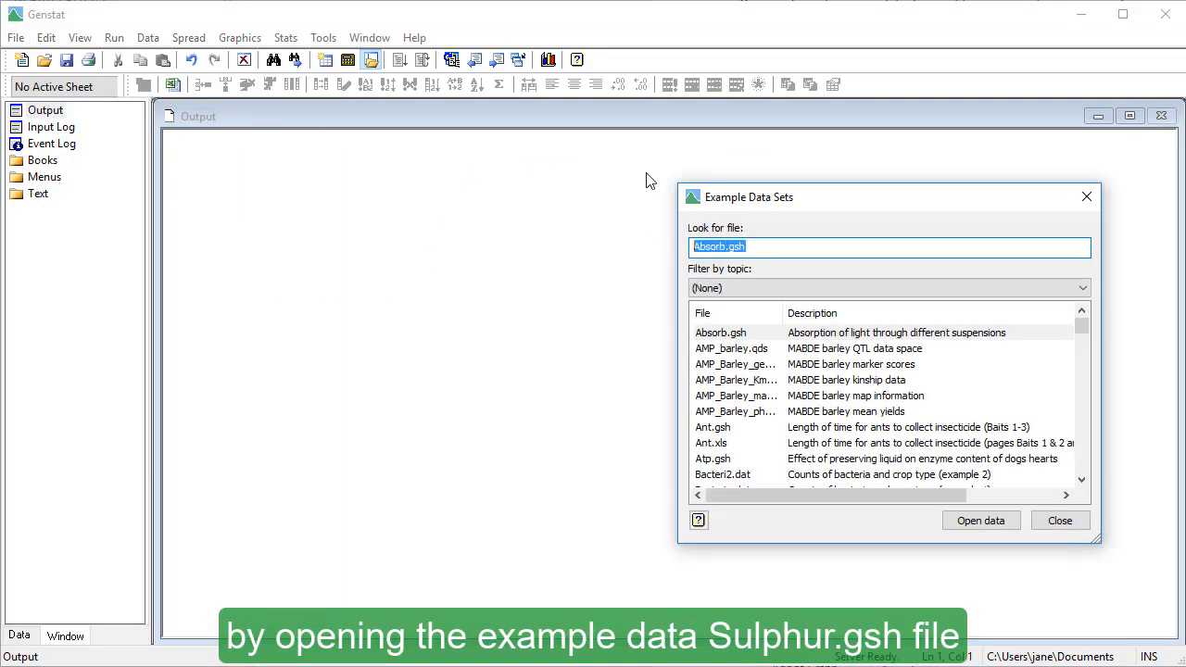
pyautogui.write('sulphur')
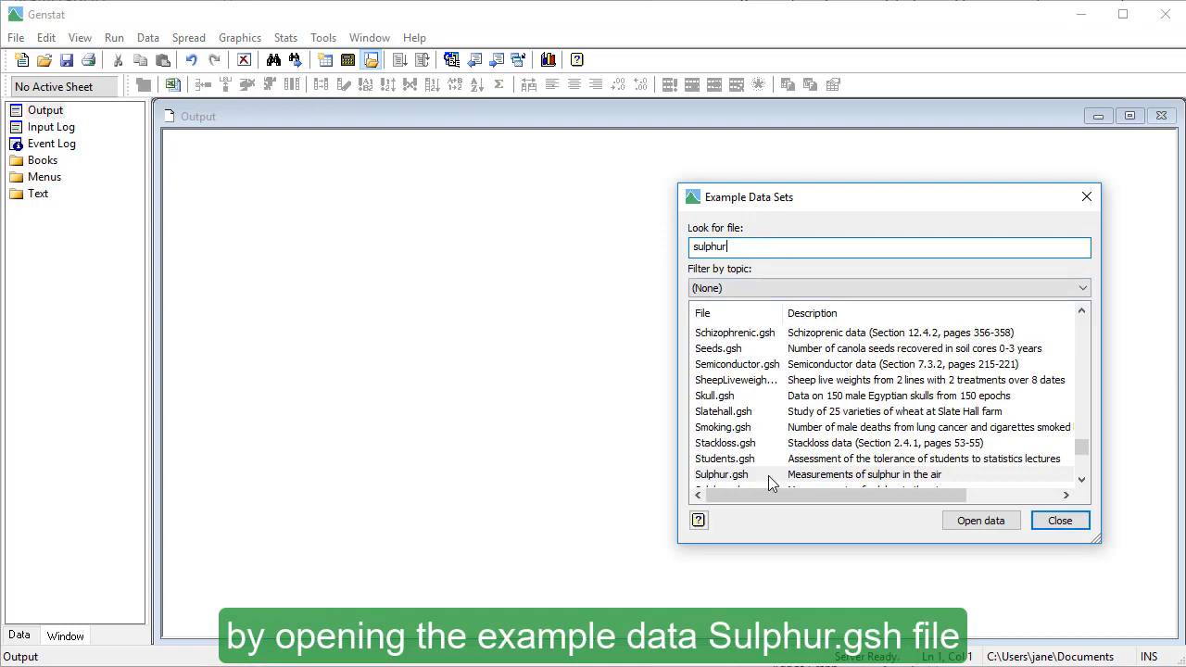
# Start a 2D scatter plot, then dismiss its settings dialog.
pyautogui.click(980, 520)
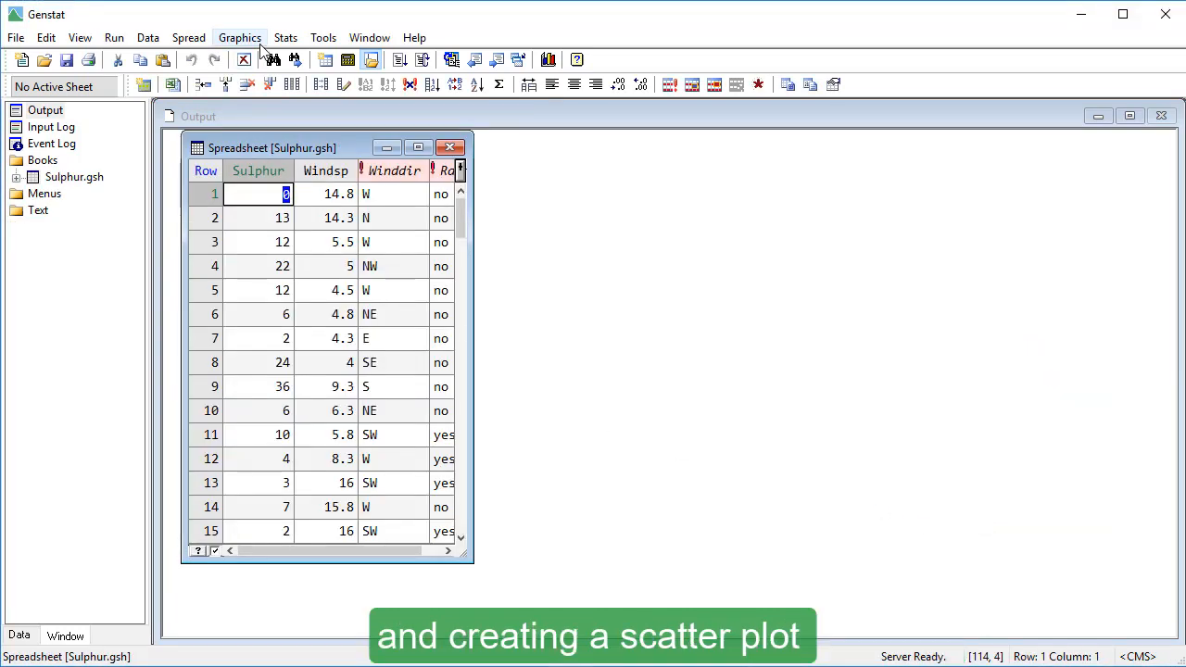
pyautogui.click(239, 37)
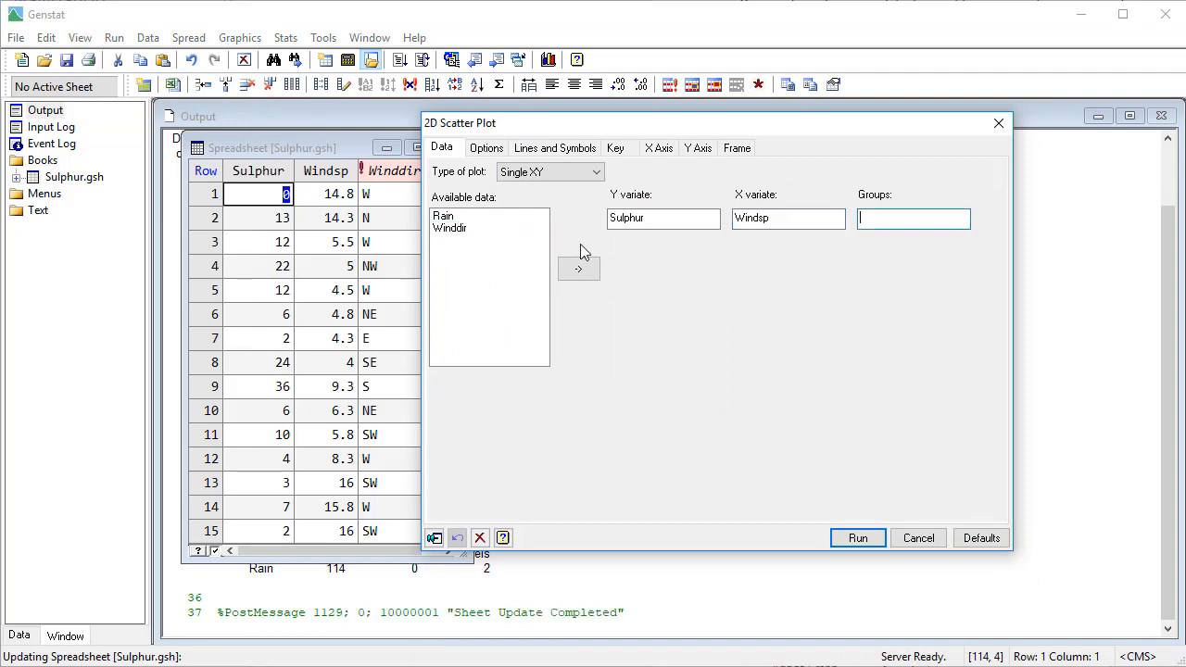
pyautogui.click(857, 538)
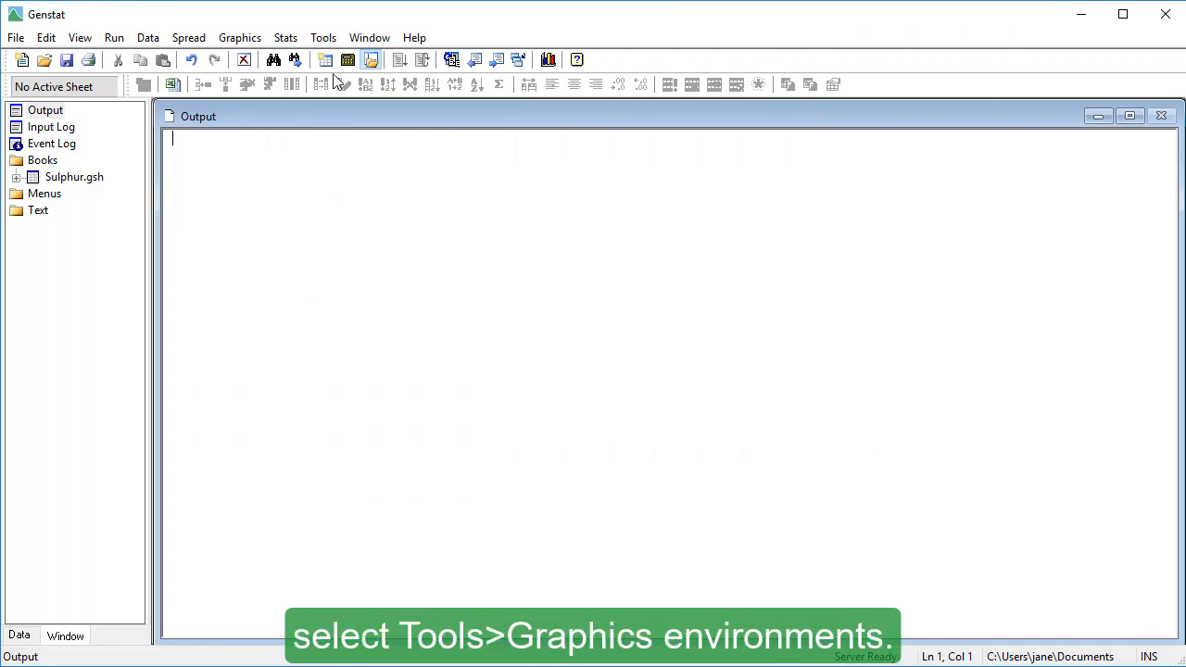
# Create the Reports graphics environment (Reports.ggd), based on the Genstat default environment.
pyautogui.click(324, 37)
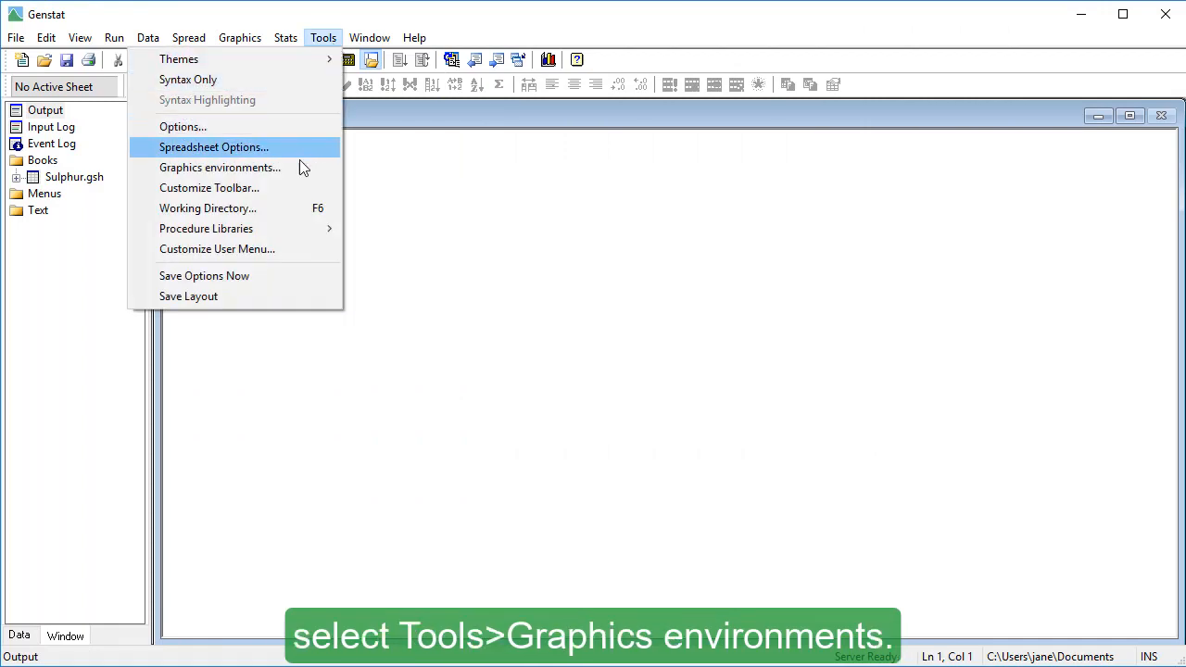
pyautogui.click(221, 166)
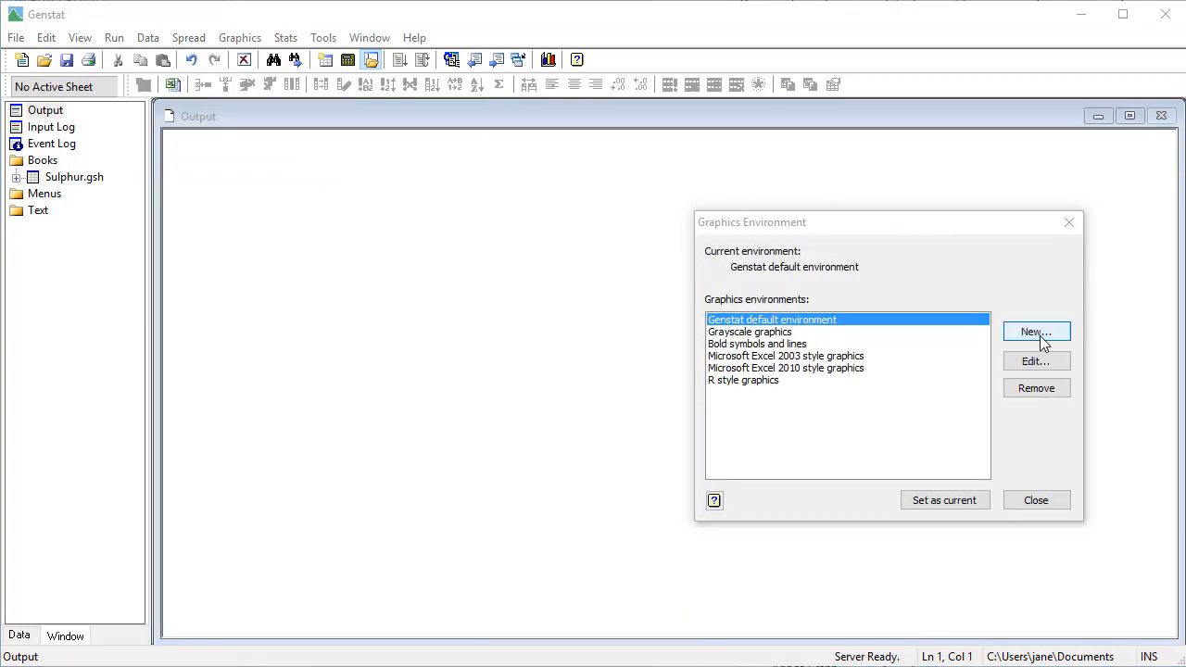
pyautogui.click(1036, 332)
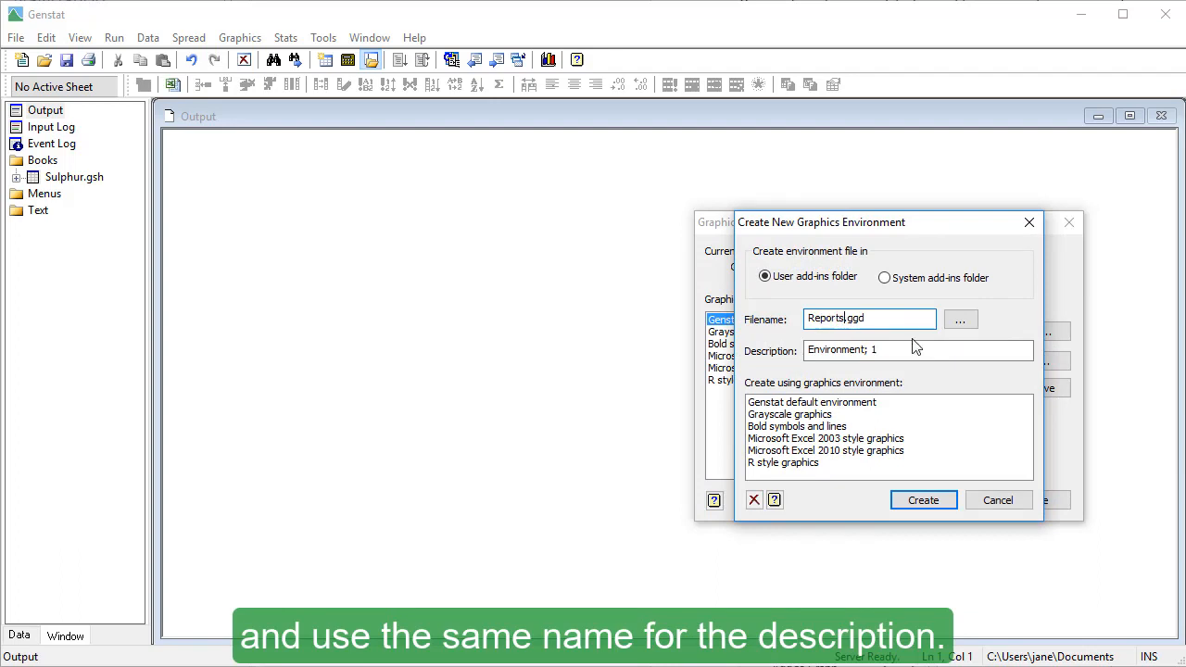
pyautogui.write('Reports')
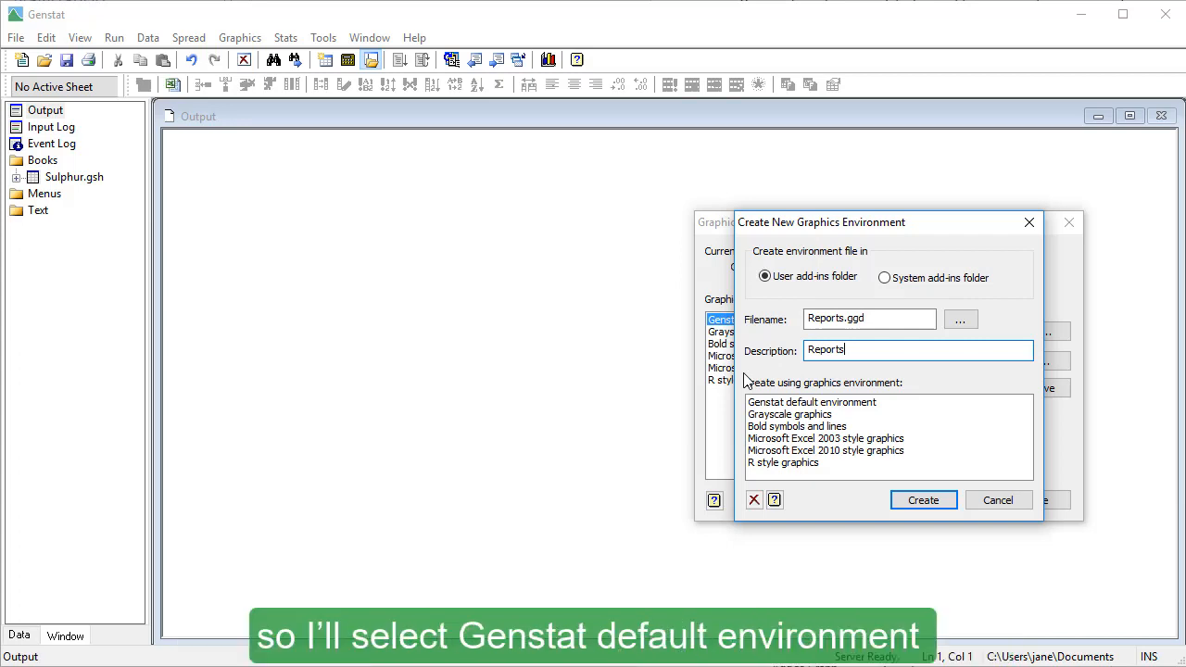
pyautogui.click(811, 401)
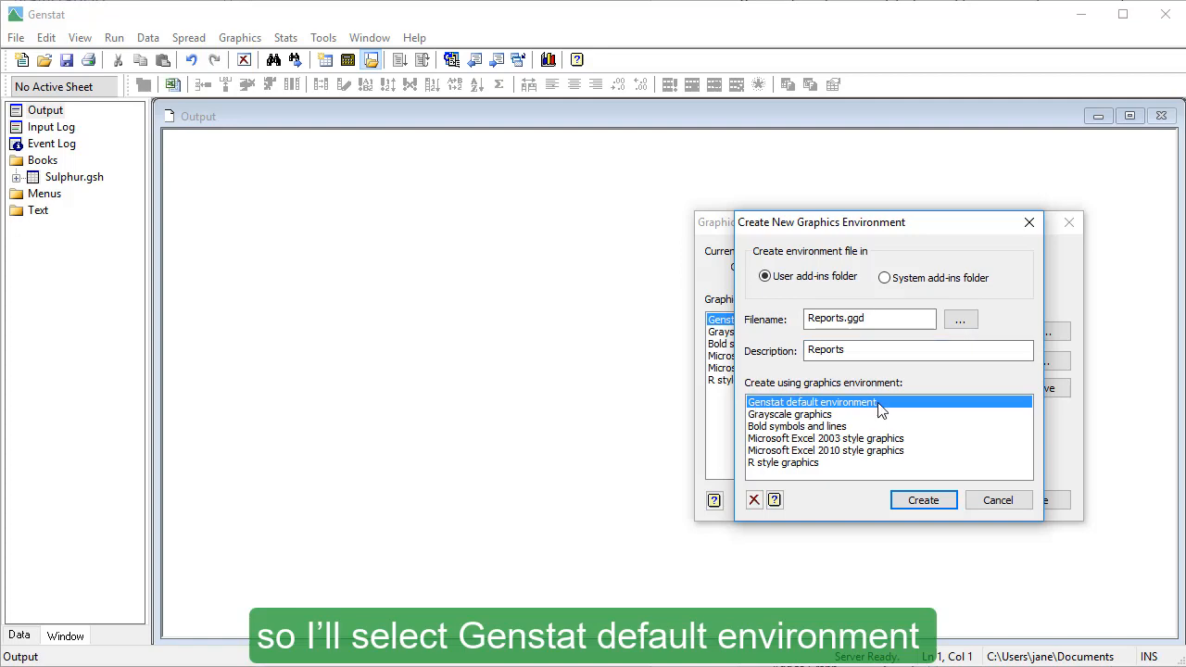
pyautogui.click(923, 501)
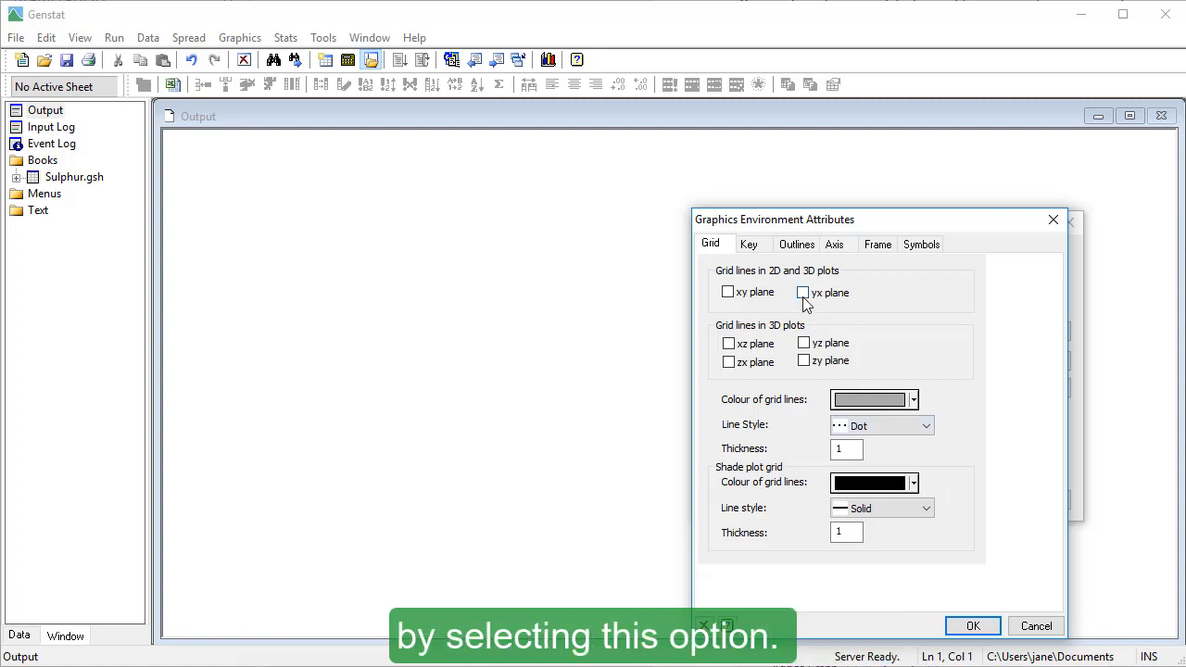
# Turn on yx-plane grid lines and set axis thickness 1 with grey labels.
pyautogui.click(802, 292)
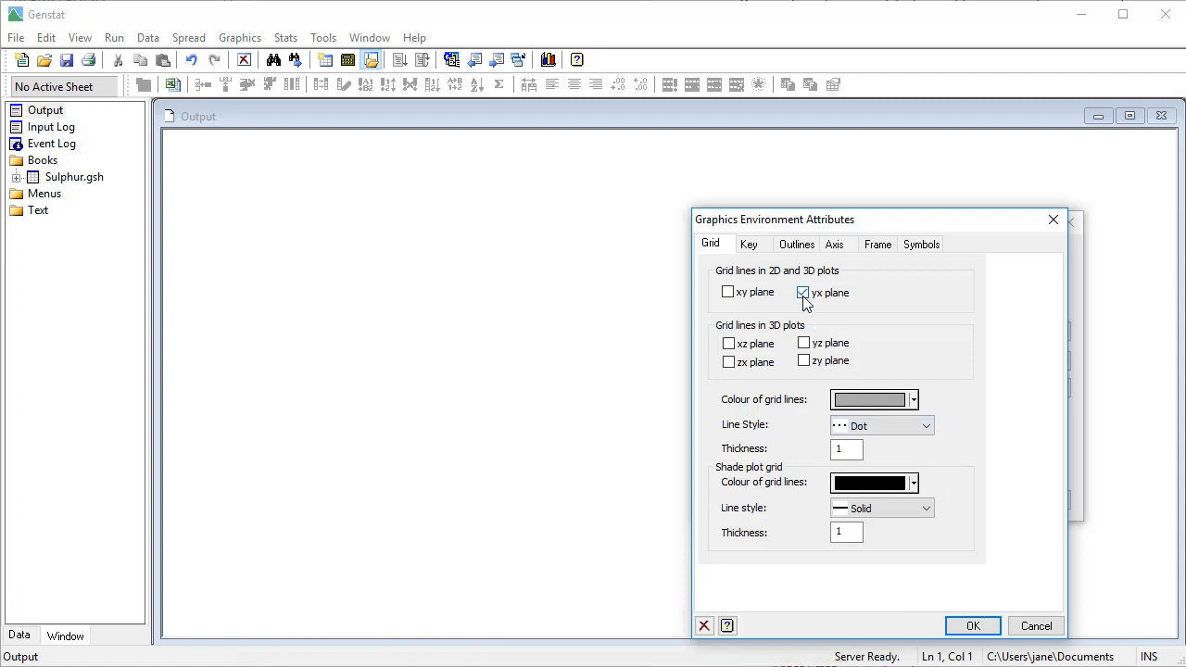
pyautogui.click(802, 292)
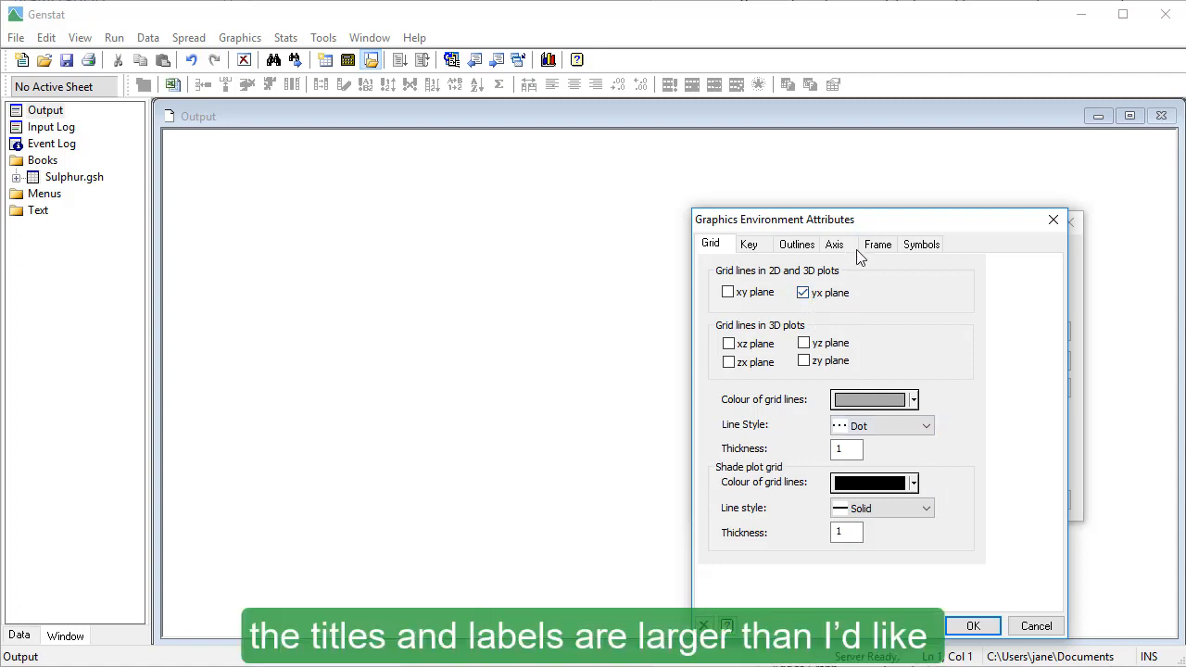
pyautogui.click(834, 244)
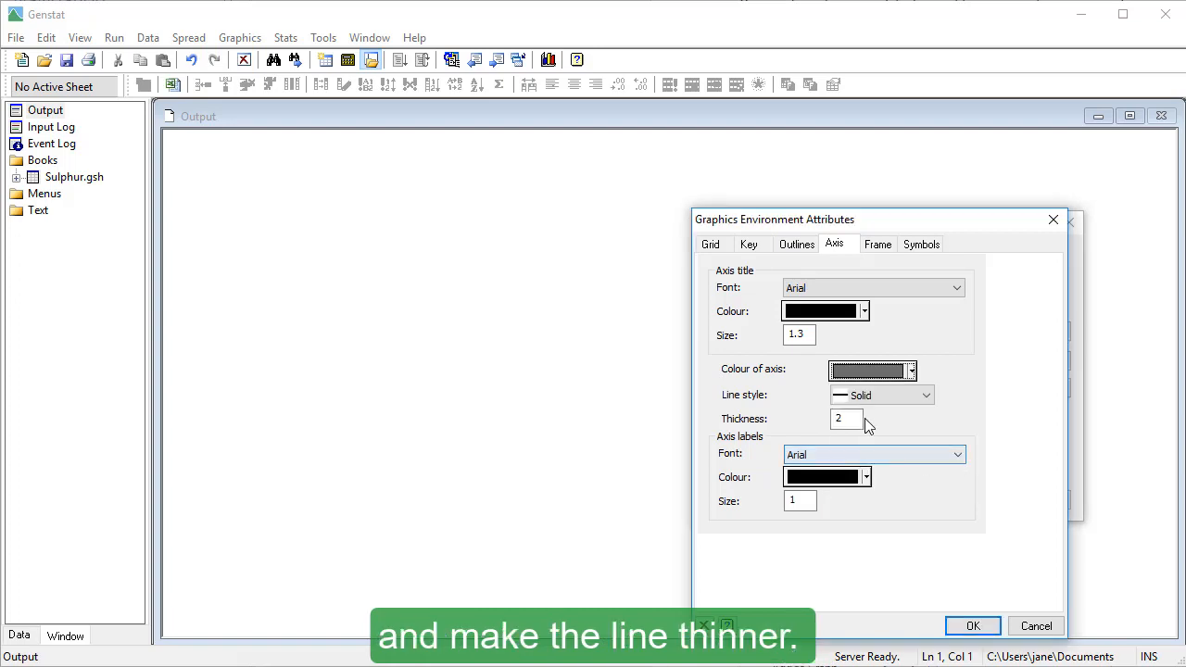
pyautogui.write('1')
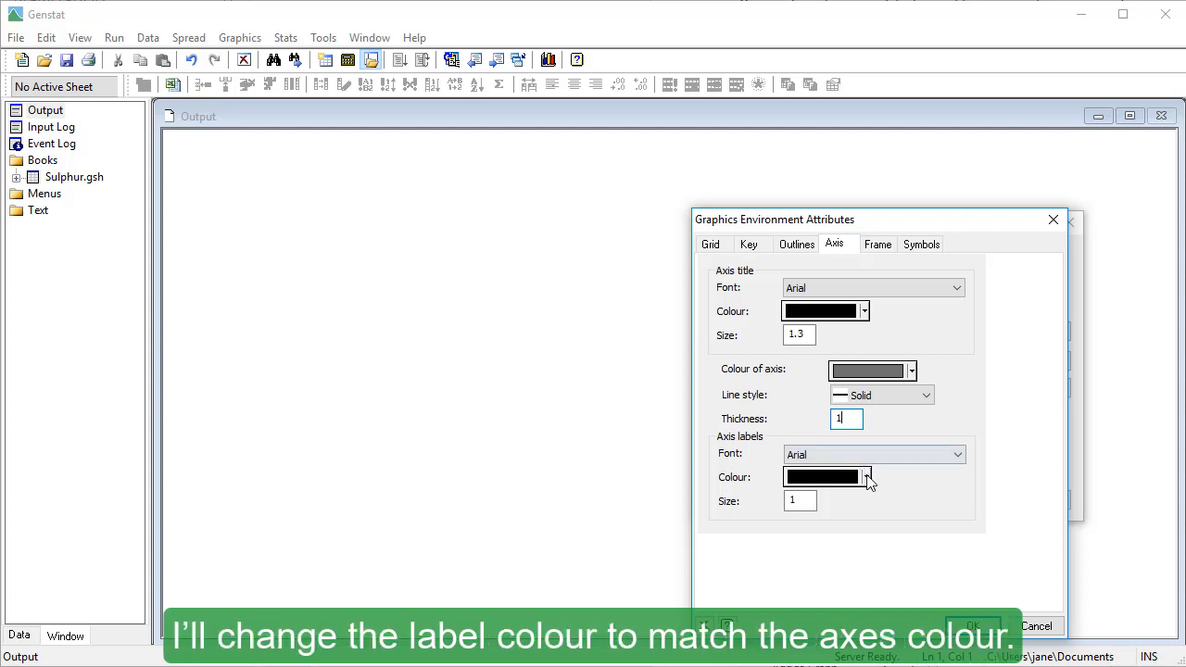
pyautogui.click(865, 476)
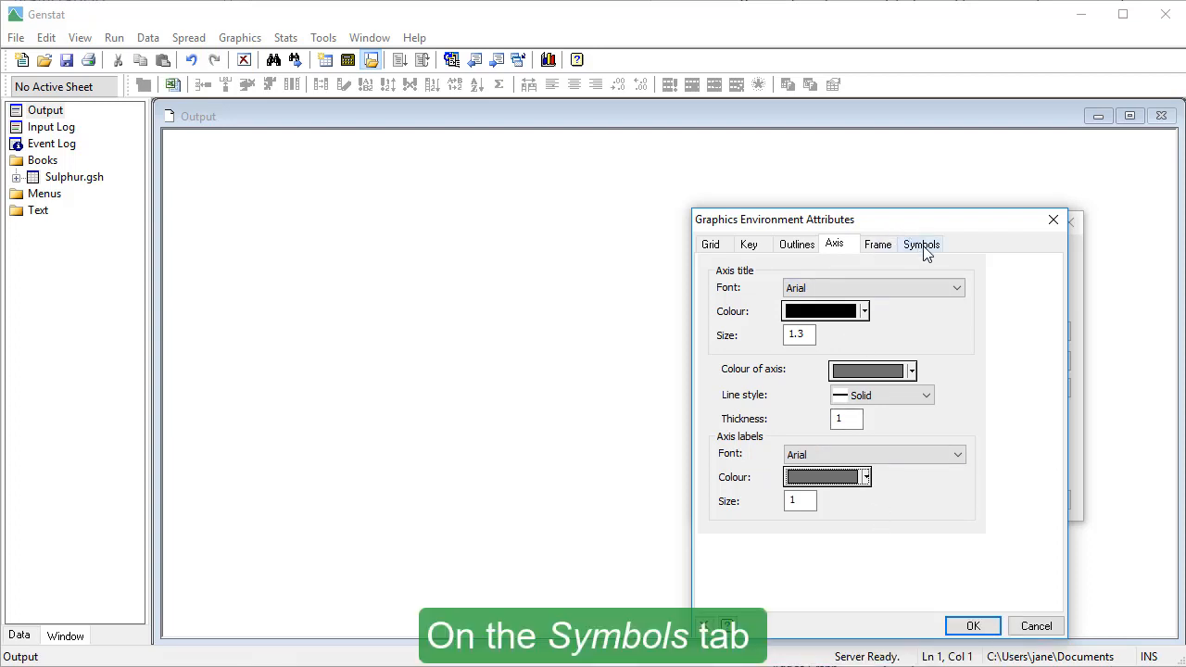
# Set pen 1 symbols to blue circles and save the Reports environment.
pyautogui.click(921, 244)
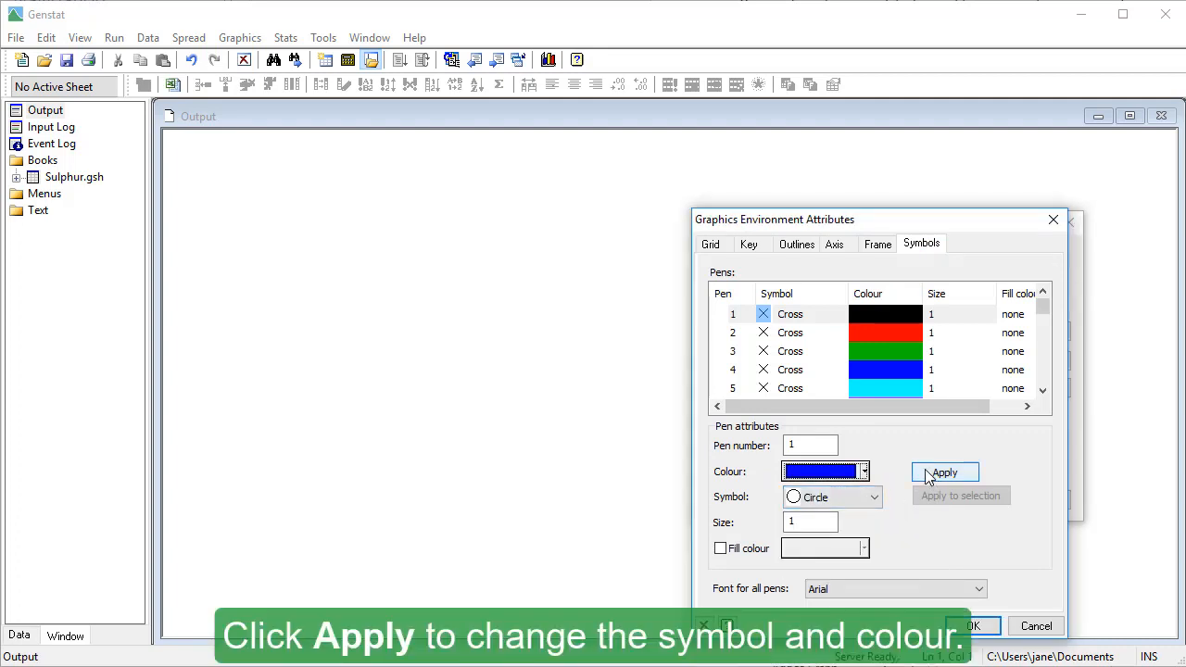
pyautogui.click(944, 473)
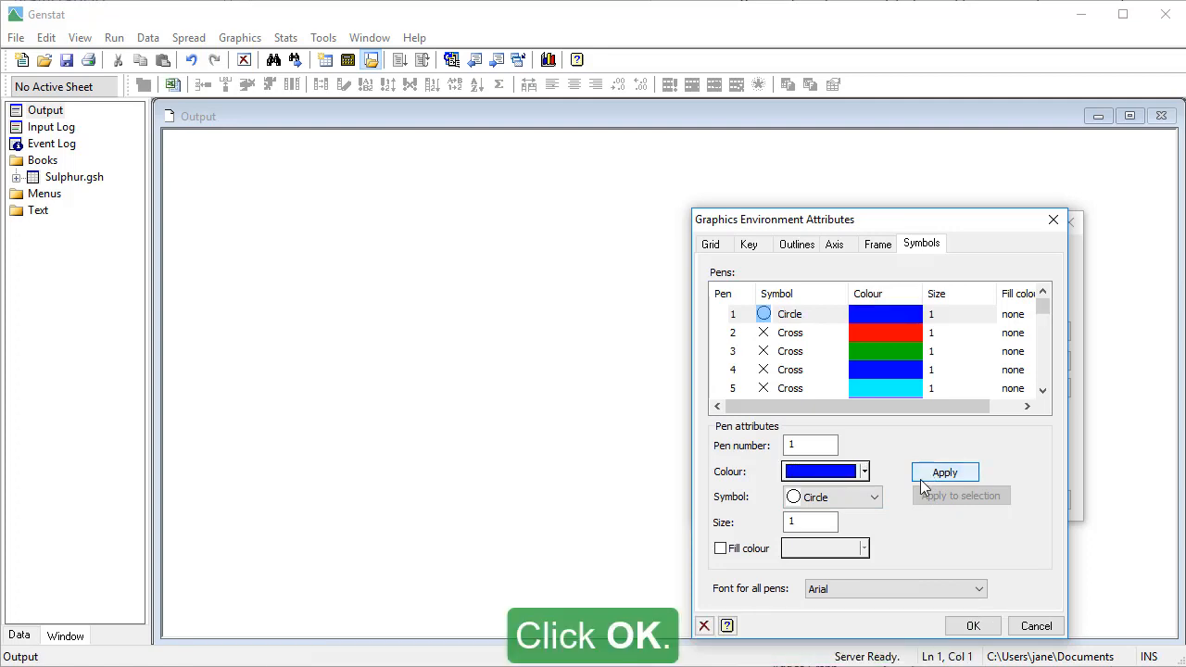
pyautogui.click(972, 625)
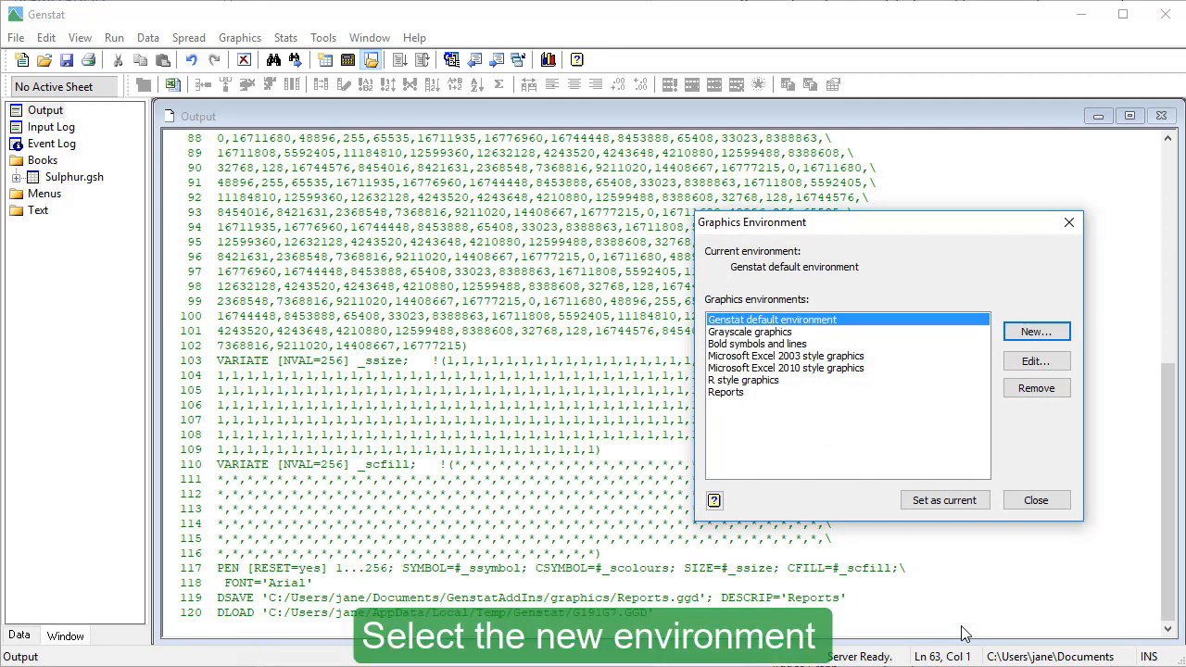
# Select Reports in the Graphics Environment dialog and set it as current.
pyautogui.click(726, 392)
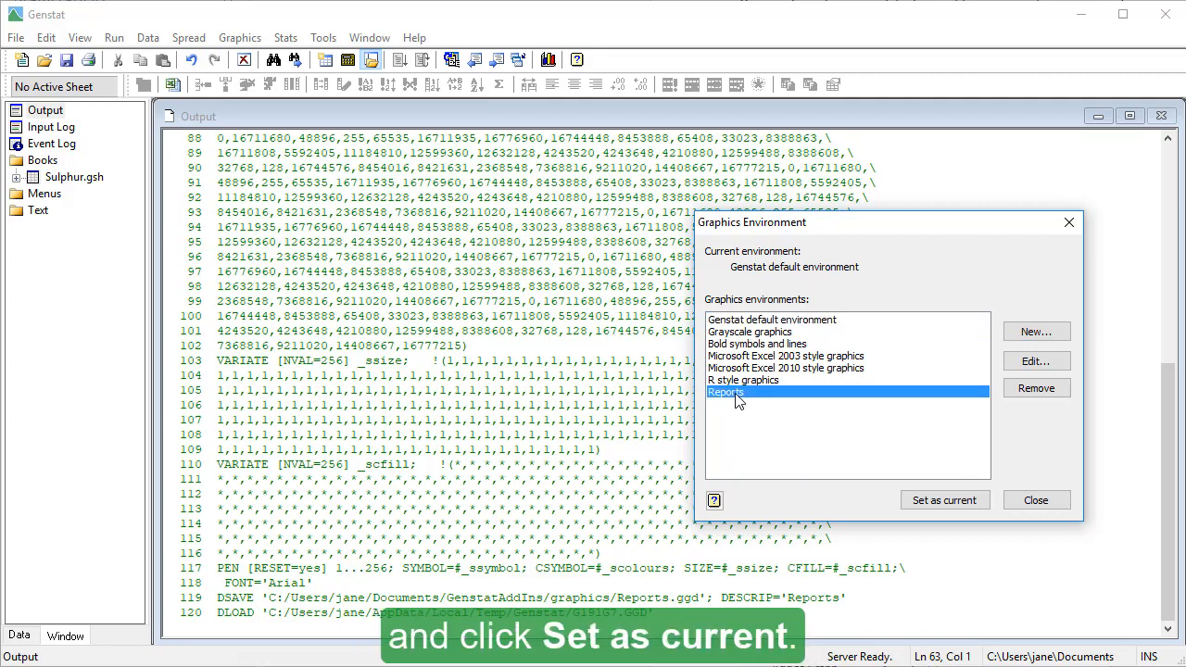
pyautogui.click(943, 500)
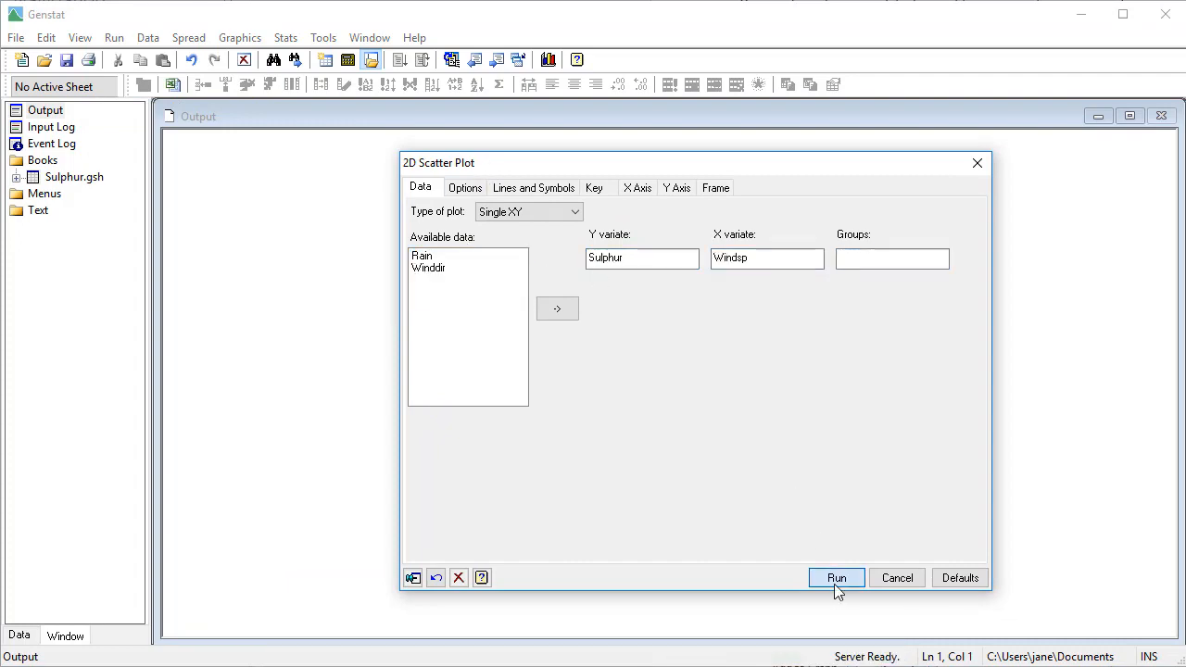
# Run the Sulphur versus Windsp scatter plot and open the graph for editing.
pyautogui.click(835, 578)
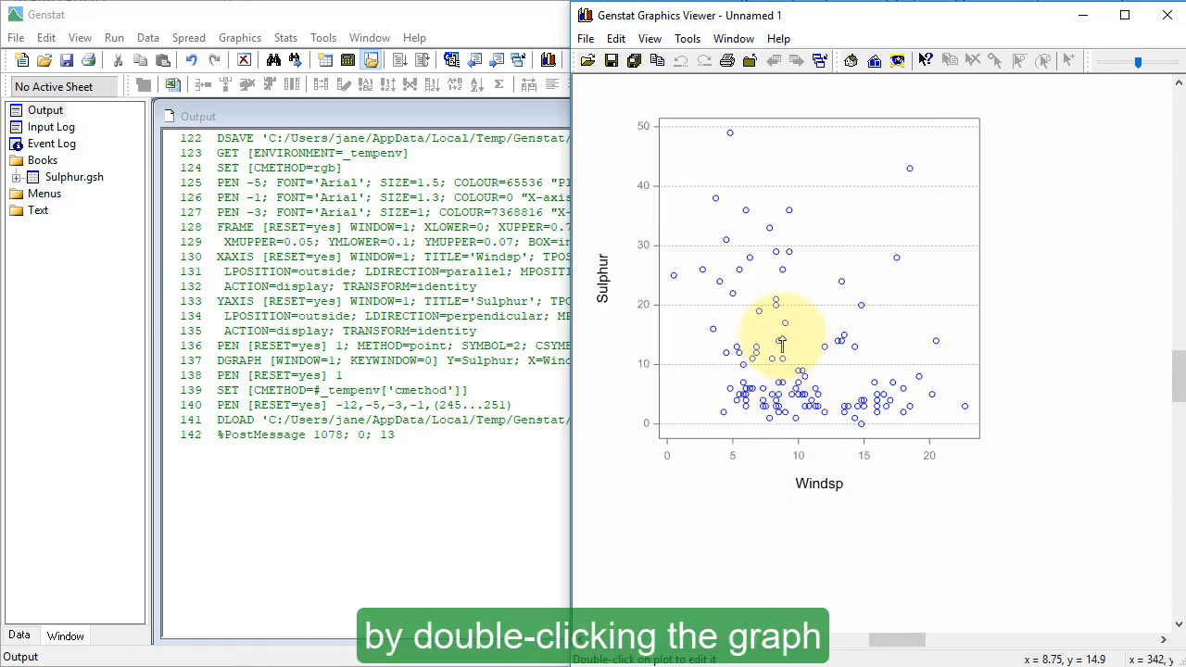
pyautogui.doubleClick(782, 345)
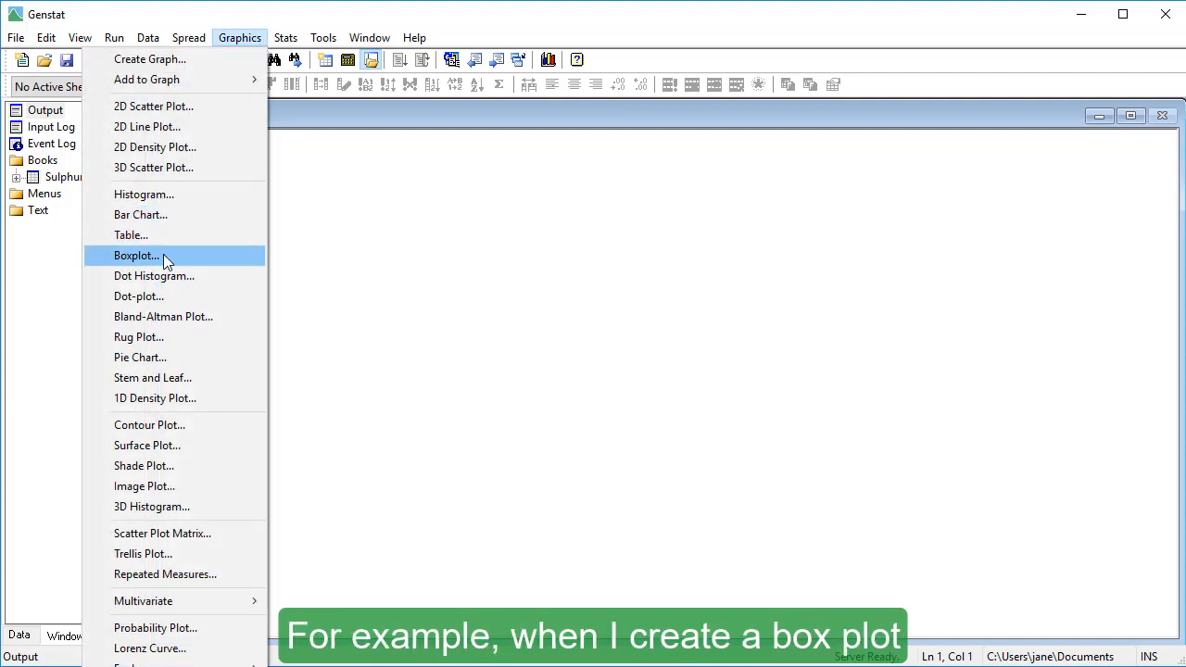
# Draw a boxplot of Sulphur grouped by the Rain factor.
pyautogui.click(136, 256)
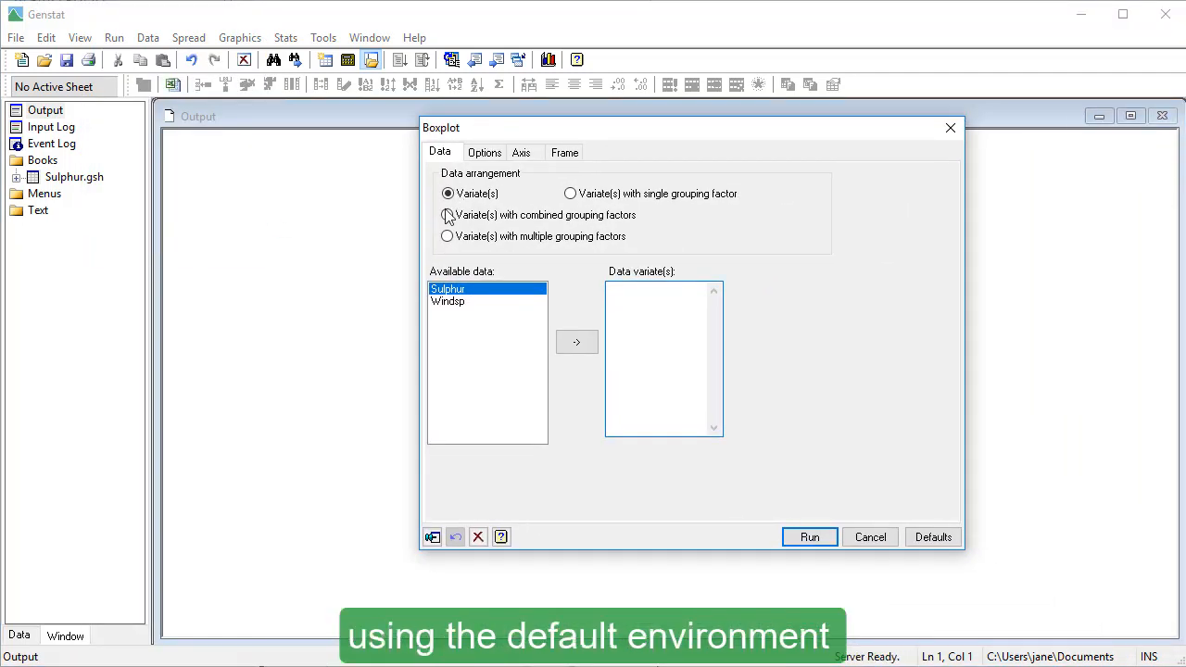
pyautogui.click(447, 215)
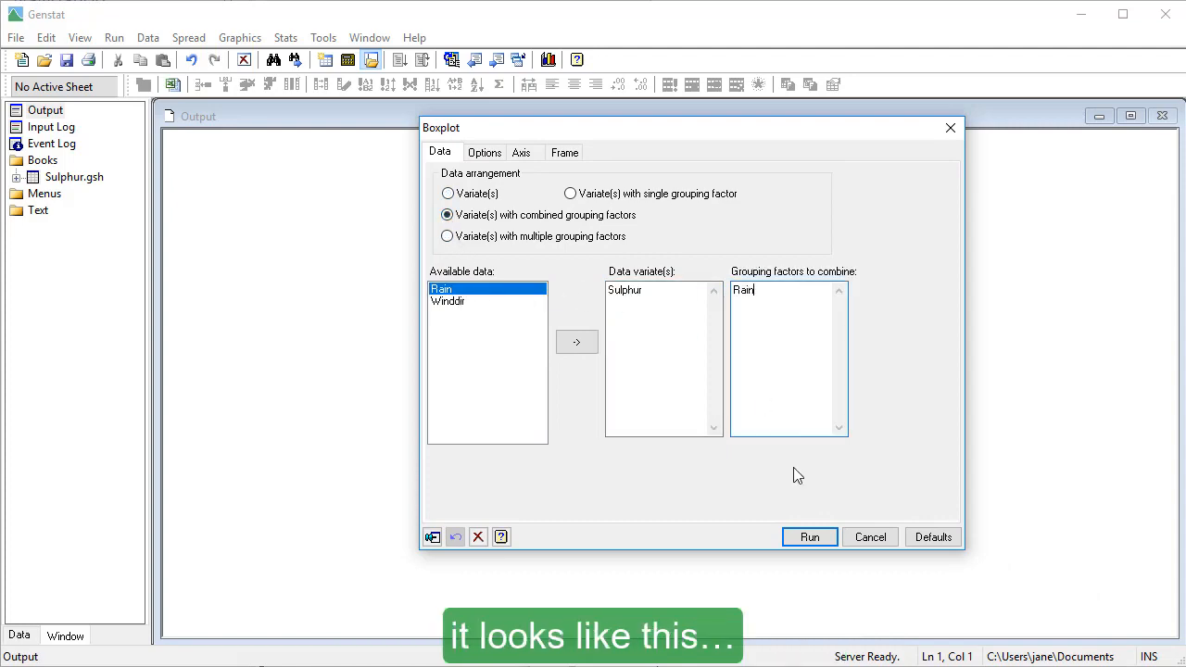
pyautogui.click(809, 537)
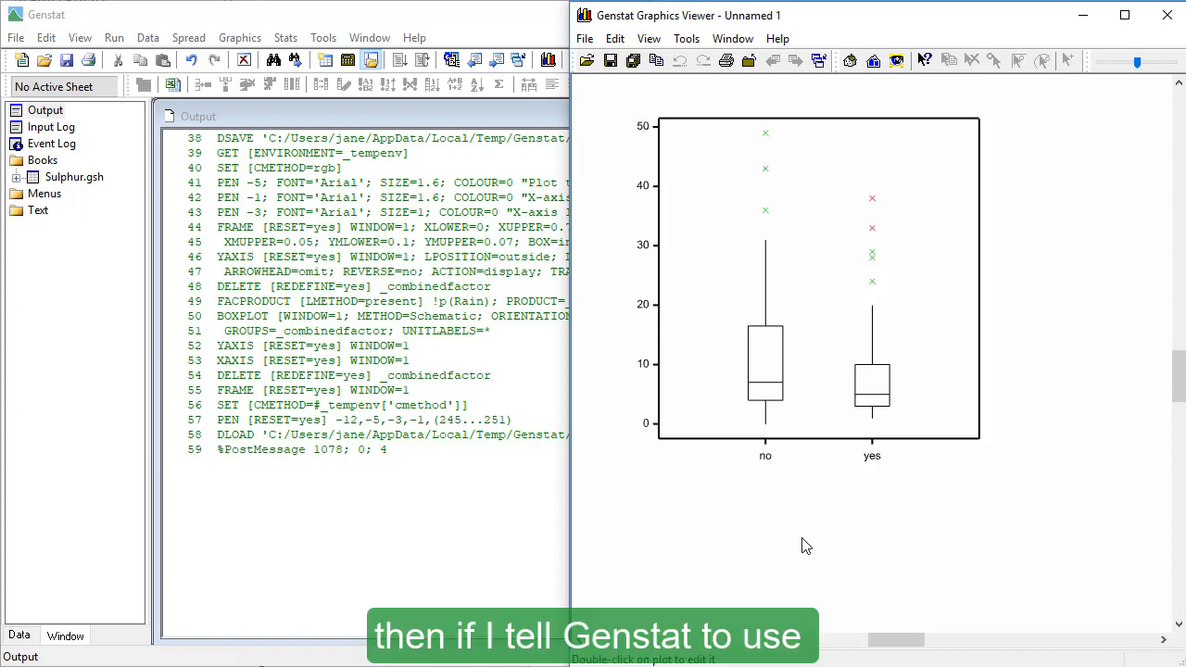